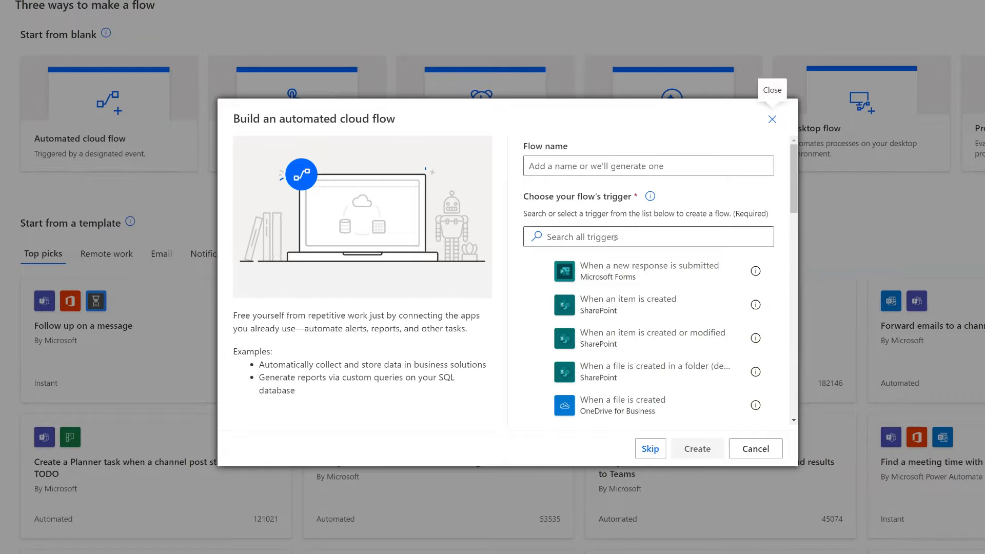
Step: Search triggers for 'when' and pick Office 365 Outlook's When a new email arrives (V3)
left_click(647, 236)
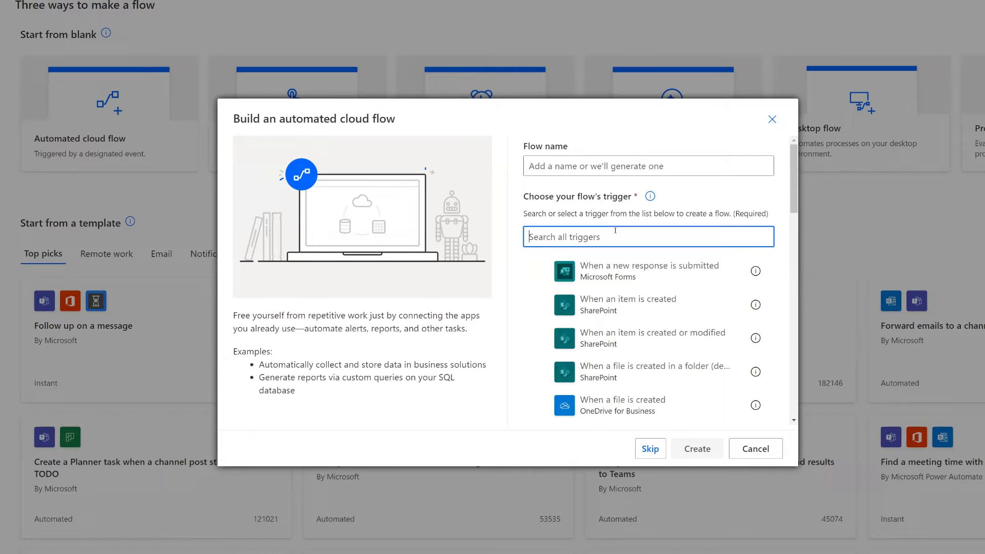
type("when new email arrives")
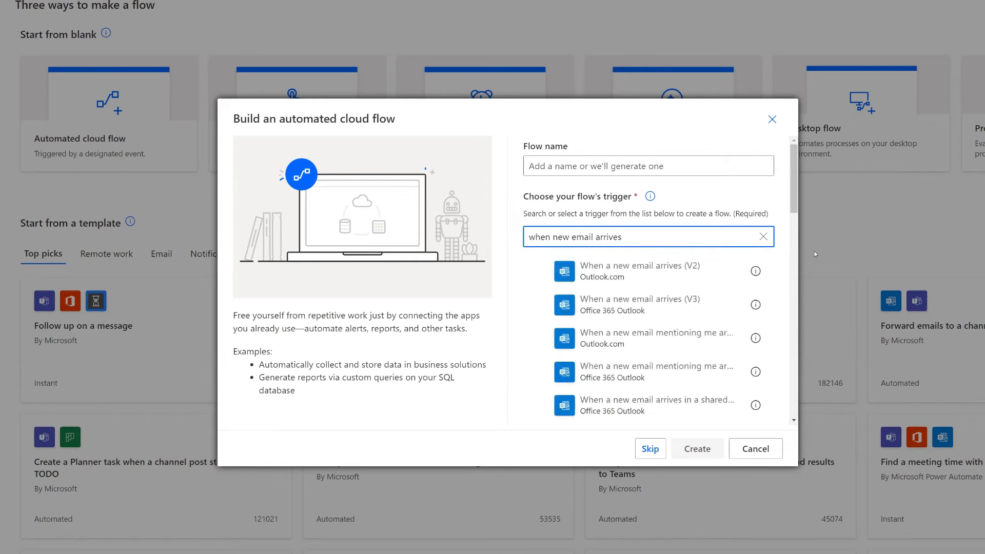
mouse_move(641, 304)
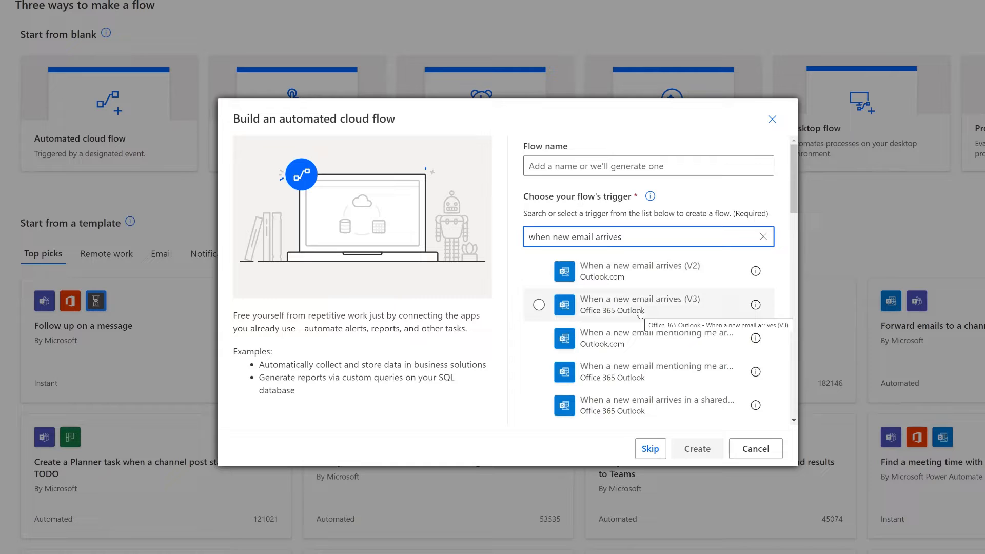
left_click(538, 305)
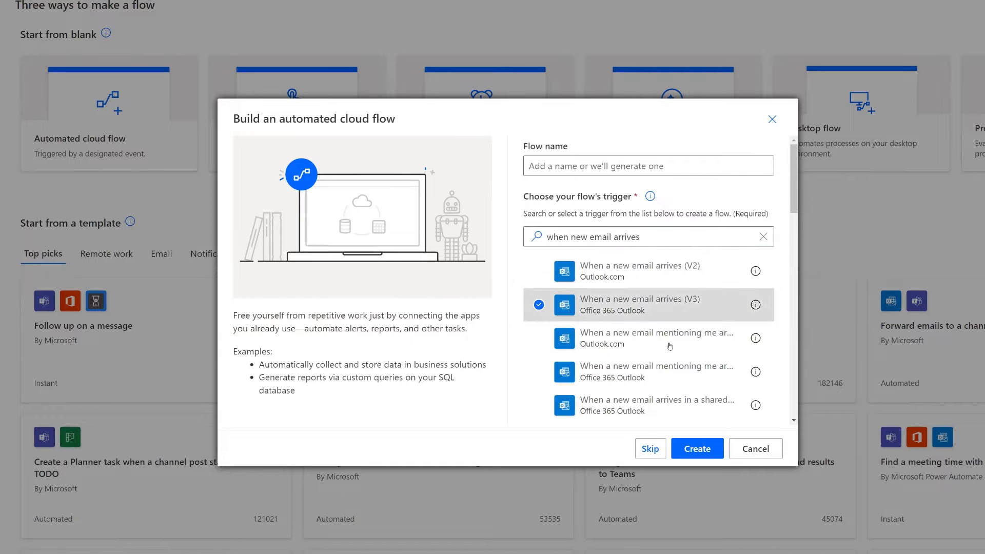
Step: Create the flow and reveal all advanced parameters of the new-email trigger
left_click(697, 449)
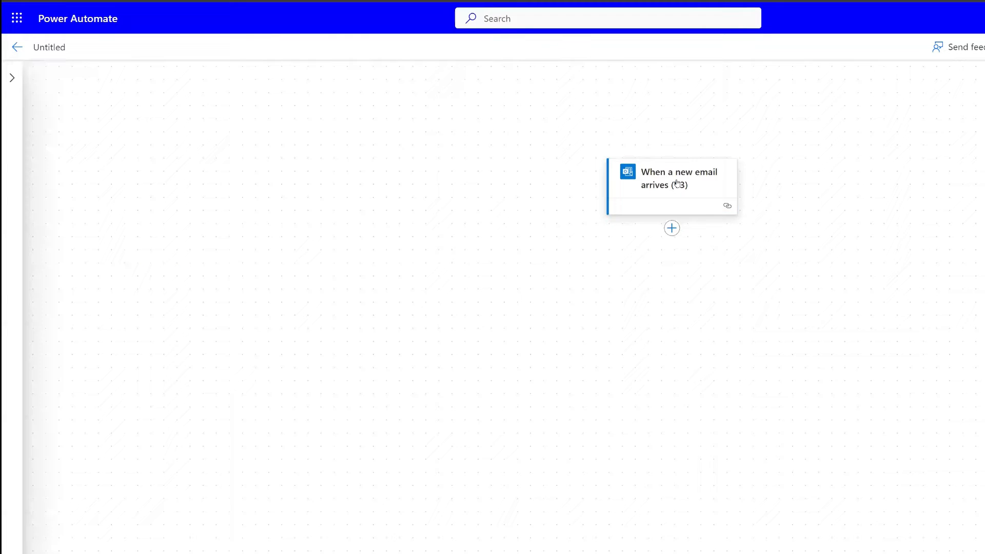
left_click(672, 178)
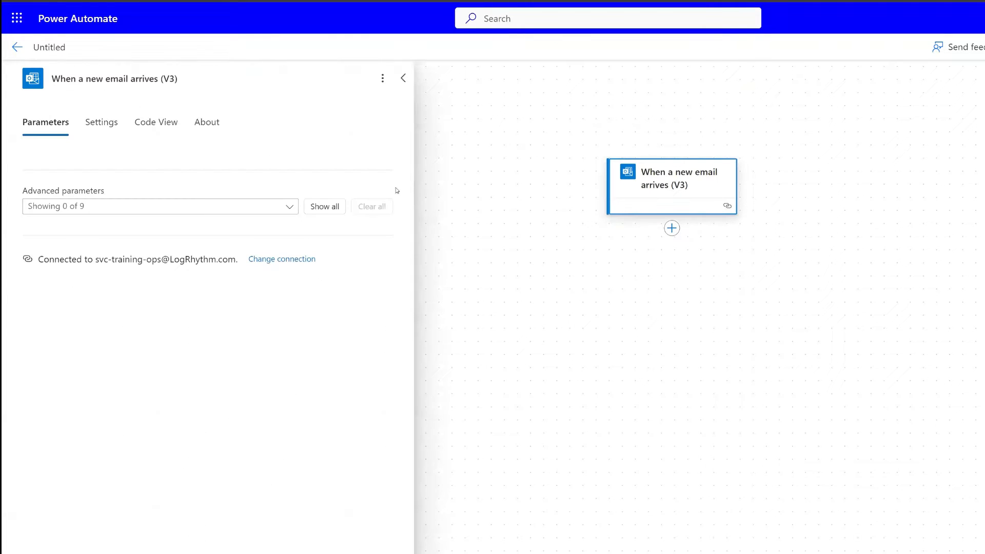
mouse_move(361, 171)
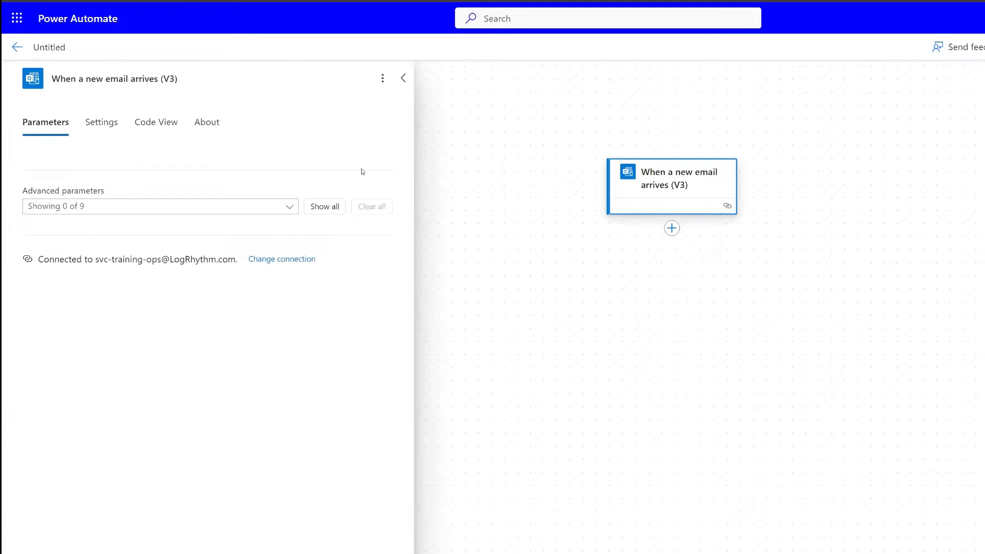
mouse_move(343, 212)
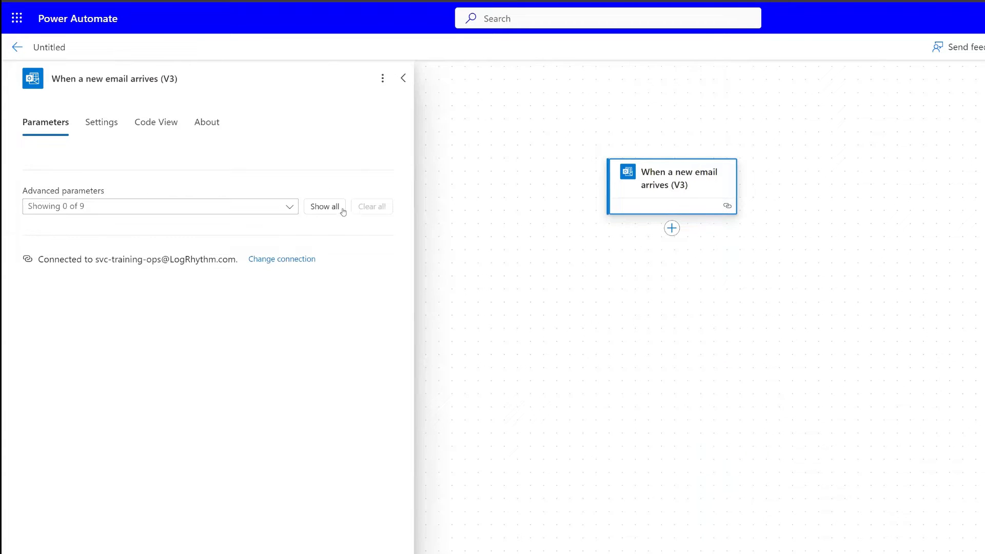
left_click(325, 206)
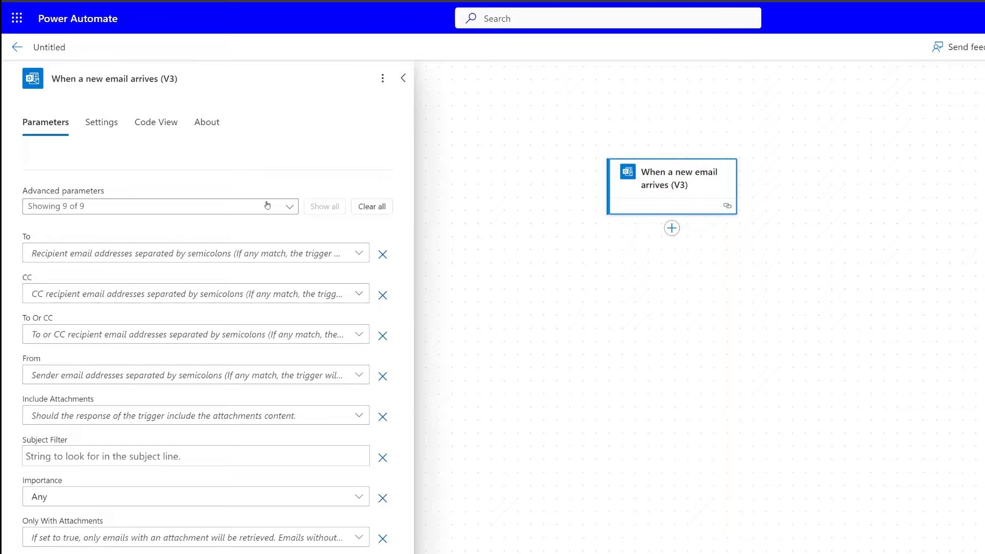
left_click(189, 253)
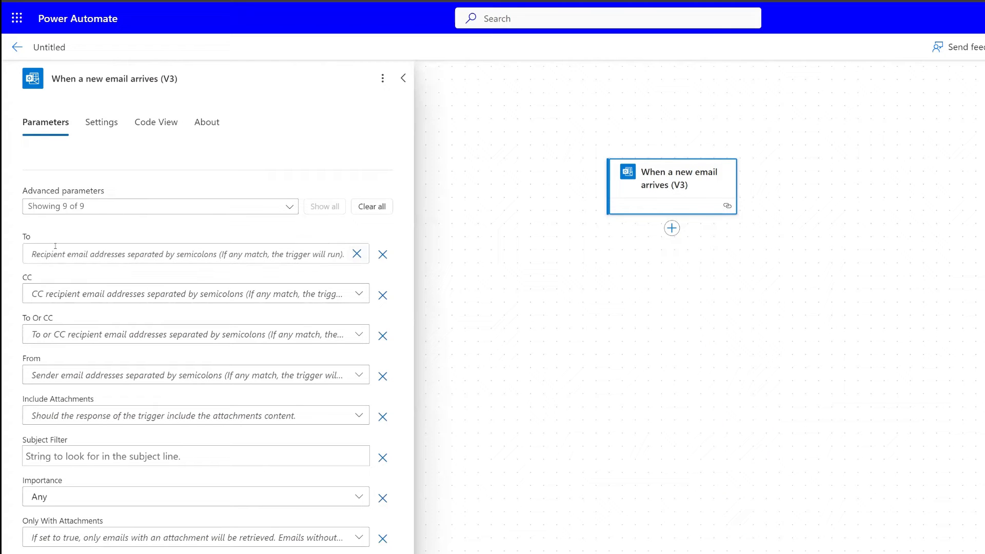
left_click(188, 254)
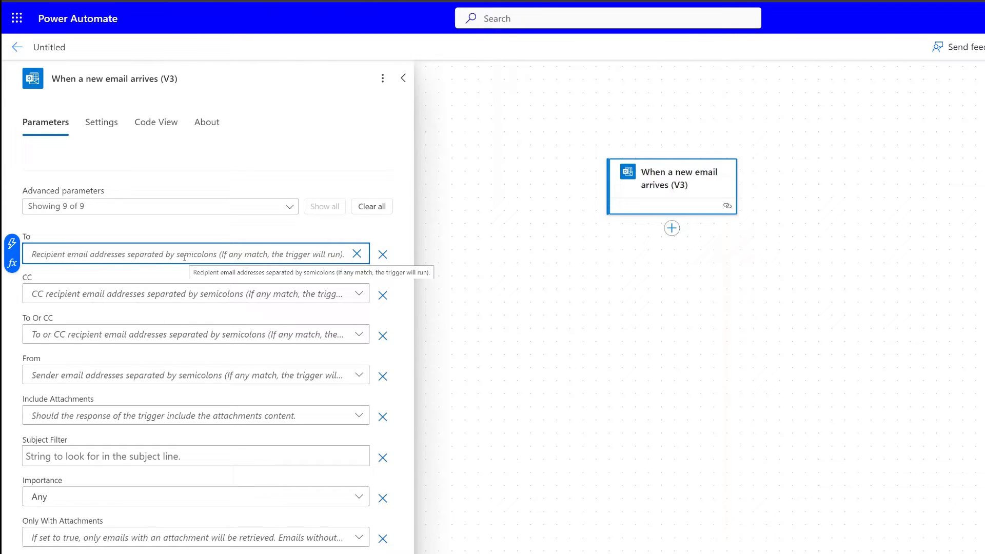
left_click(189, 254)
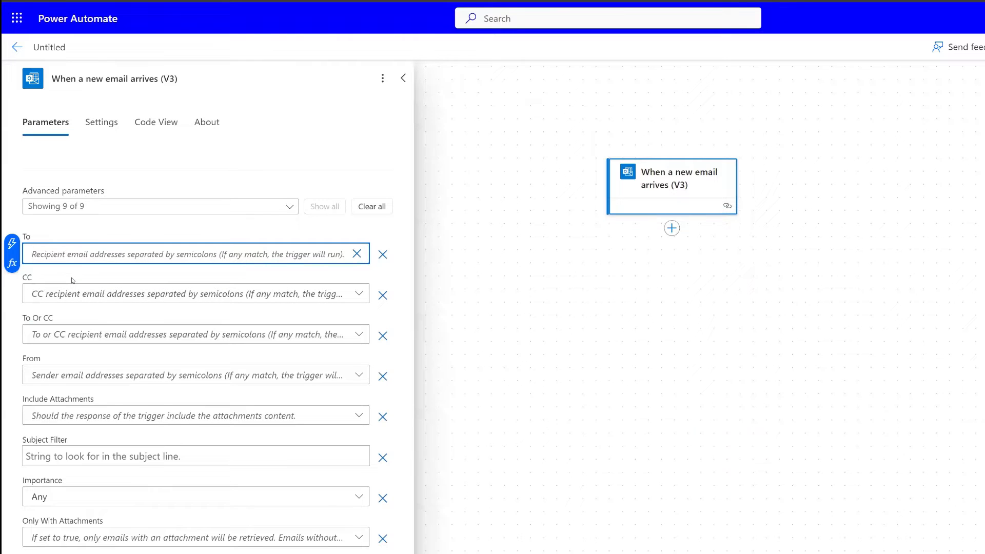
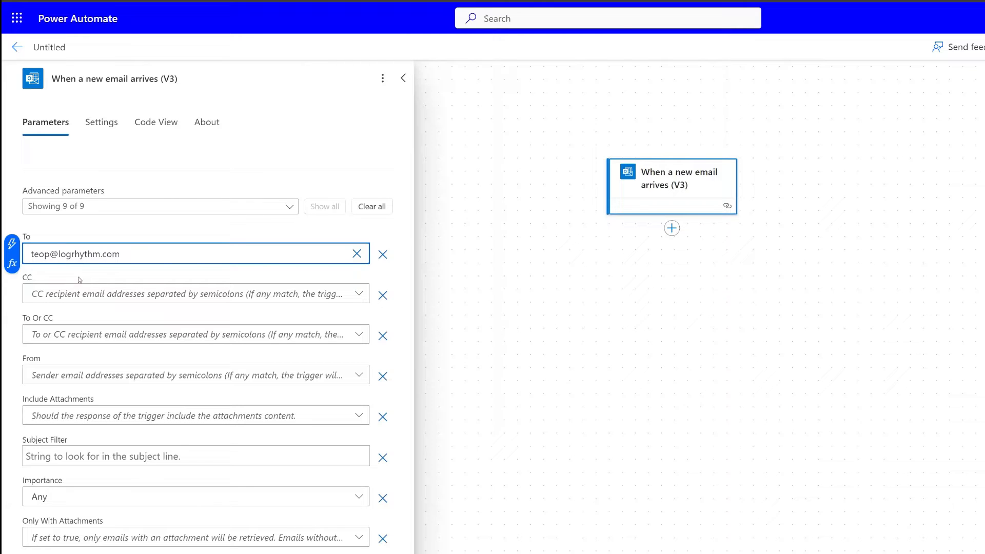
mouse_move(106, 375)
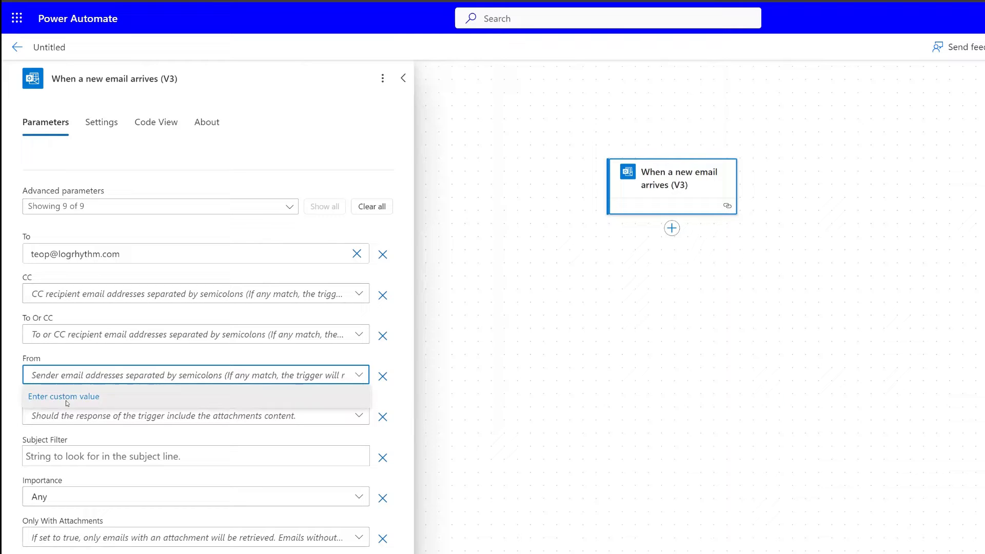
type("saba")
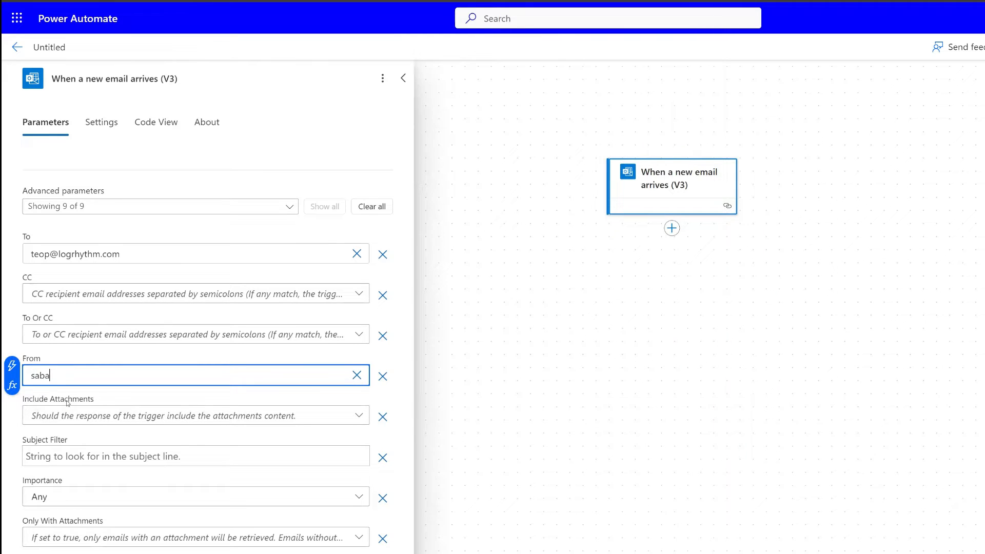
left_click(358, 375)
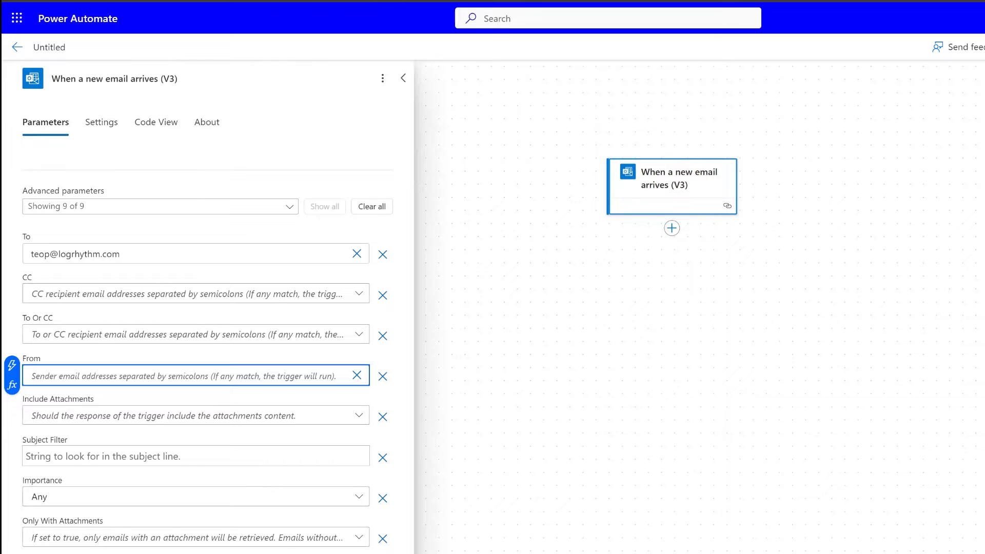
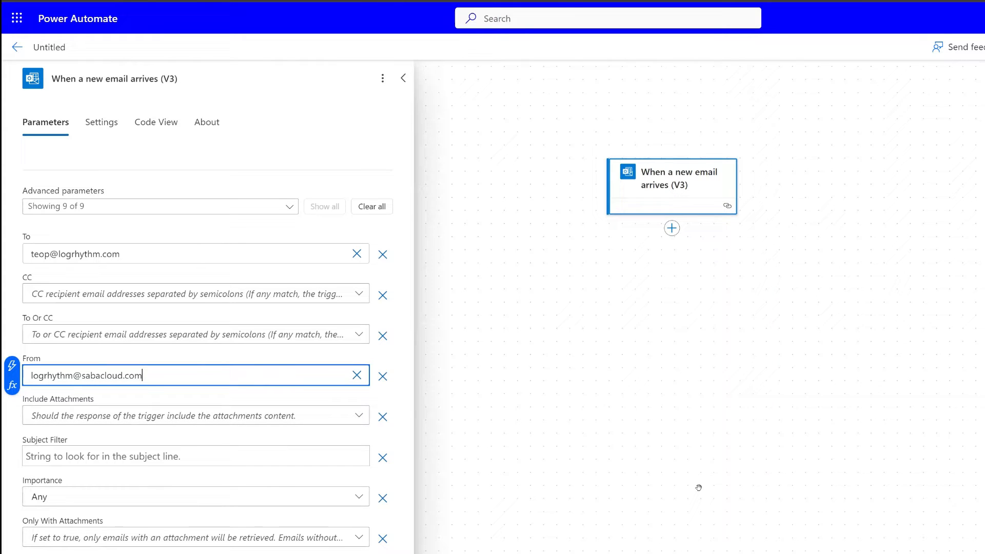
Step: Set the trigger's attachment options to Yes
left_click(195, 415)
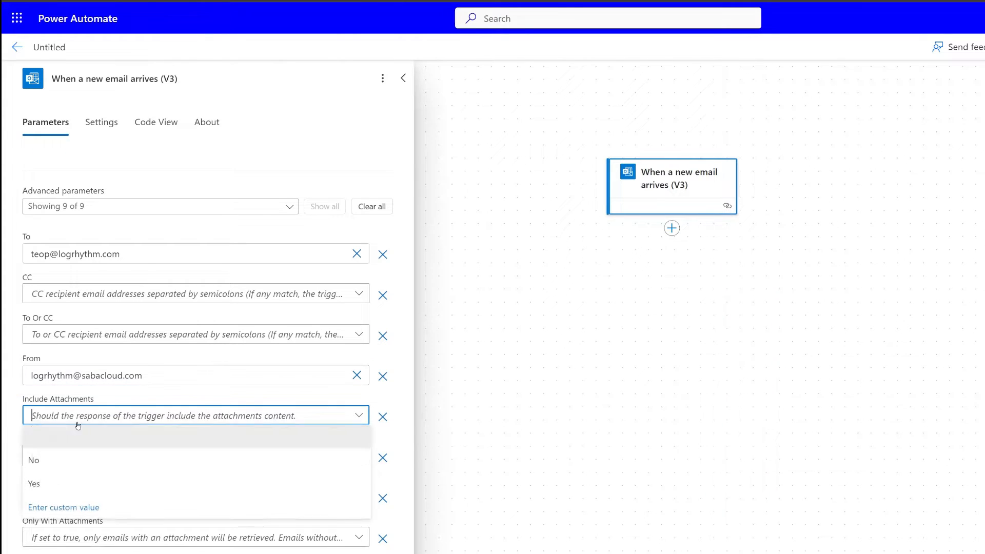
left_click(34, 484)
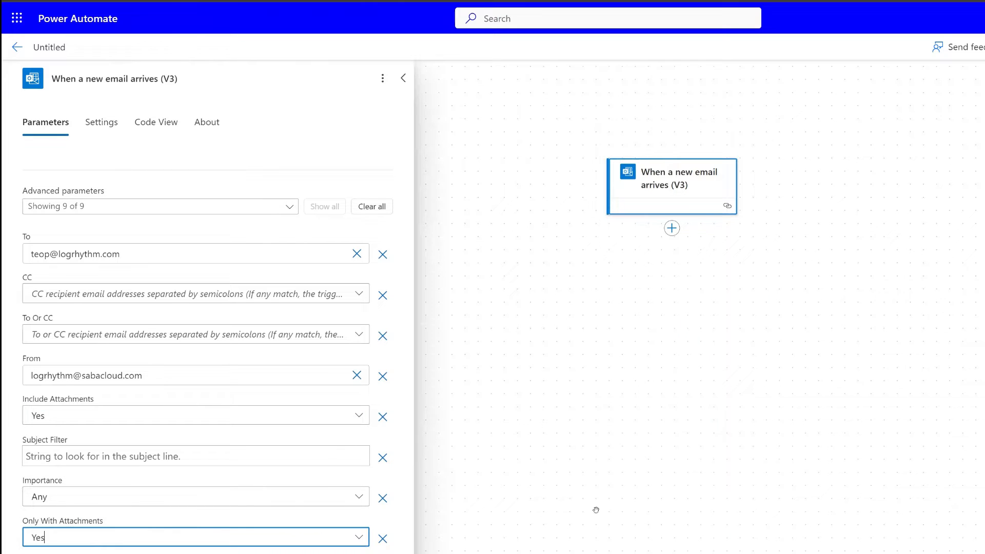
scroll("down", 3)
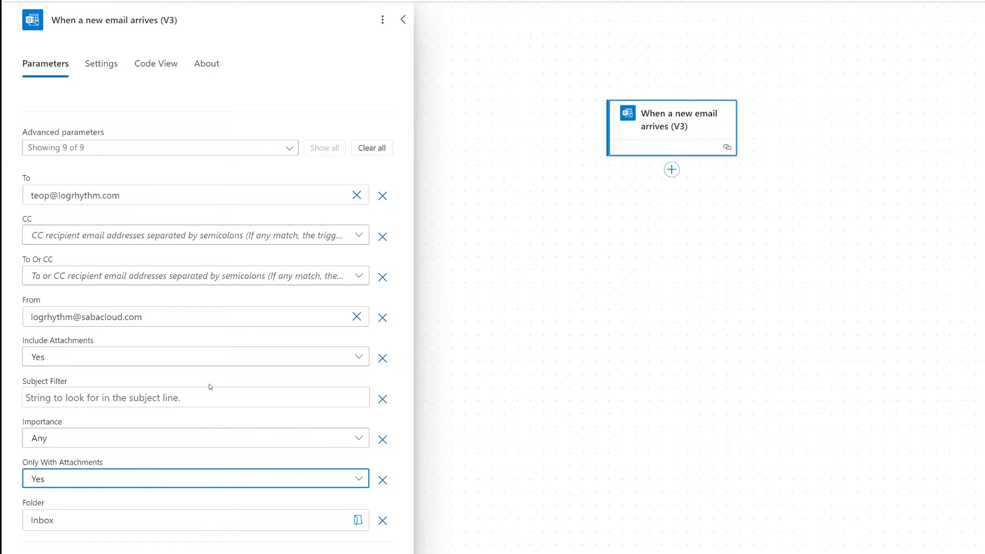
mouse_move(358, 520)
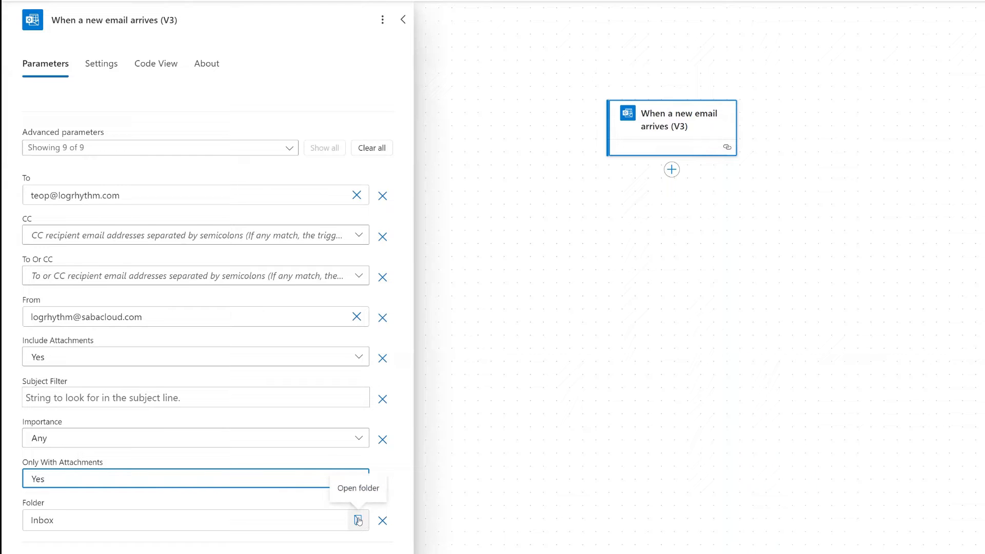
Step: Open the mailbox folder picker for the trigger's Folder setting
left_click(358, 520)
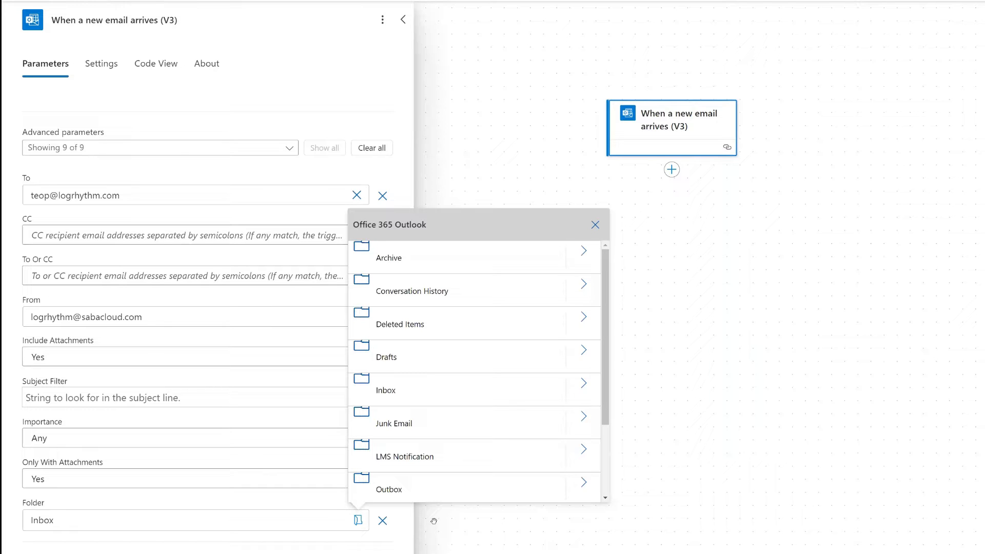
mouse_move(550, 429)
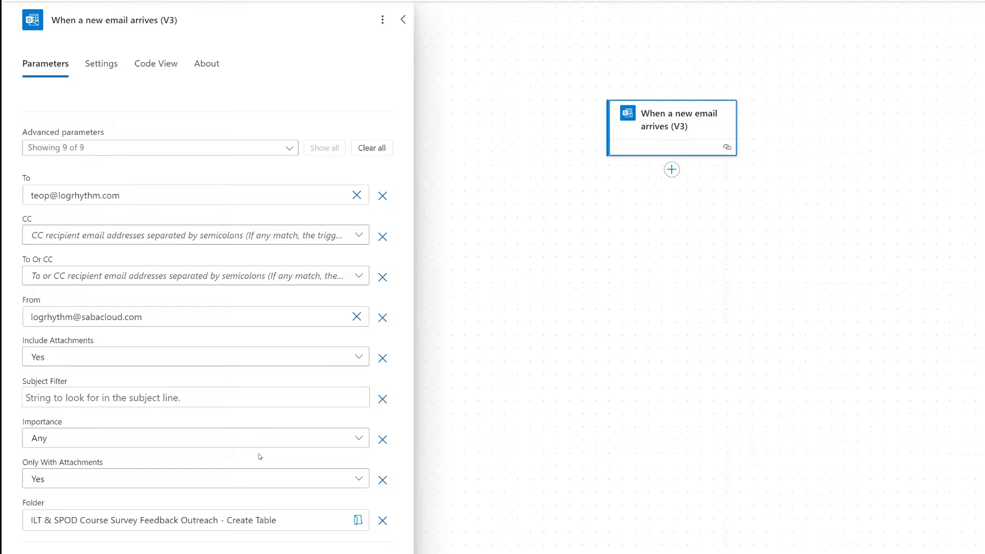
mouse_move(674, 249)
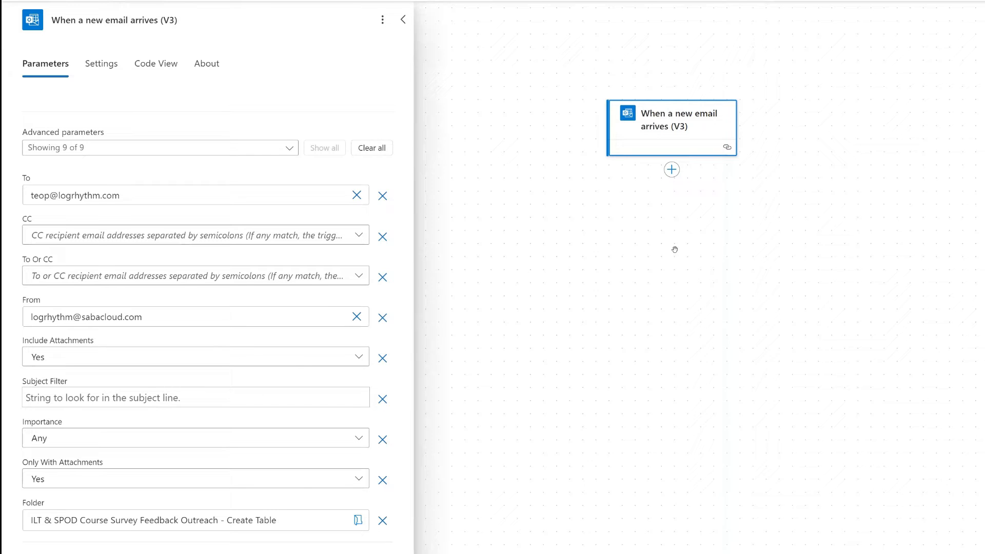
Step: Add a new action after the trigger and search for 'create file'
left_click(671, 169)
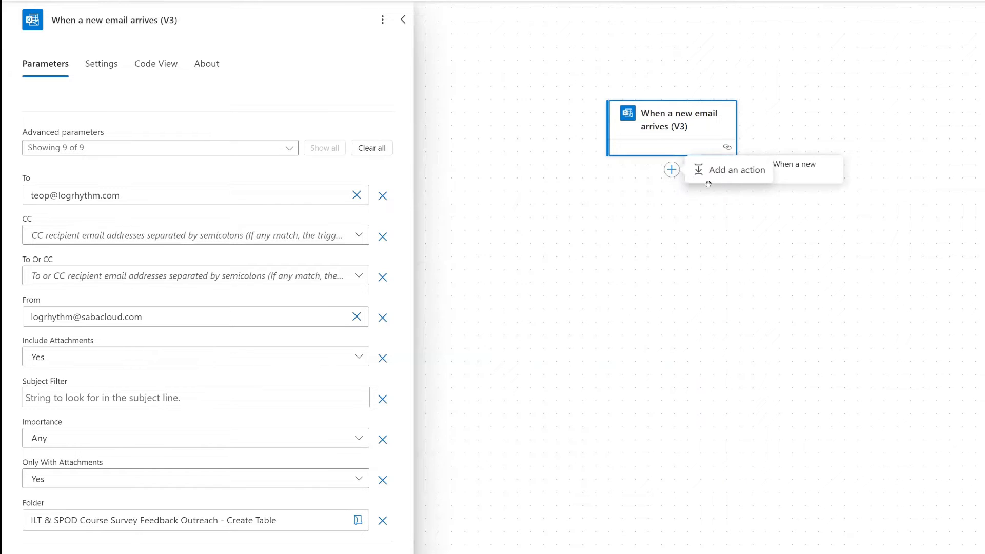
left_click(738, 170)
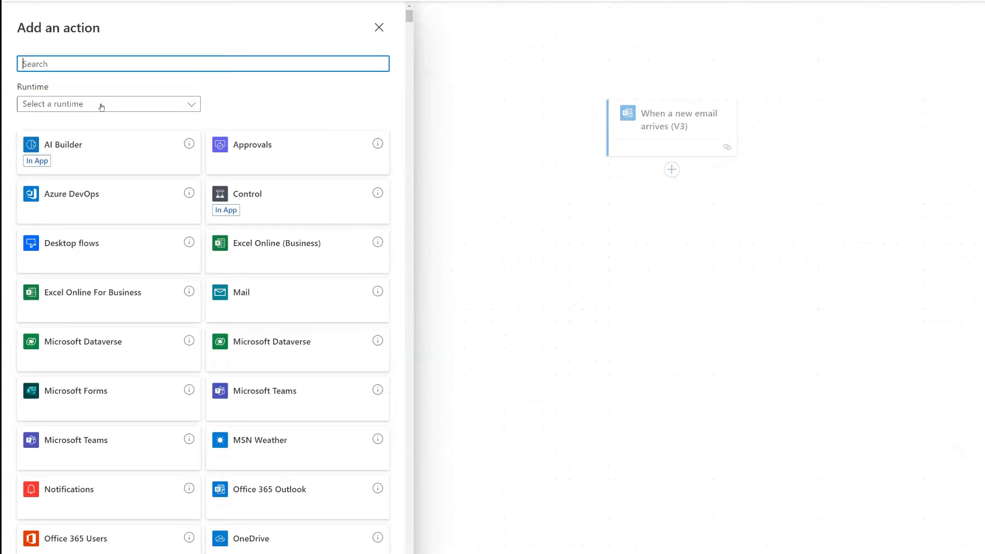
type("create file")
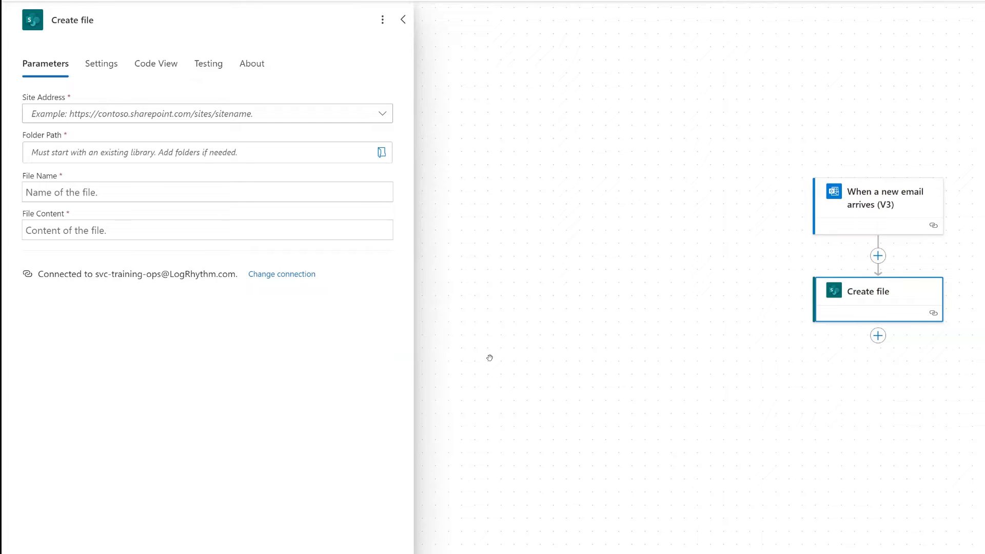
mouse_move(414, 243)
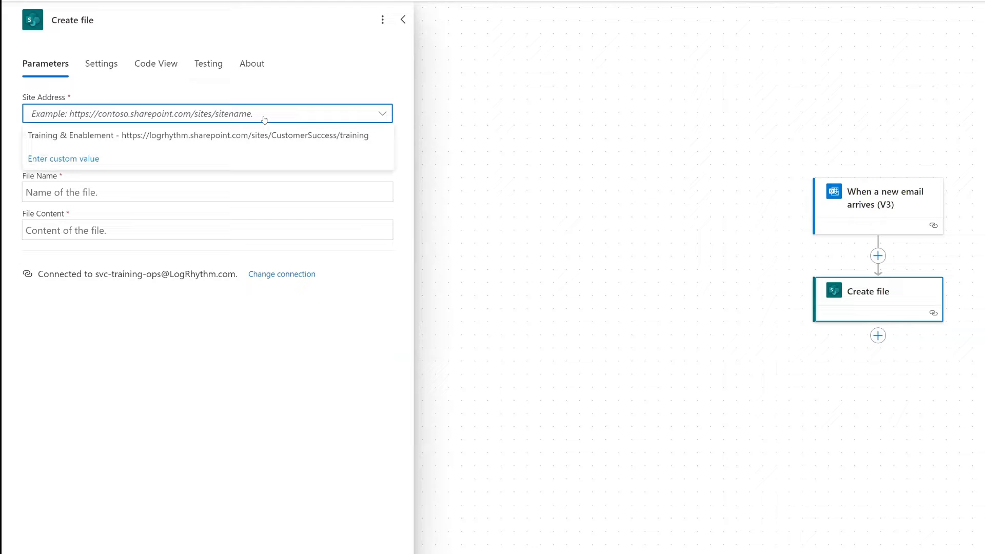
Step: Set Create file's site to Training & Enablement and browse into the Team Internal folder
type("trainin")
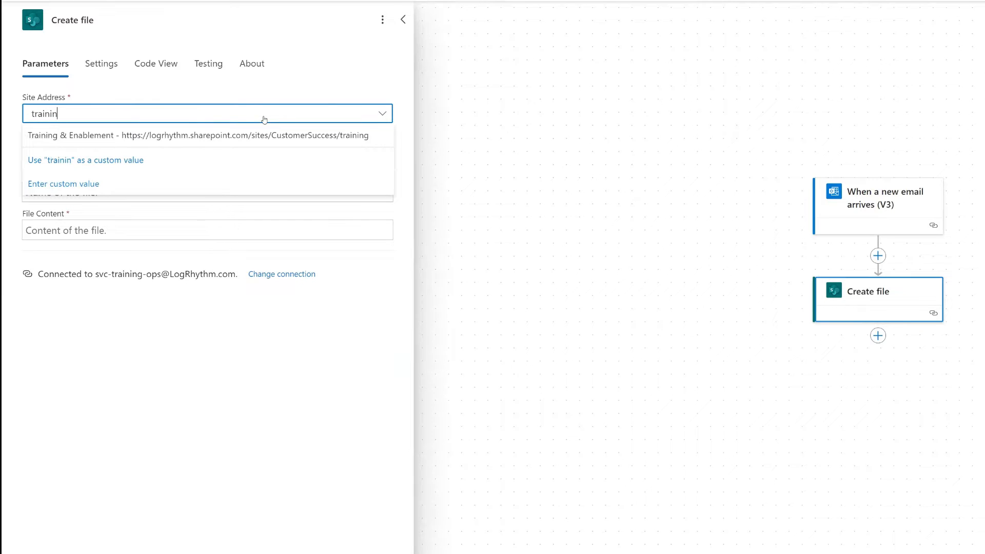
left_click(198, 135)
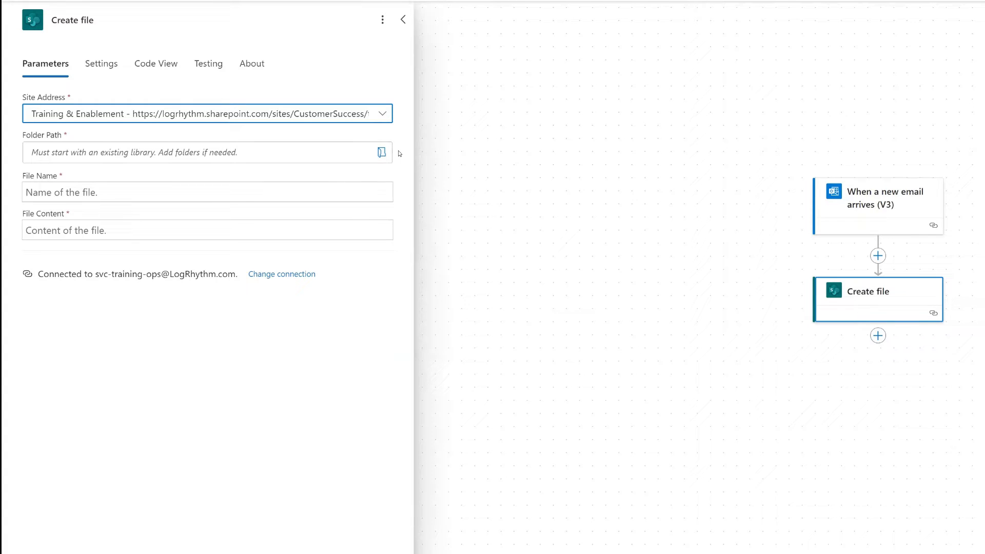
left_click(381, 152)
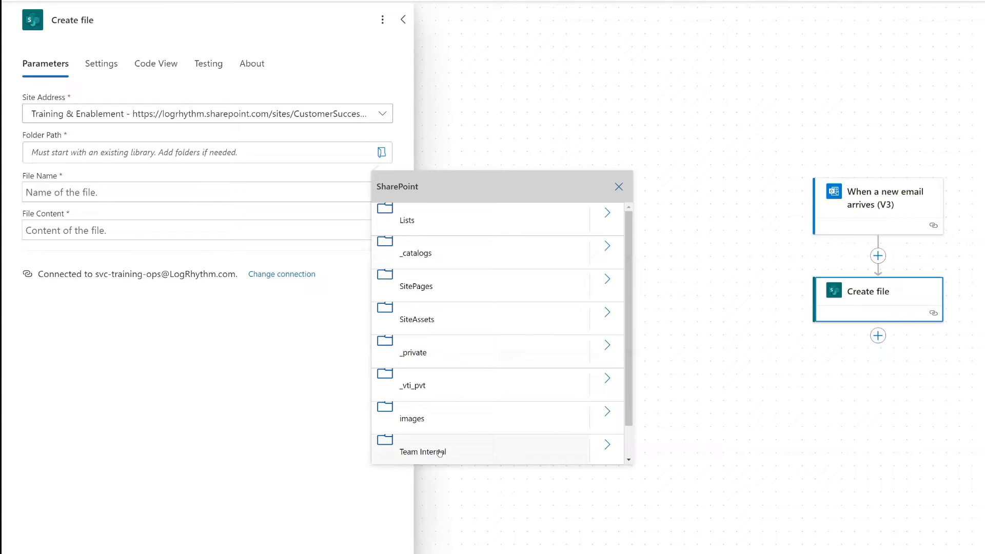
left_click(422, 451)
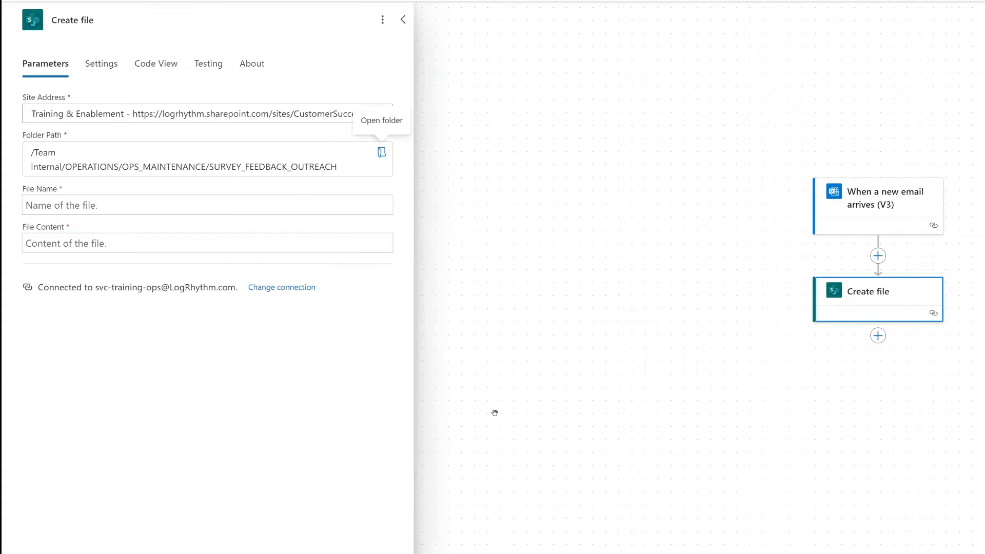
mouse_move(216, 308)
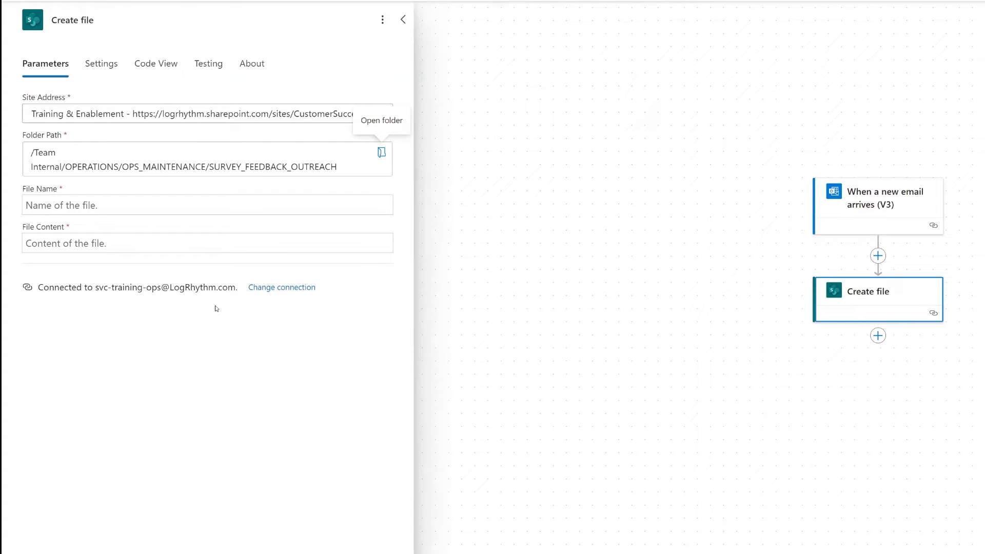
Step: Fill File Name with Attachments Name and File Content with Attachments Content
left_click(206, 204)
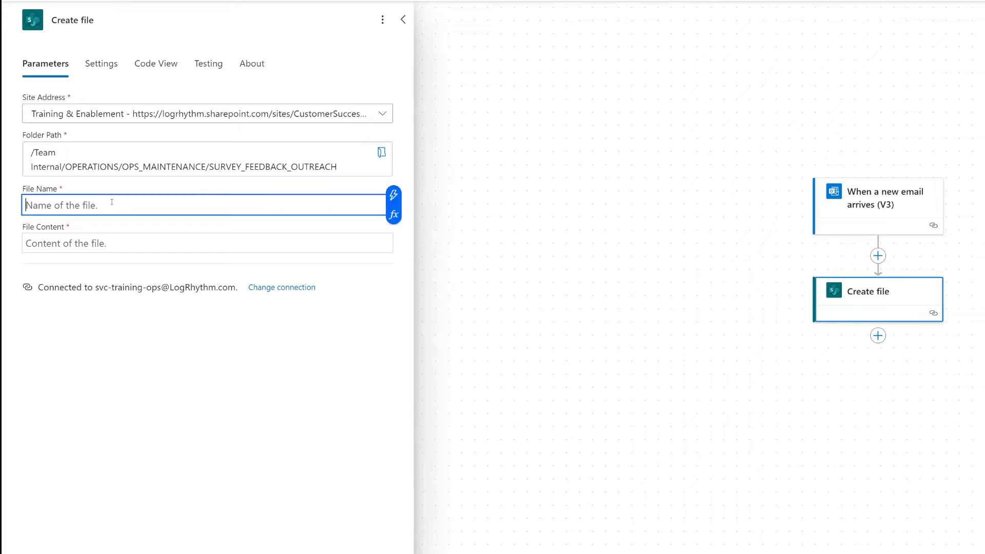
mouse_move(286, 194)
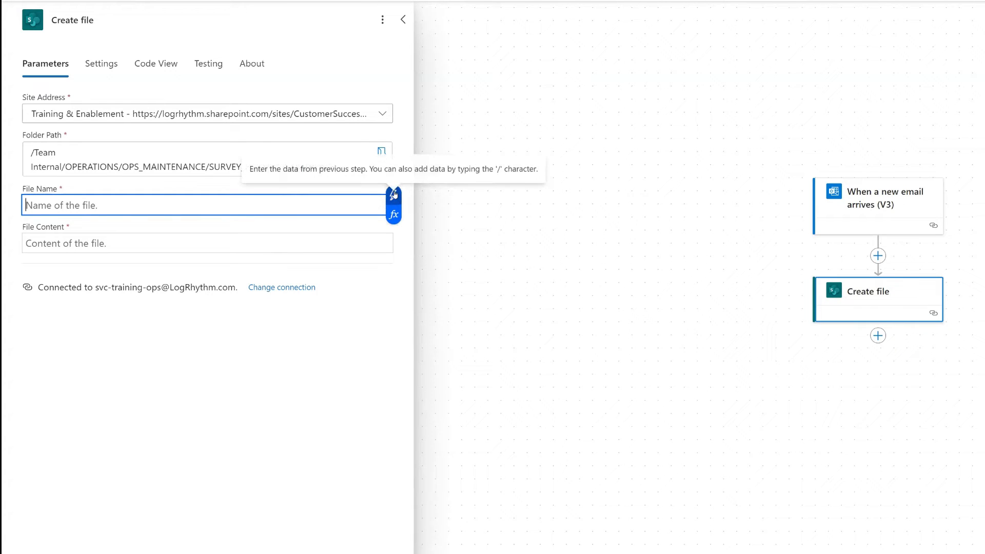
left_click(394, 195)
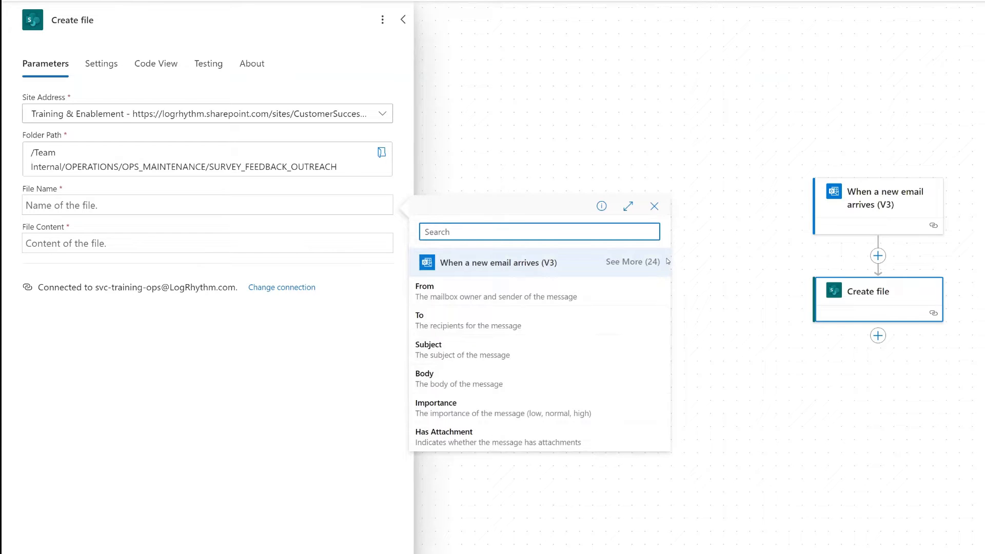
left_click(632, 261)
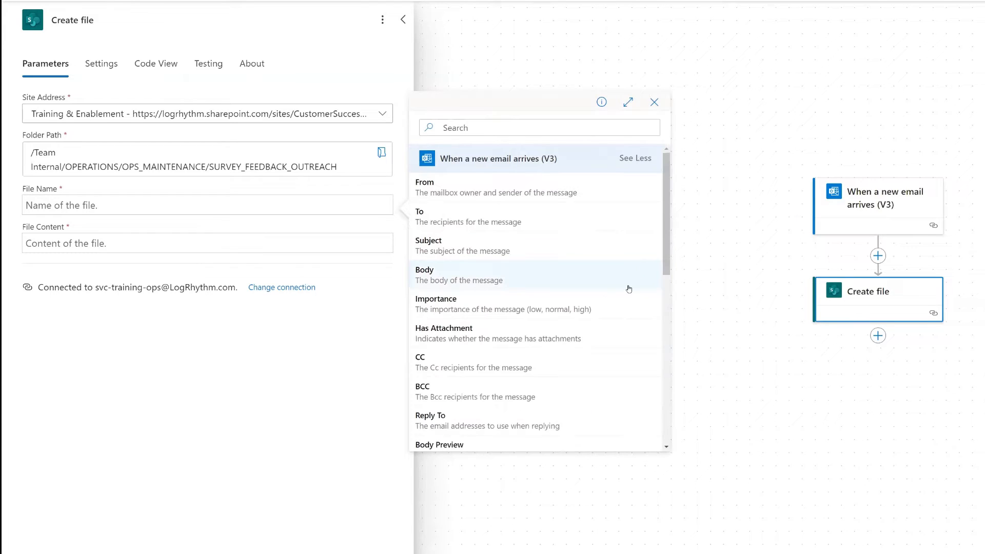
scroll("down", 3)
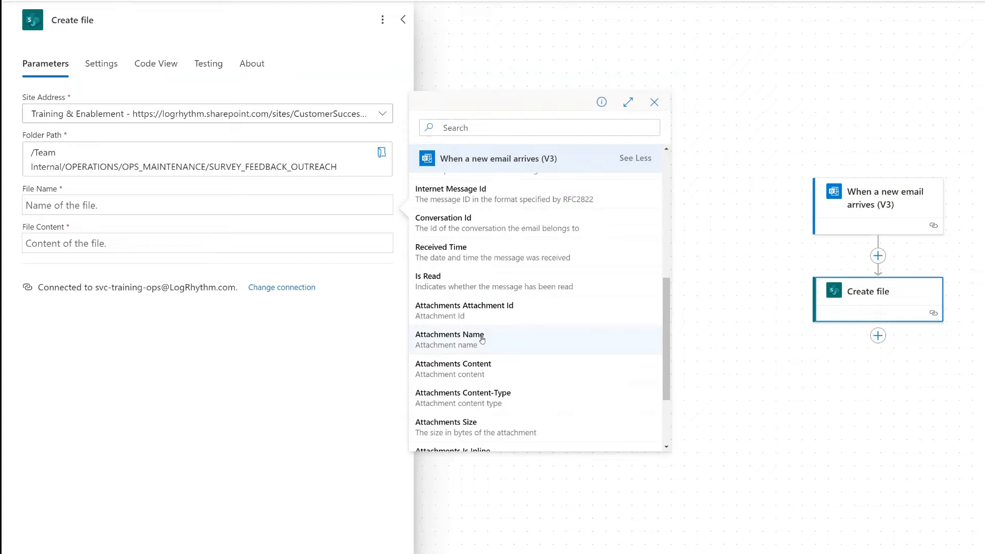
left_click(448, 339)
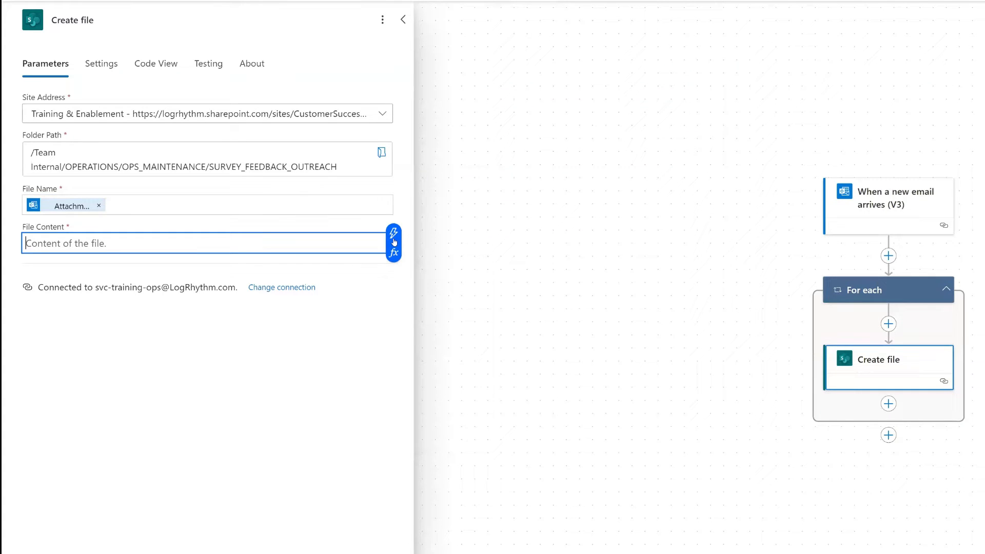
left_click(392, 232)
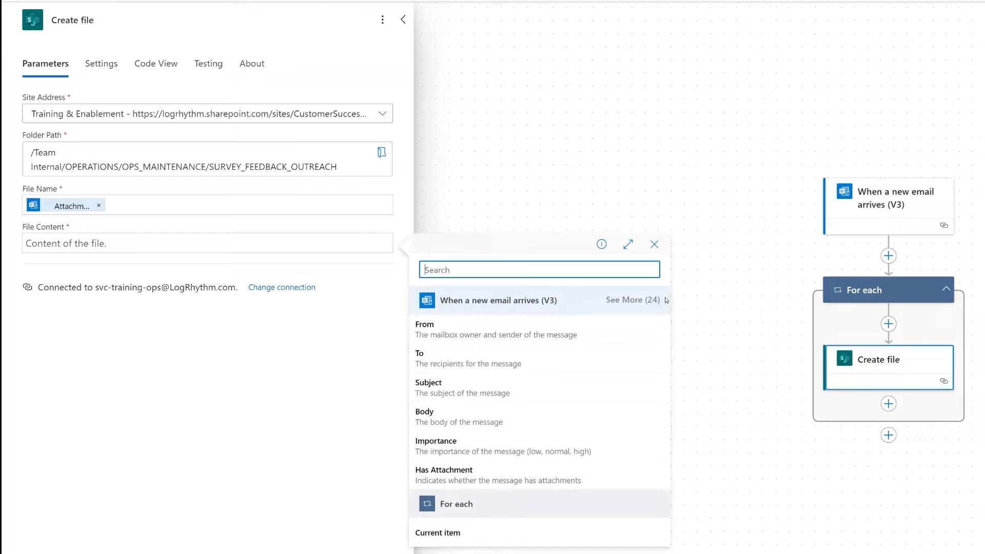
left_click(632, 299)
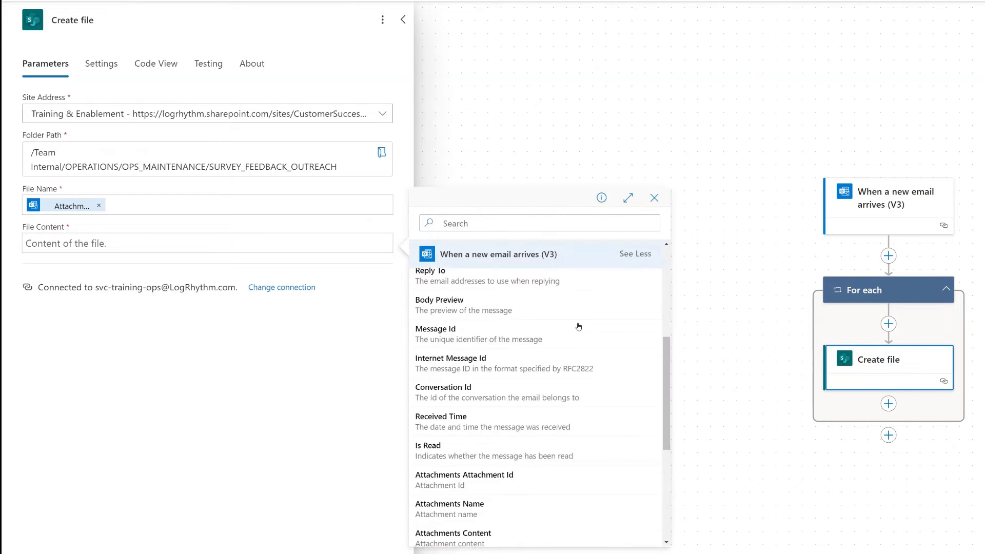
scroll("down", 3)
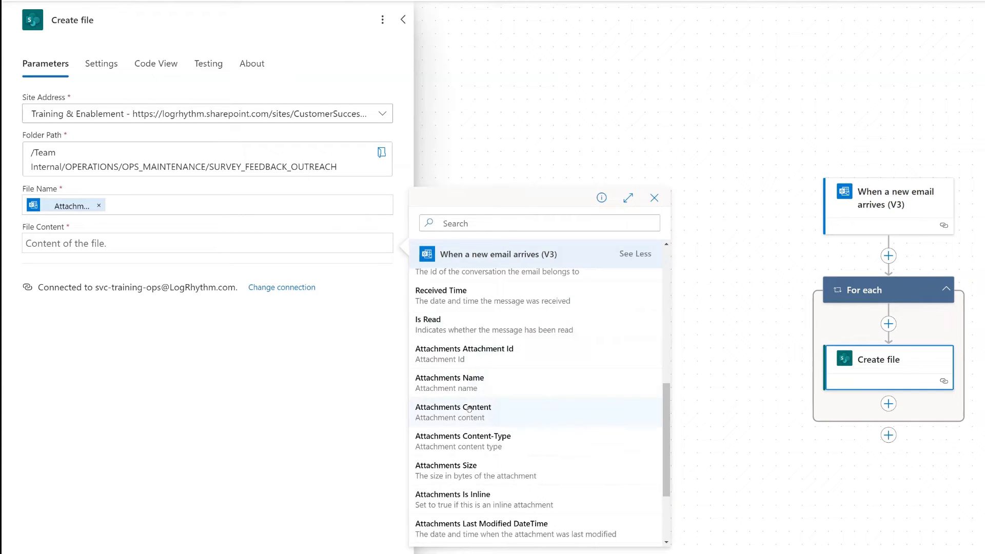
left_click(453, 406)
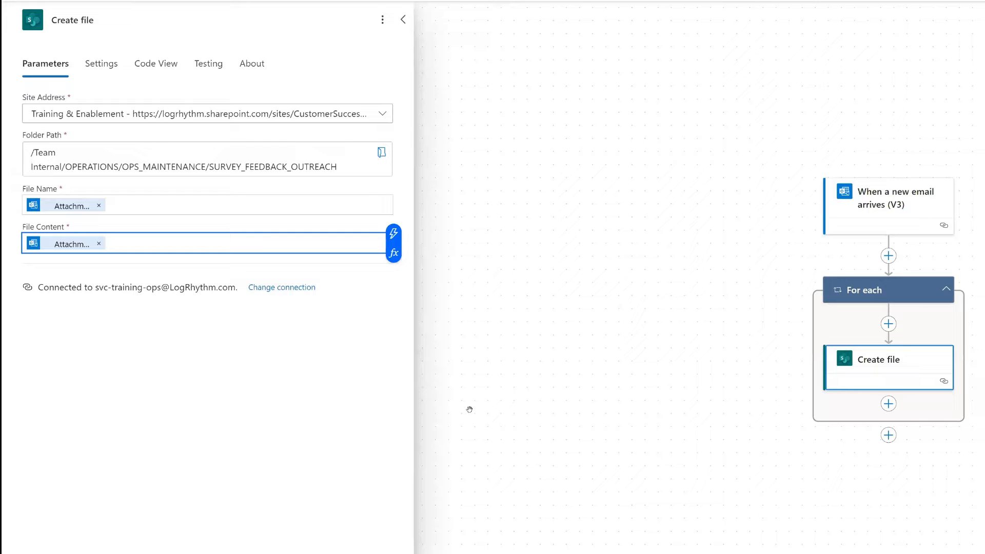
mouse_move(817, 233)
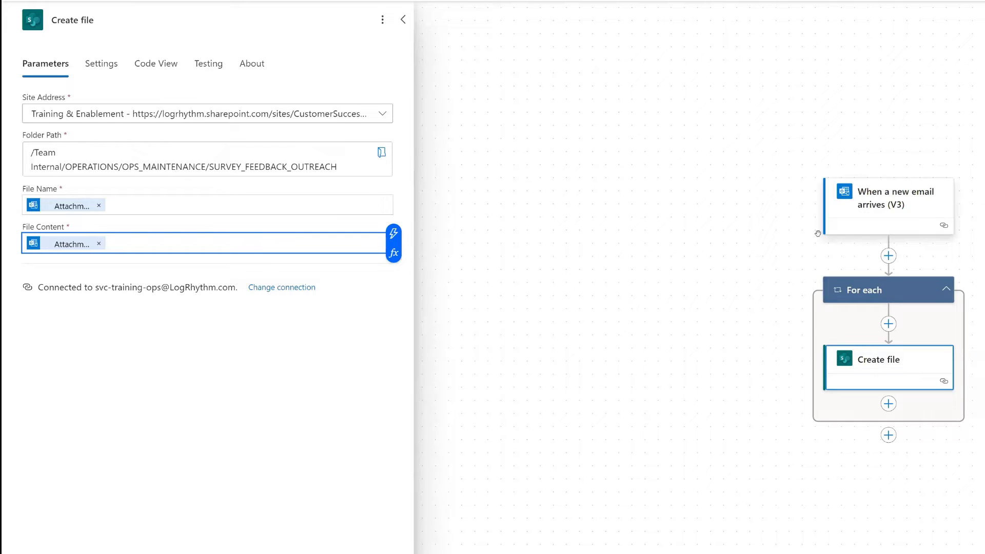
mouse_move(917, 181)
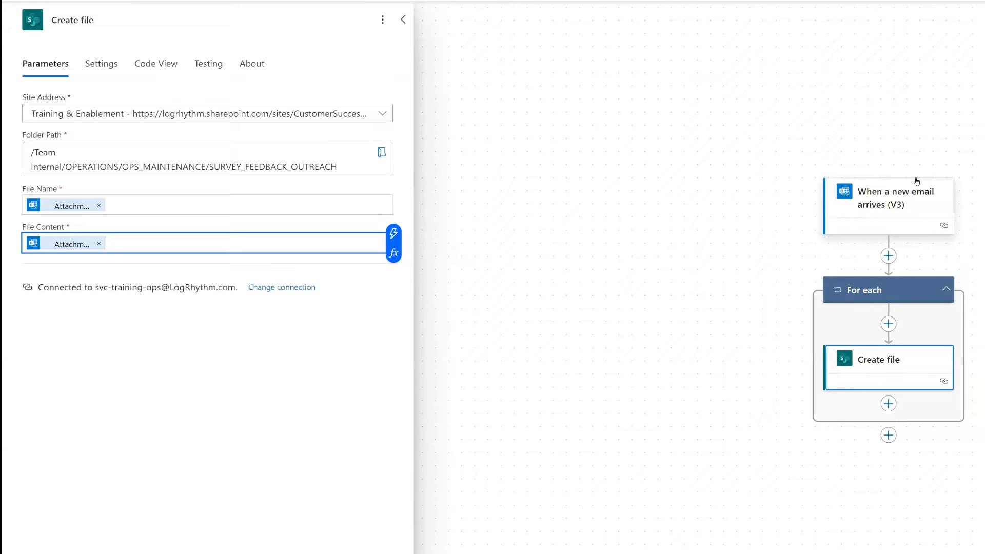
mouse_move(932, 5)
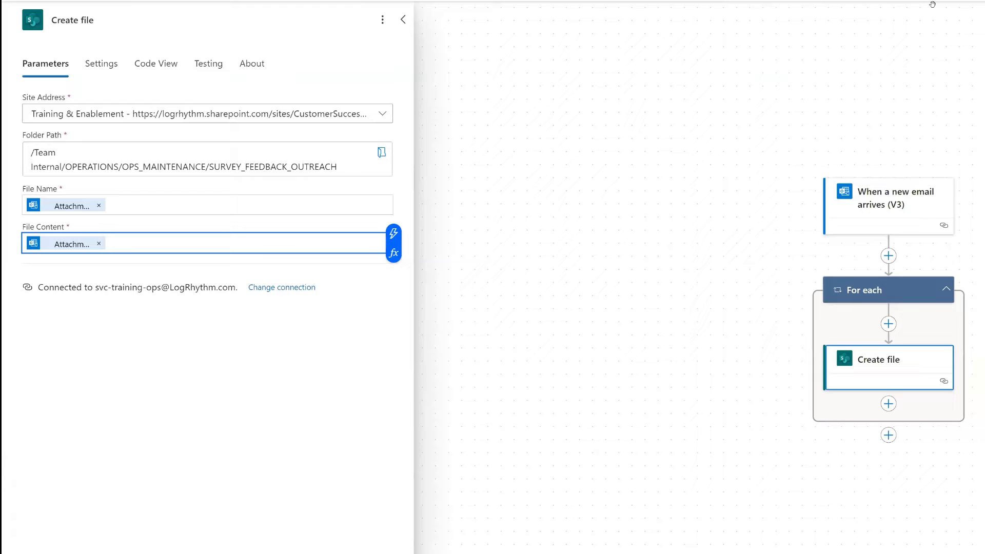
Step: Close the Create file action's details pane
left_click(402, 20)
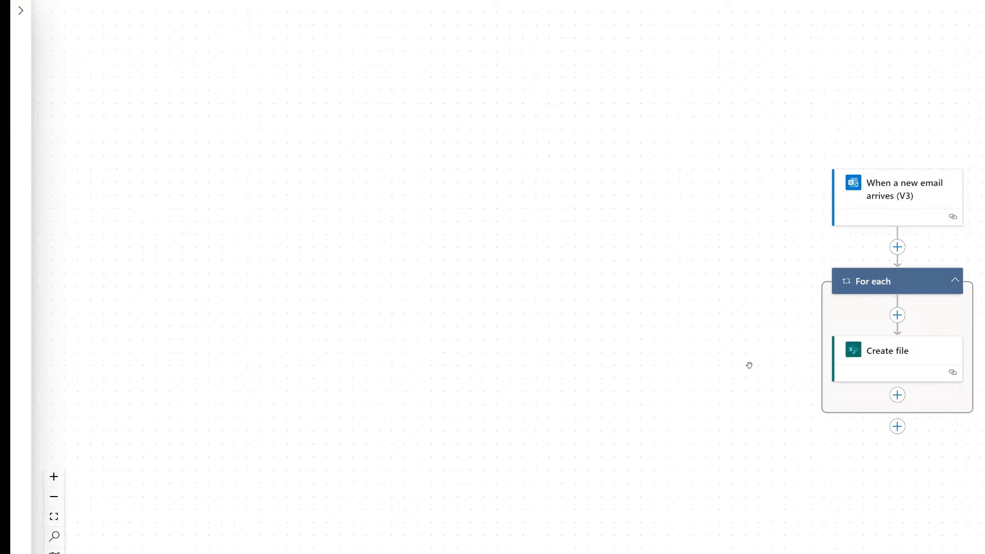
mouse_move(848, 394)
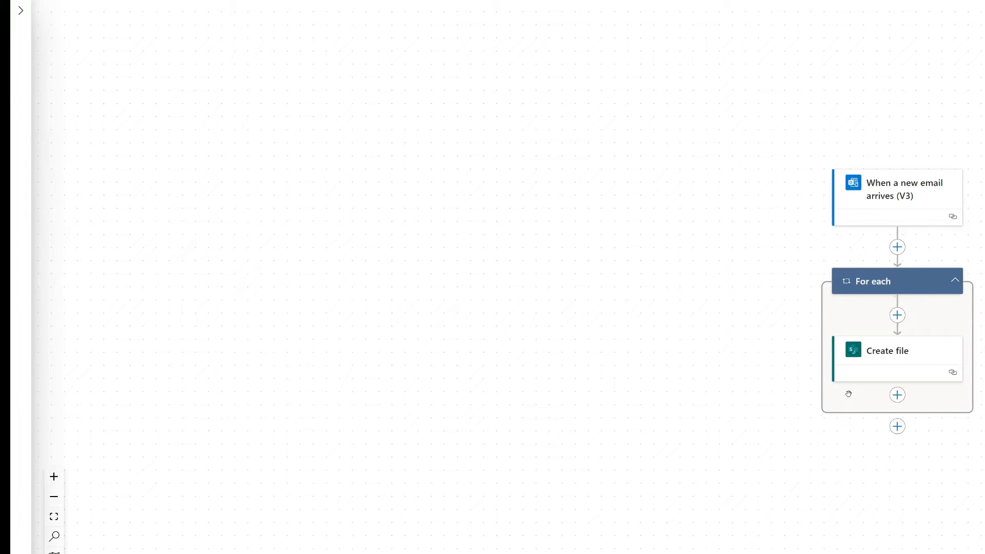
mouse_move(897, 394)
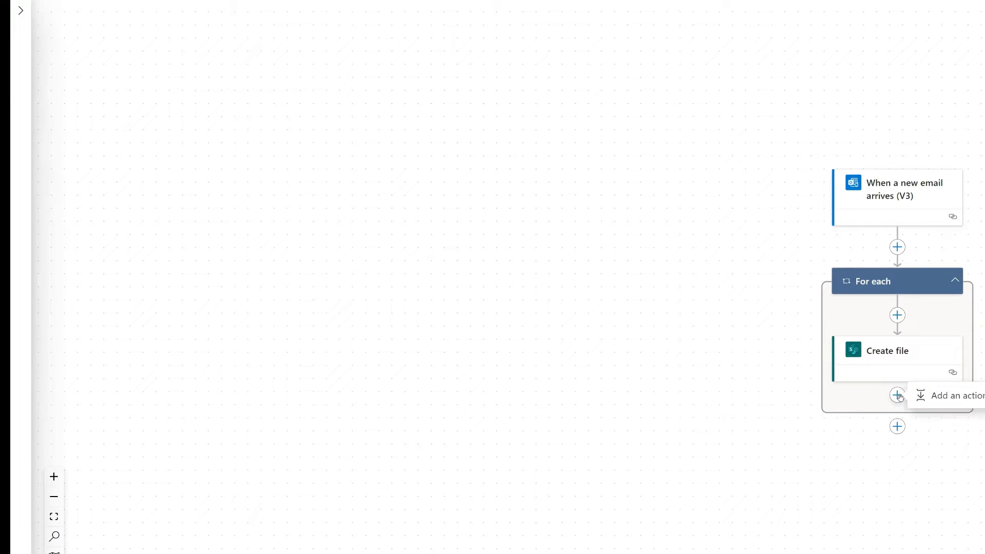
Step: Add Excel Online's Run script action inside the loop after Create file
left_click(897, 395)
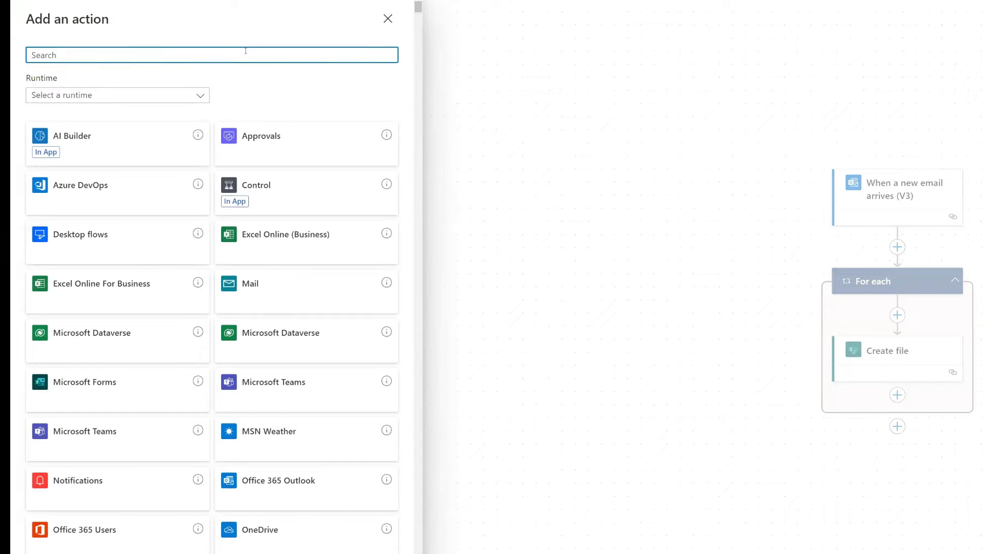
type("run script")
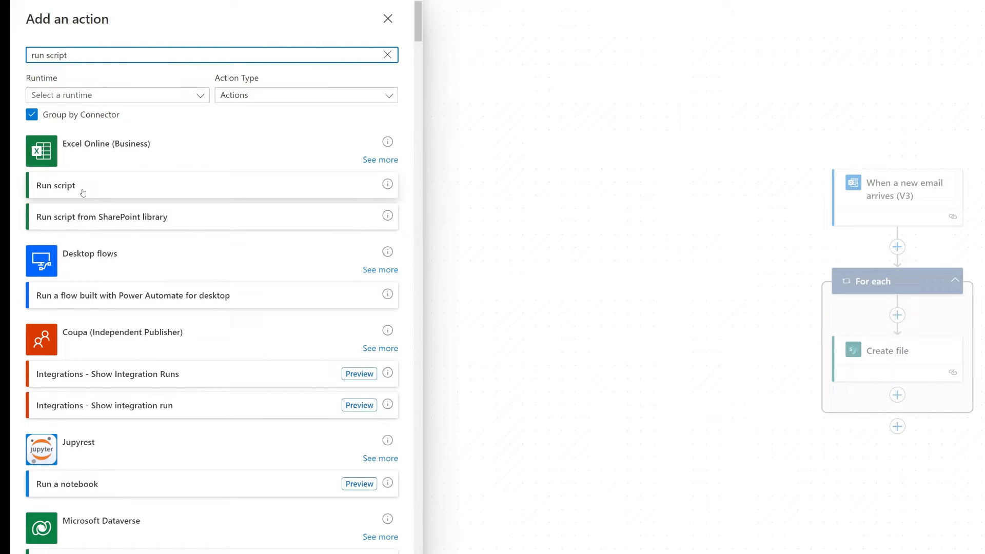
left_click(81, 185)
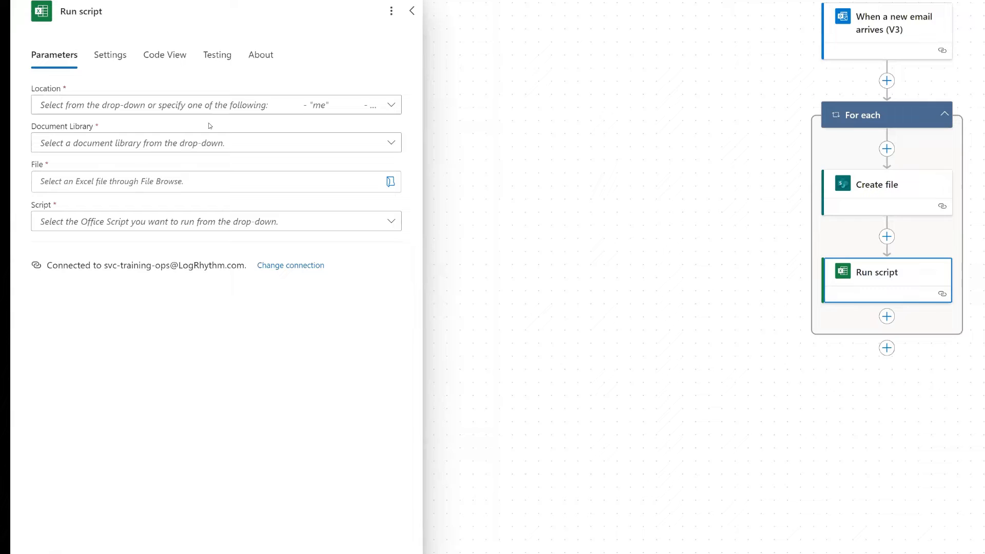
mouse_move(154, 201)
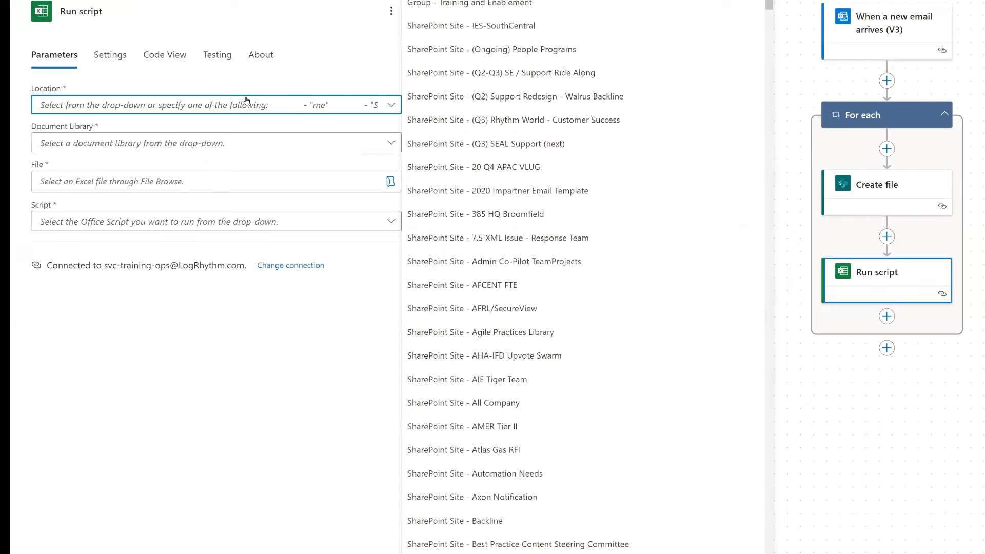
Step: Point Run script at the Training & Enablement site and Team Internal document library
type("training")
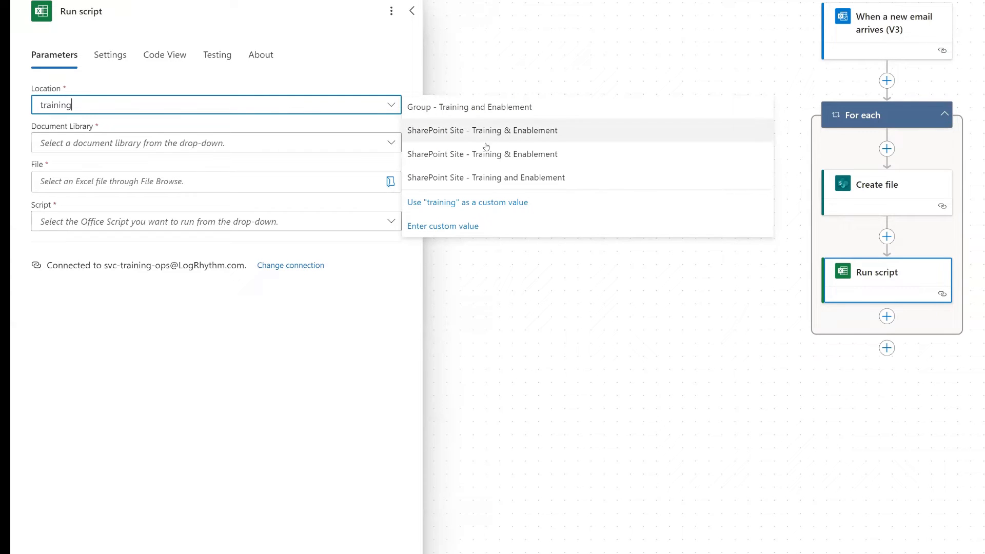
left_click(482, 130)
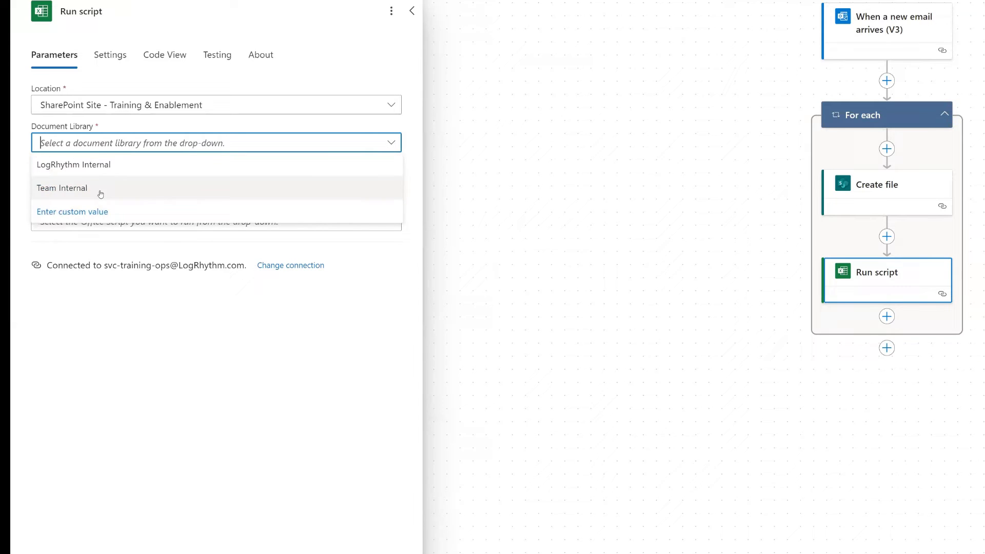
left_click(62, 188)
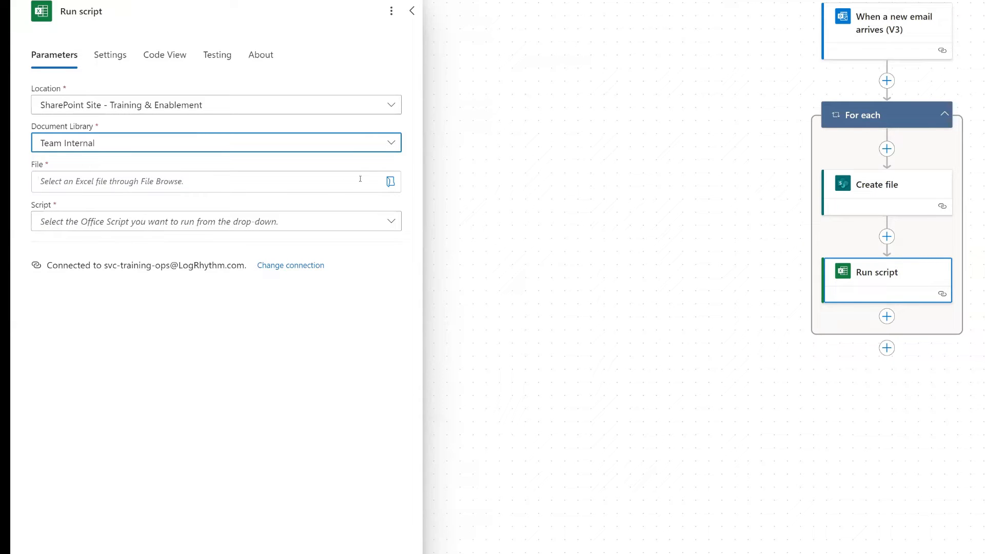
left_click(389, 181)
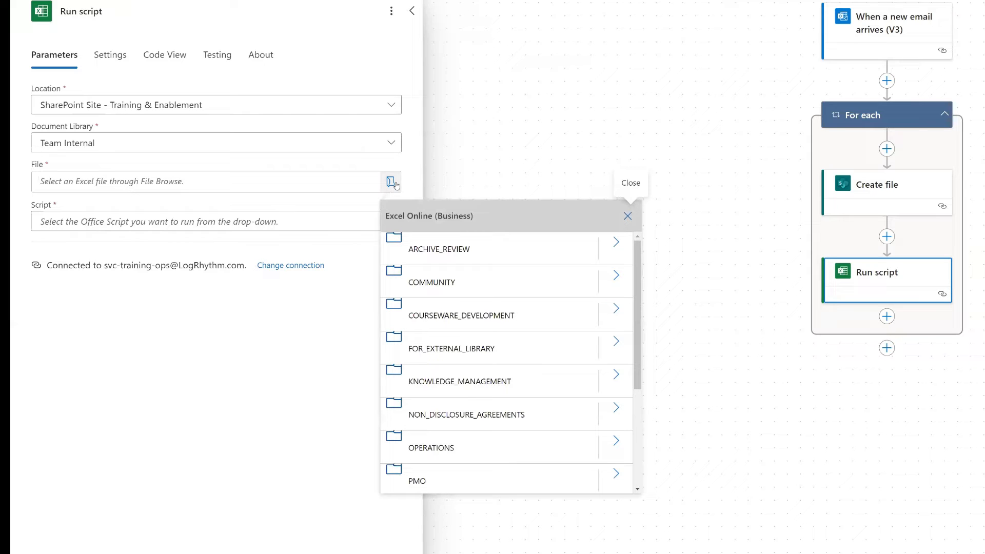
mouse_move(574, 280)
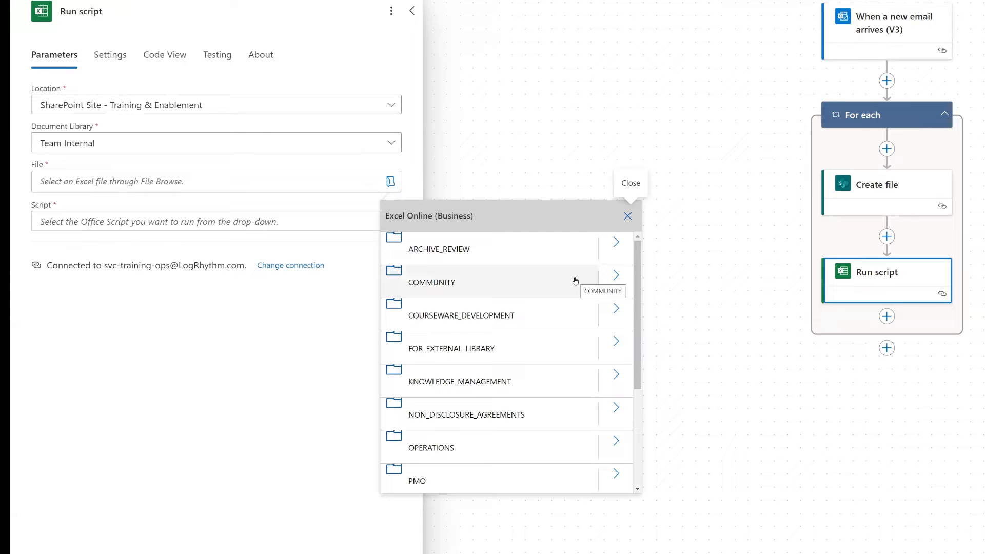
Step: Choose SurveyAnalysis for Feedback Outreach.xlsx and the Survey_Feedback_Outreach_Create_Table_TEOP script
left_click(431, 447)
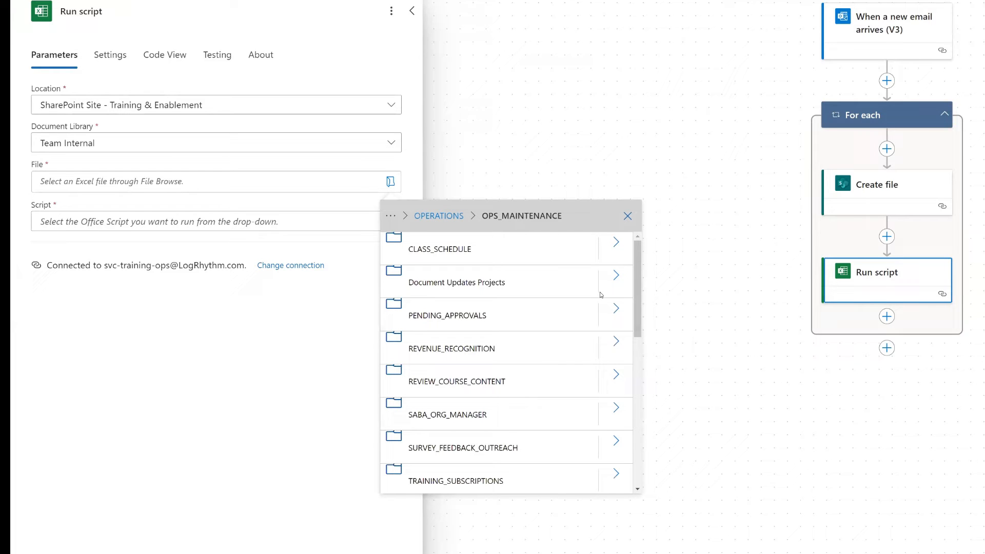
mouse_move(614, 445)
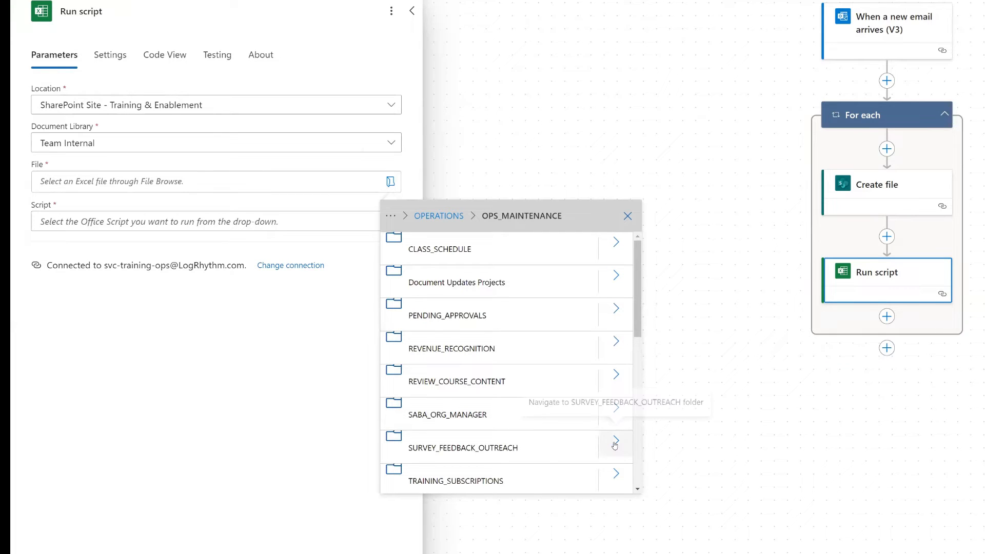
left_click(615, 444)
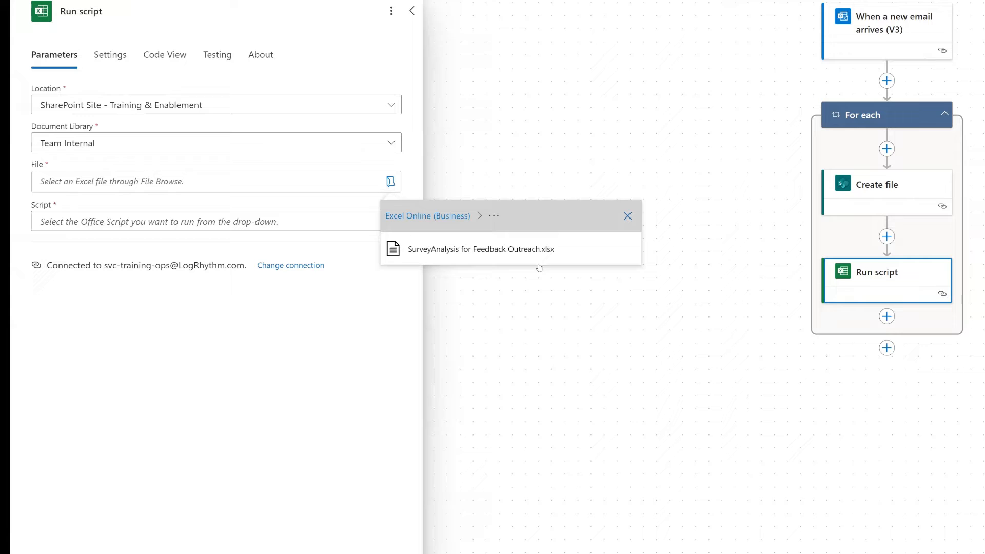
left_click(481, 249)
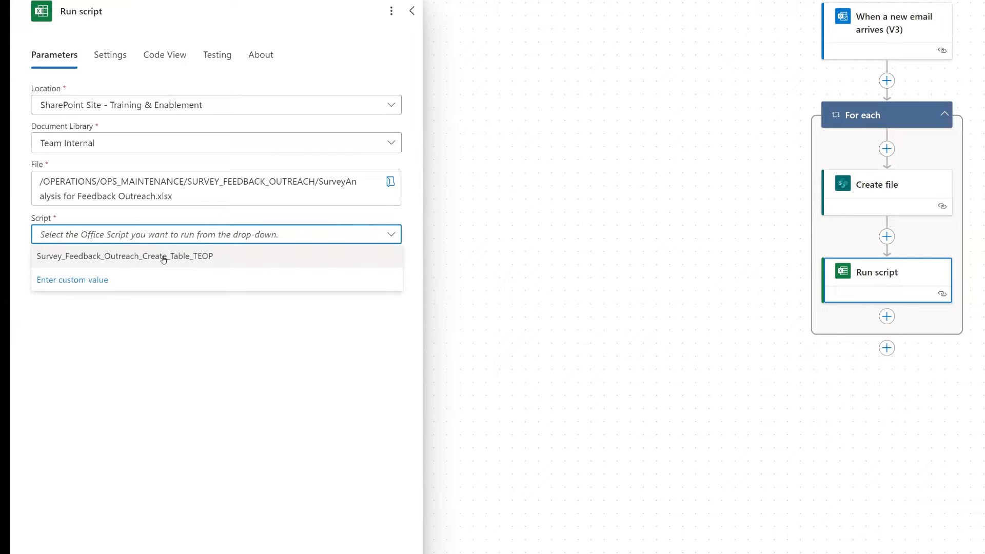
left_click(124, 257)
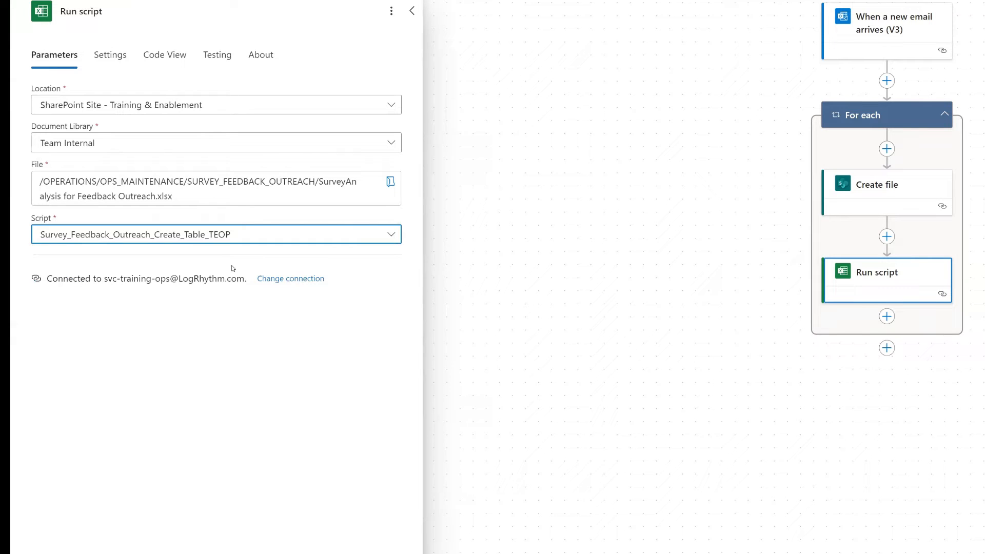
mouse_move(564, 293)
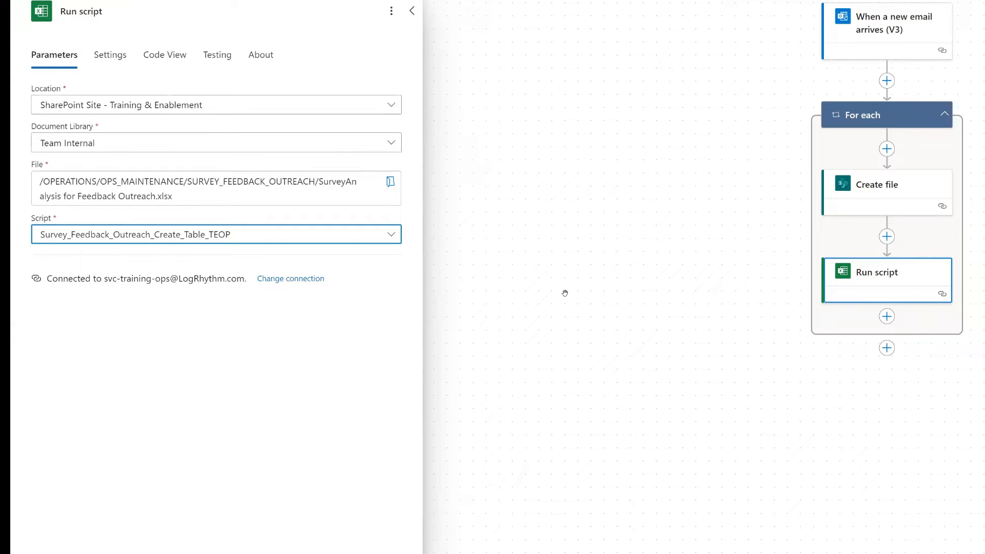
left_click(216, 234)
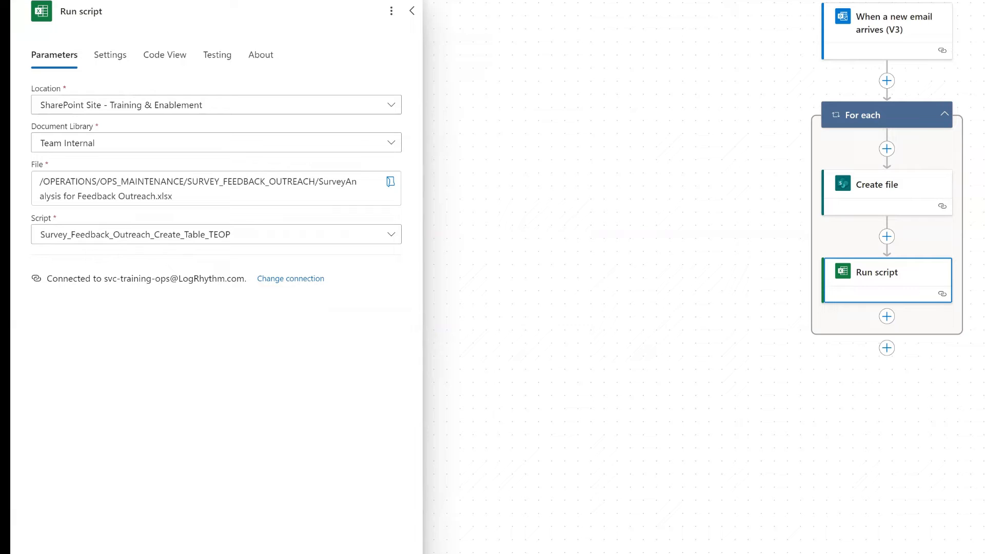
Step: Collapse the Run script parameters pane so only the flow is visible
left_click(412, 11)
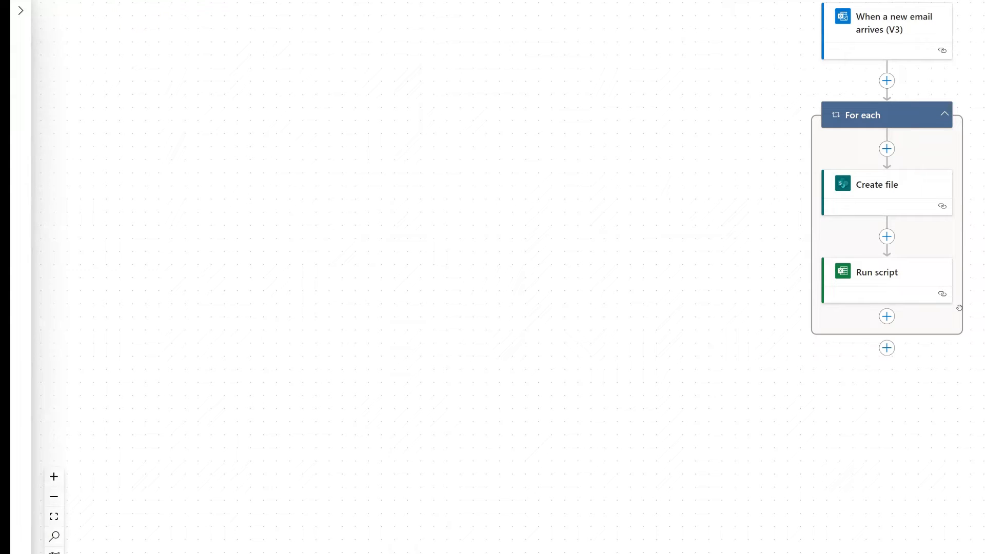
mouse_move(811, 322)
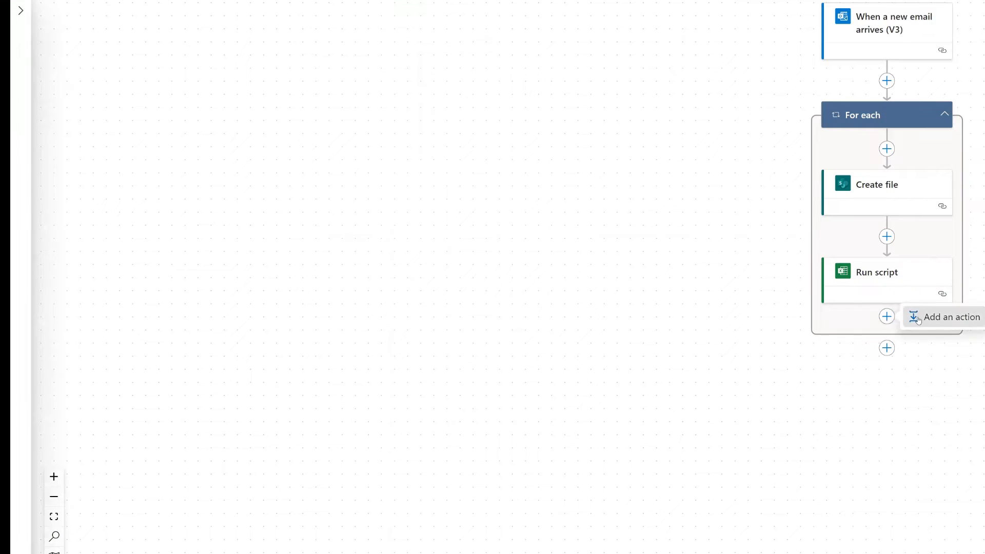
Step: Add Excel Online 'List rows present in a table' after Run script inside the loop
left_click(949, 317)
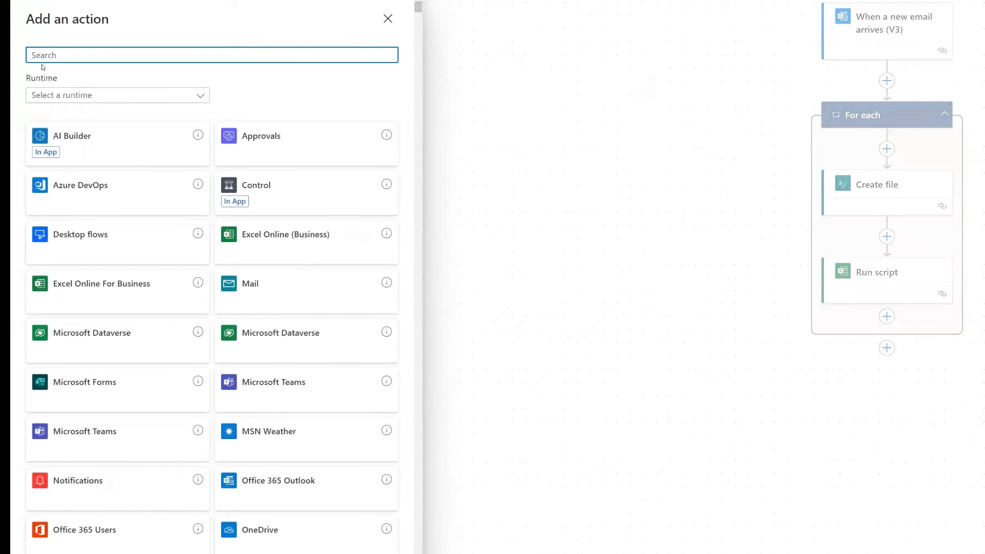
type("list rows pre")
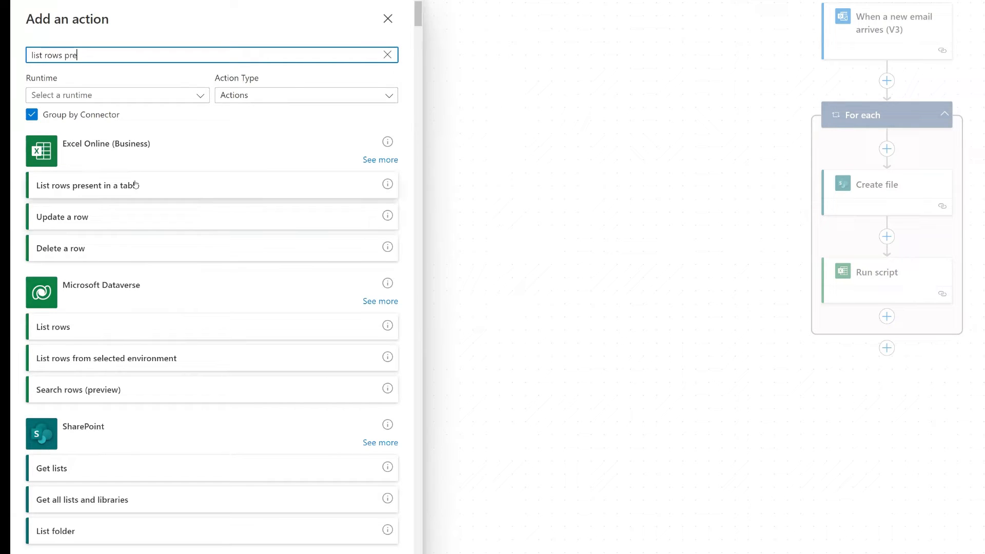
left_click(88, 186)
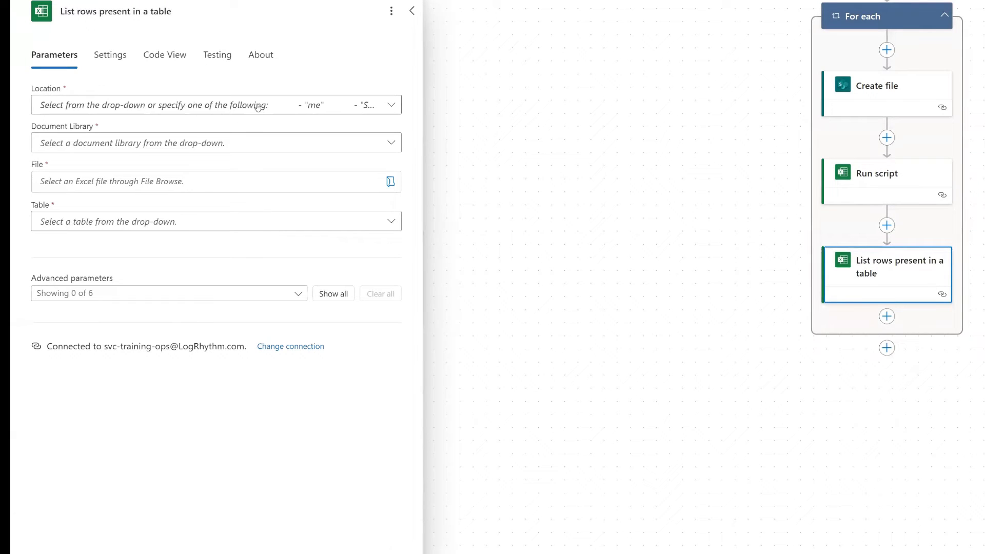
Step: Point List rows at the Training & Enablement site, Team Internal library and SurveyAnalysis workbook
type("training")
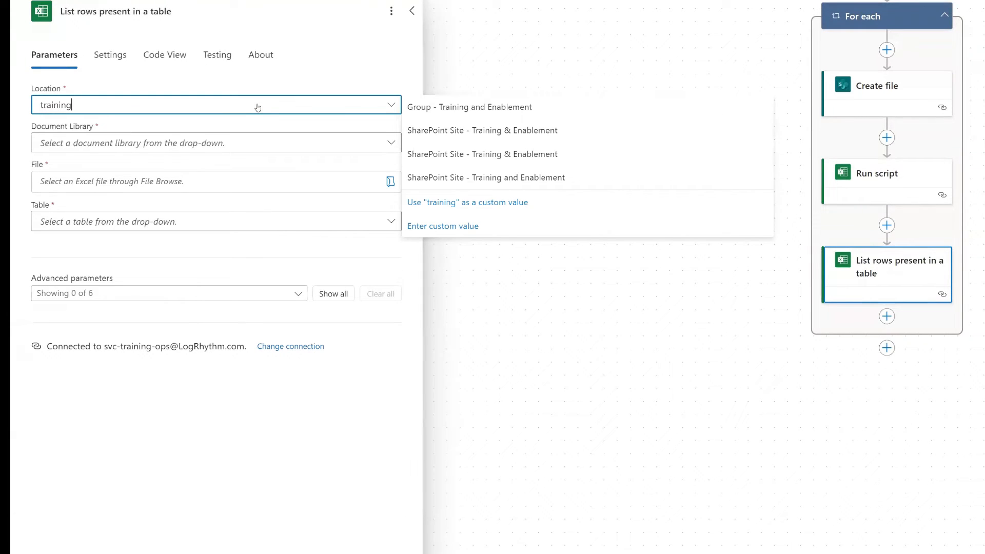
left_click(481, 130)
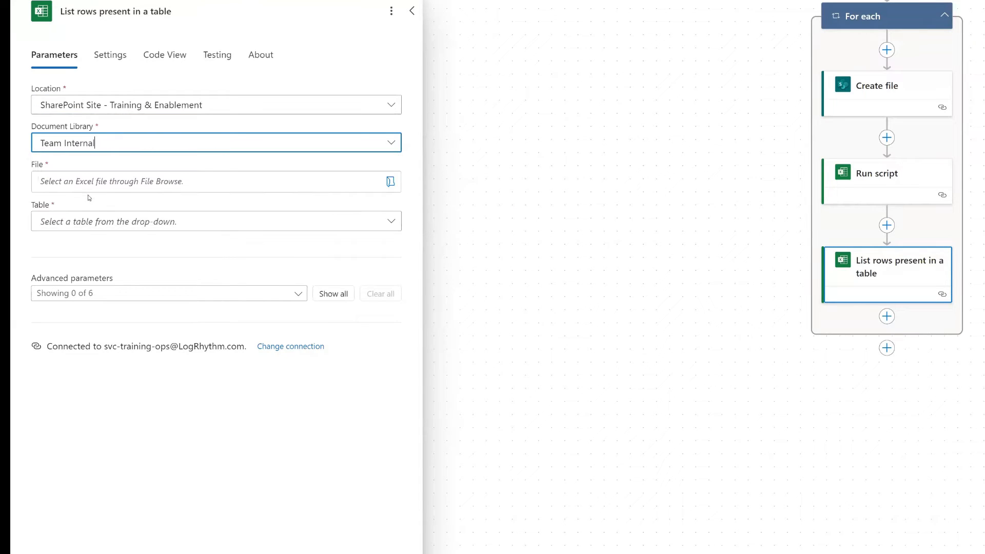
mouse_move(327, 188)
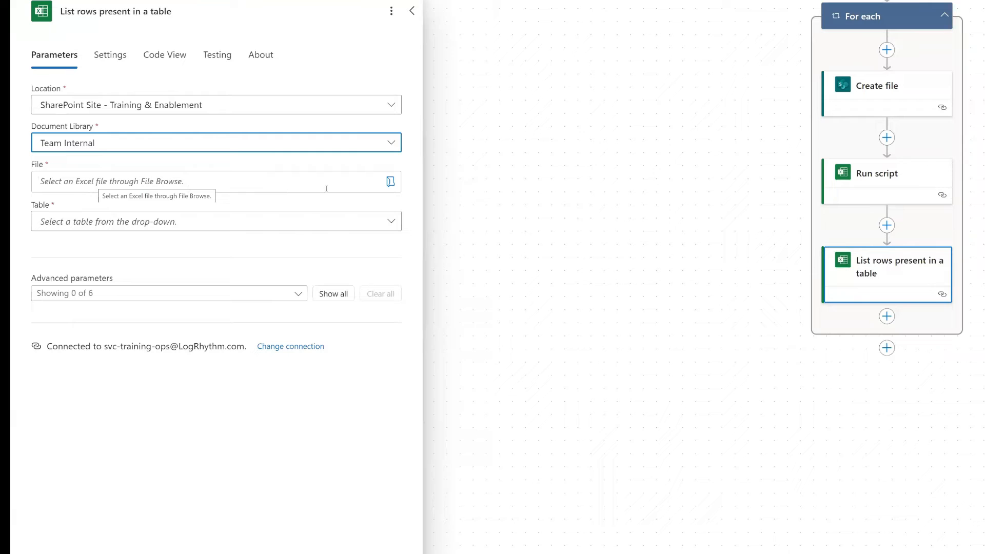
left_click(389, 181)
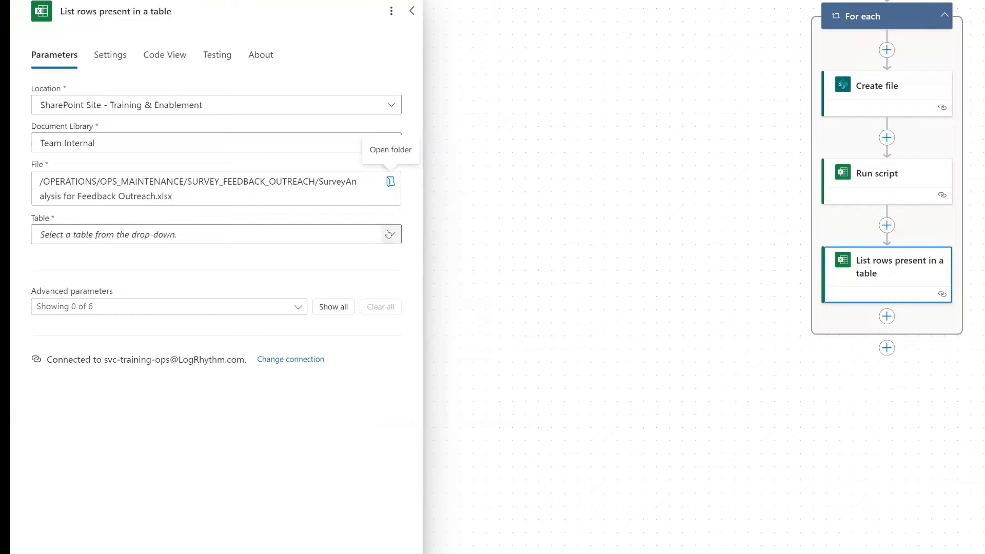
mouse_move(389, 235)
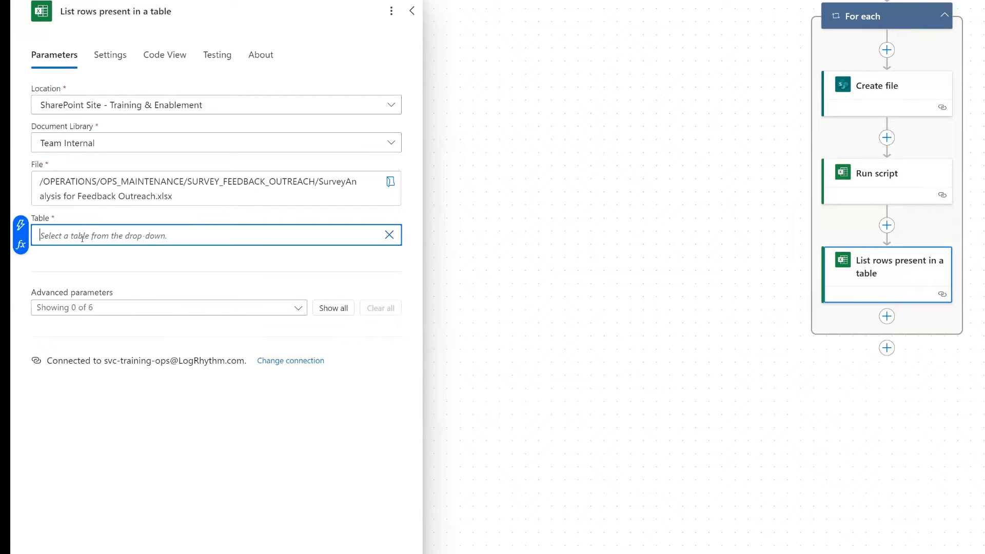
Step: Set the table to Table1 and confirm the run returns survey feedback rows
type("Table1")
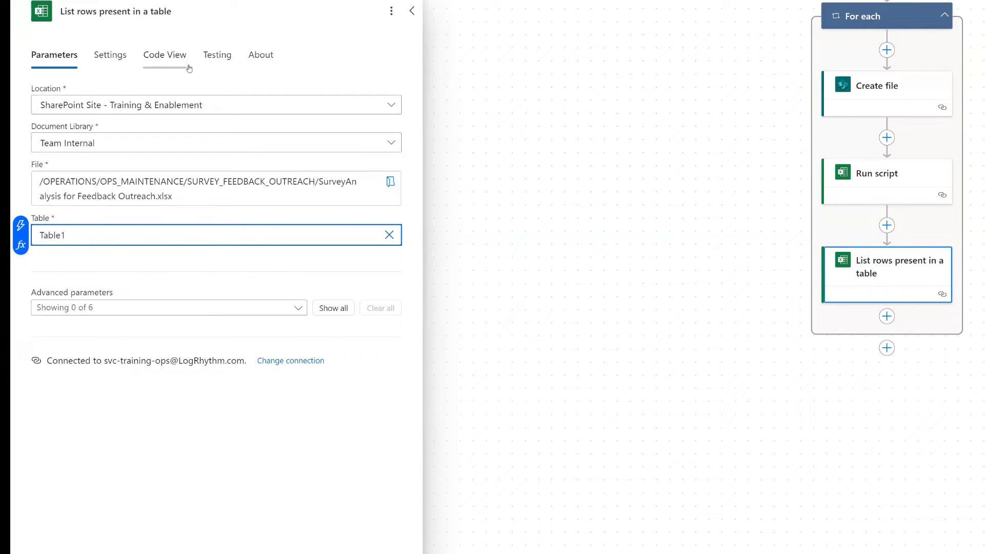
mouse_move(665, 234)
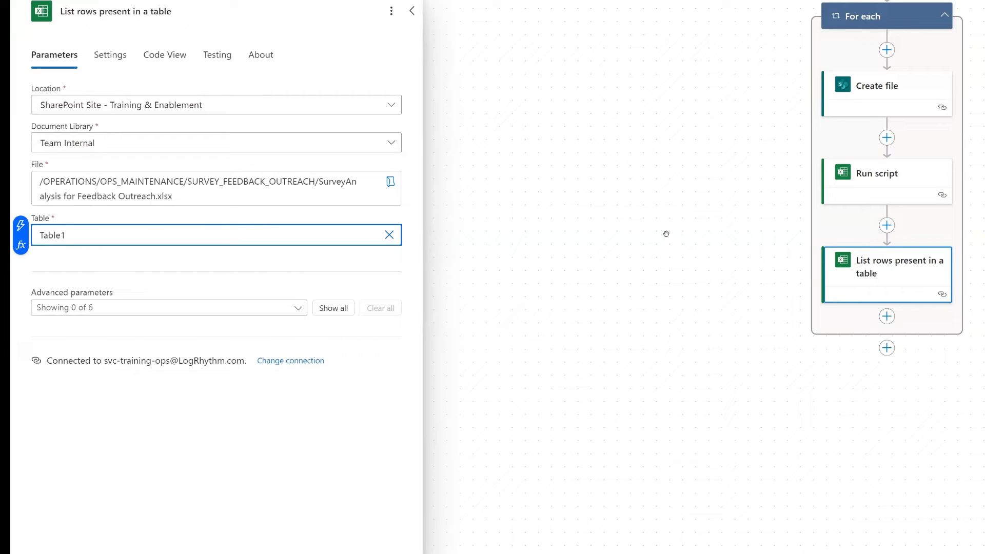
mouse_move(547, 243)
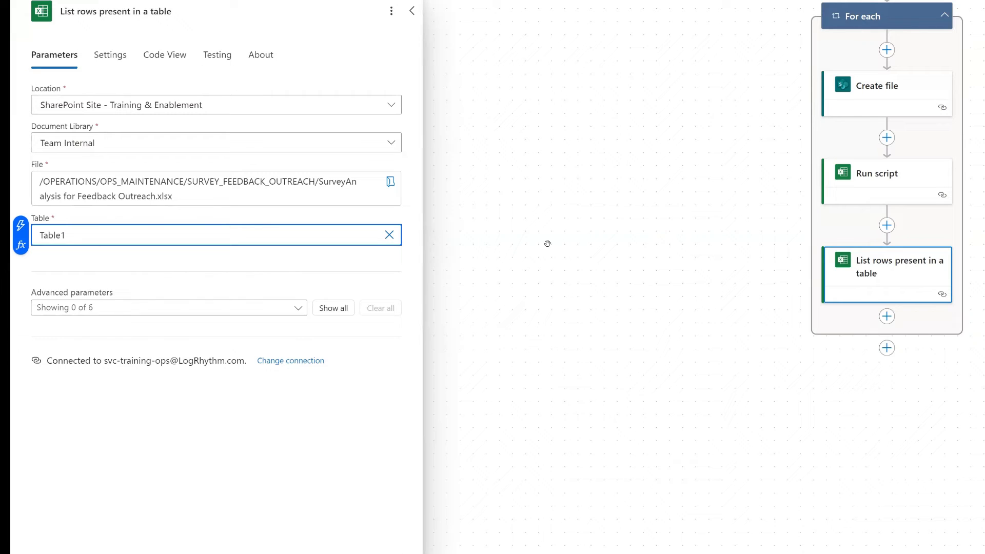
mouse_move(855, 306)
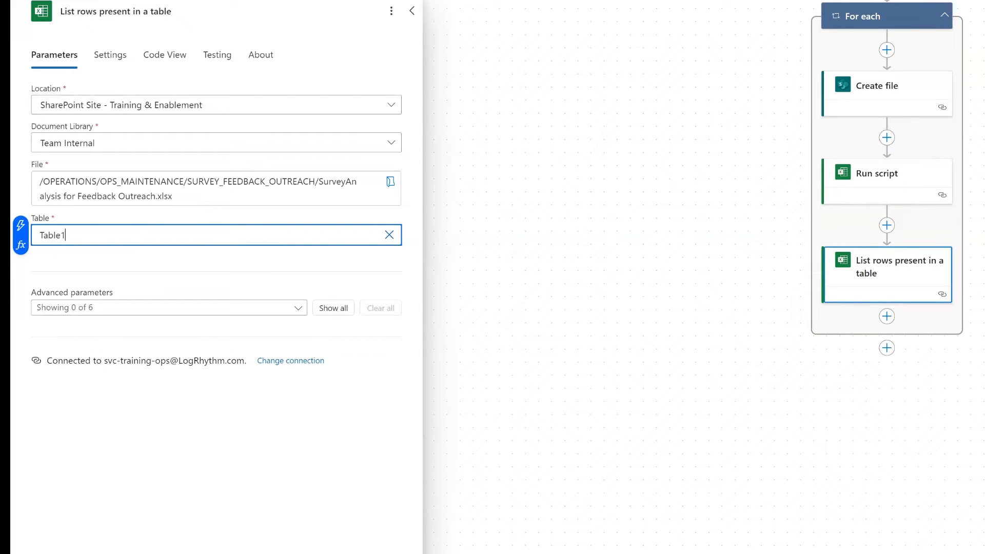
mouse_move(884, 275)
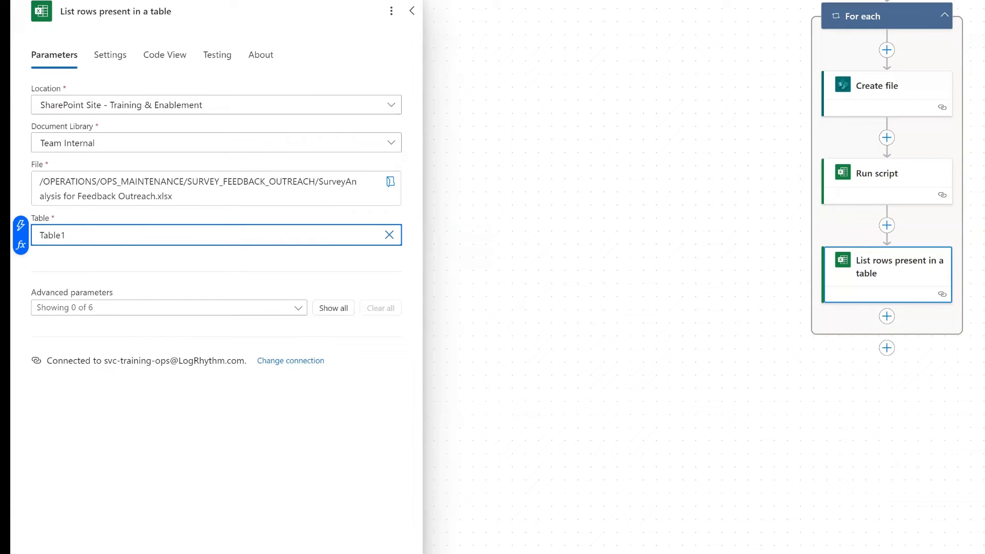
mouse_move(875, 302)
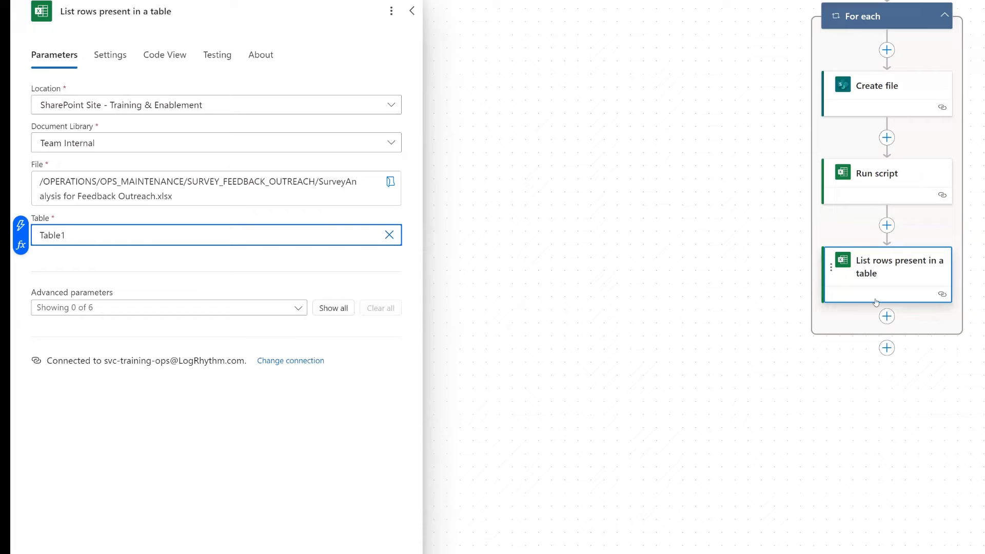
mouse_move(891, 270)
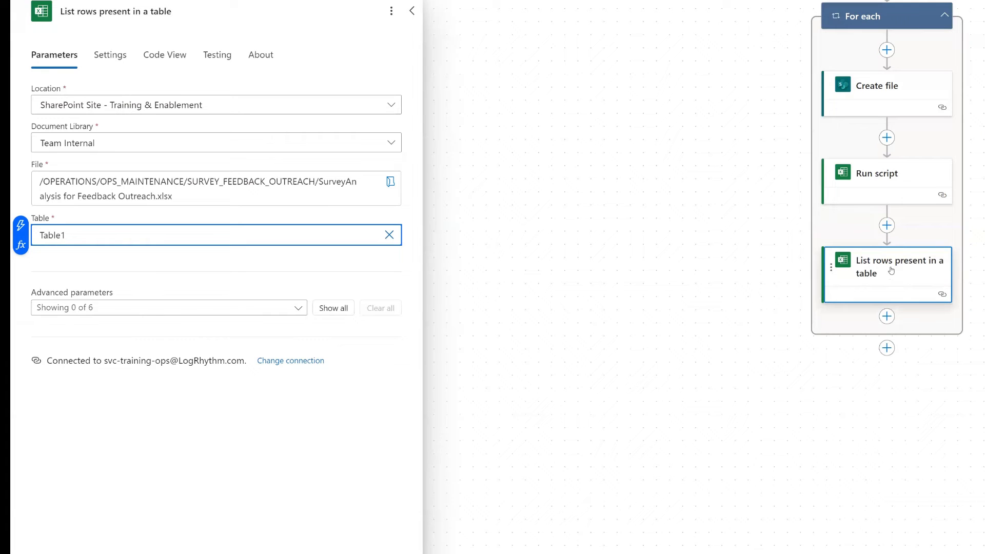
left_click(188, 235)
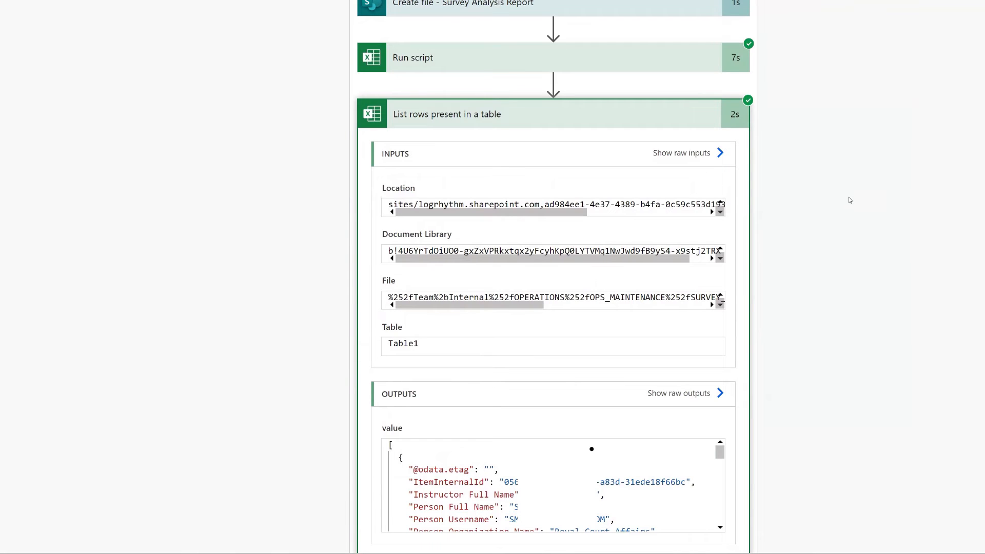
mouse_move(629, 324)
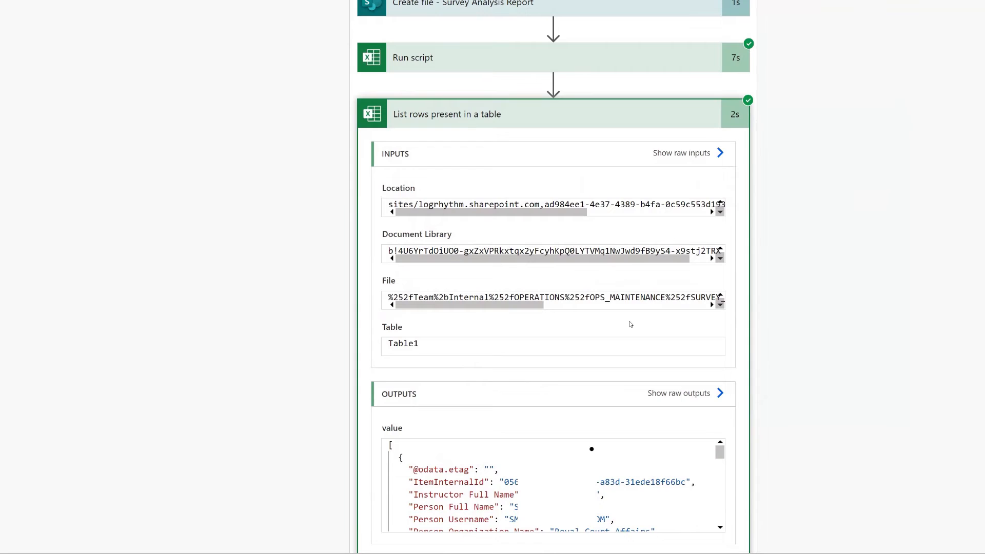
mouse_move(258, 106)
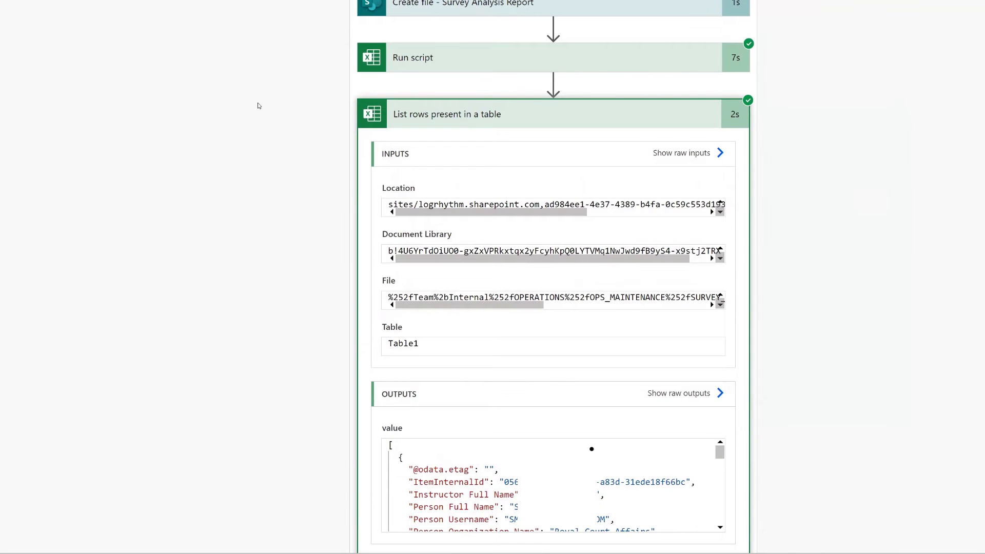
mouse_move(734, 173)
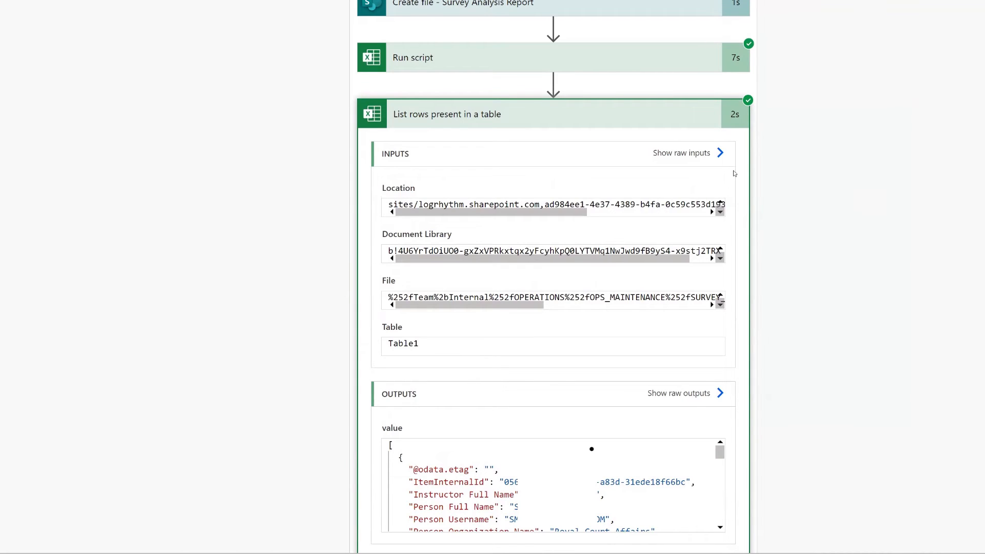
mouse_move(516, 121)
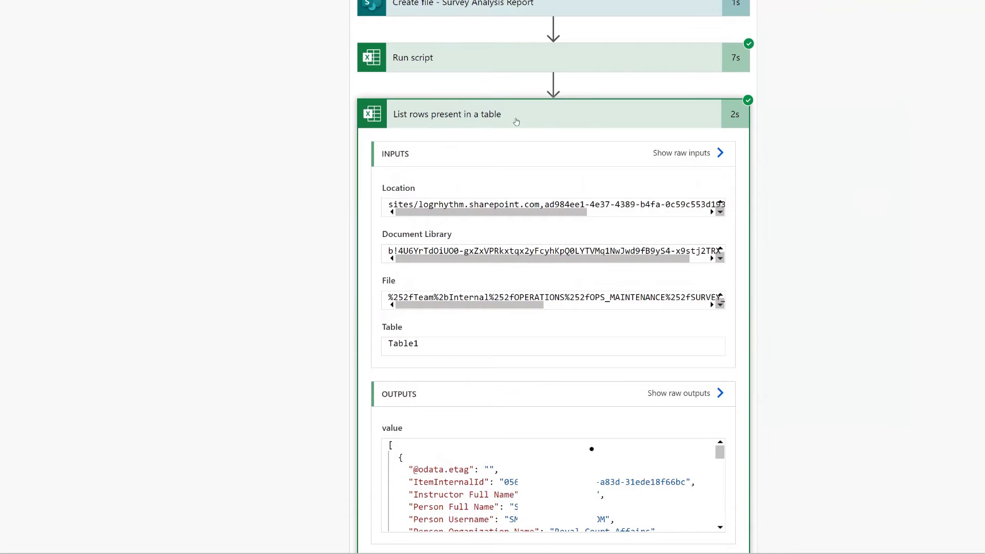
mouse_move(642, 435)
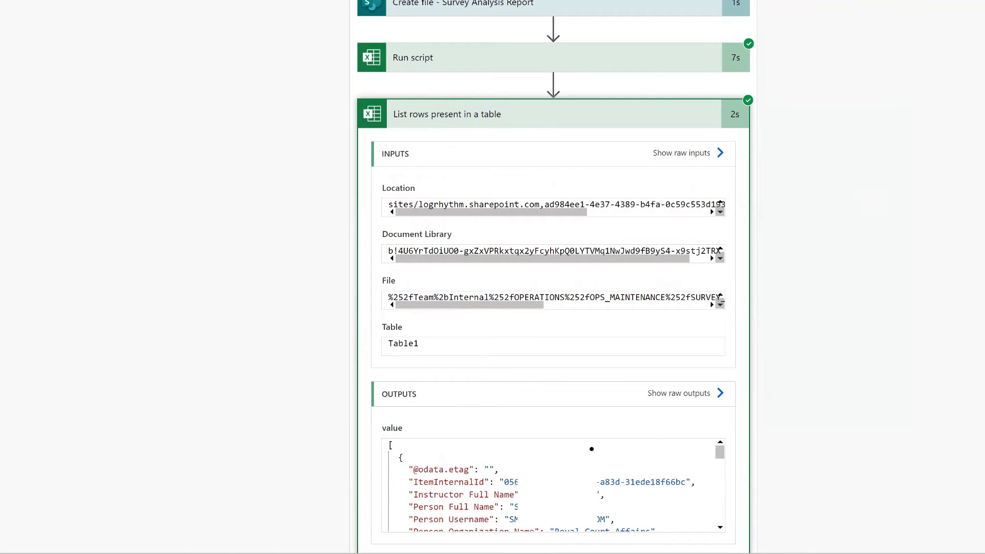
Step: Scroll through the List rows present in a table run outputs
scroll("down", 3)
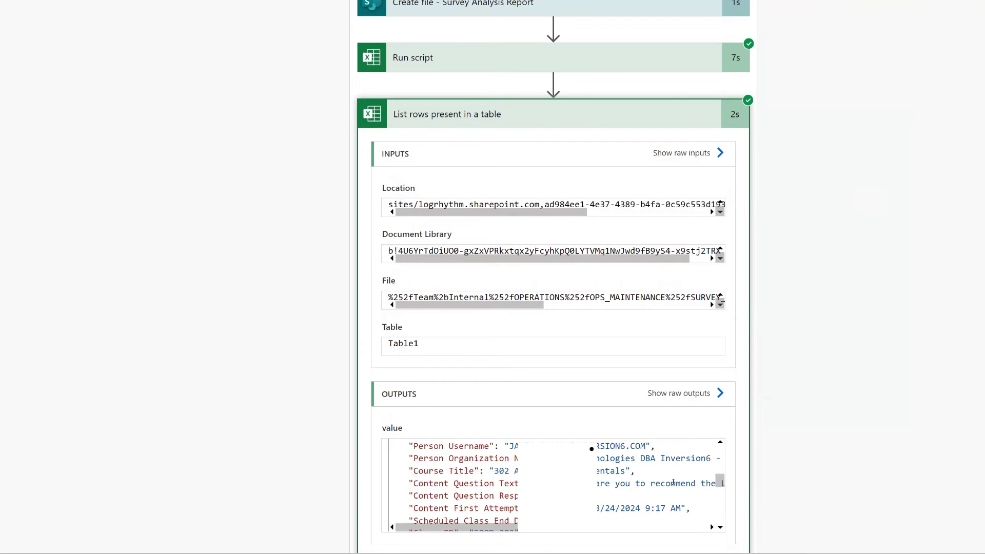
scroll("down", 3)
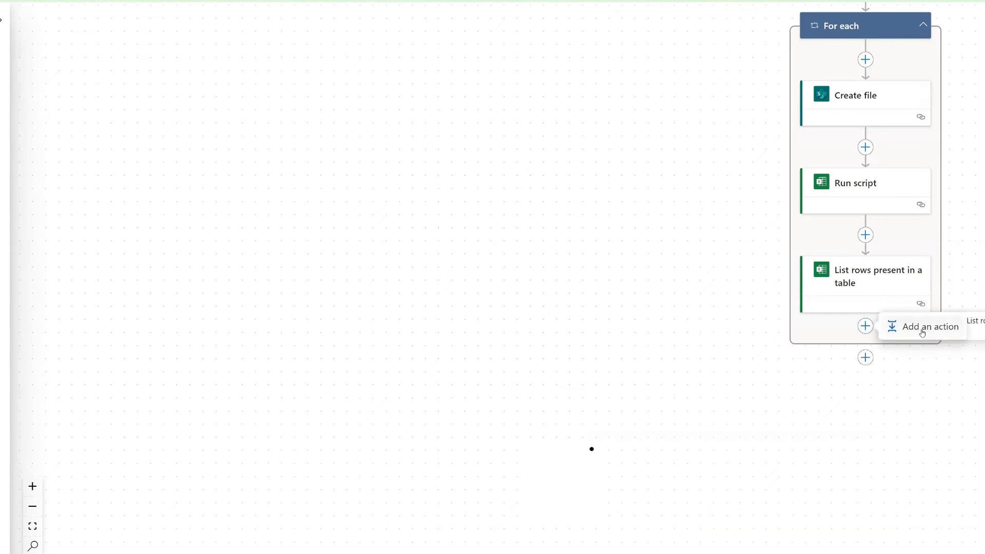
Step: Add a Parse JSON action after List rows and open dynamic content for its Content
left_click(932, 326)
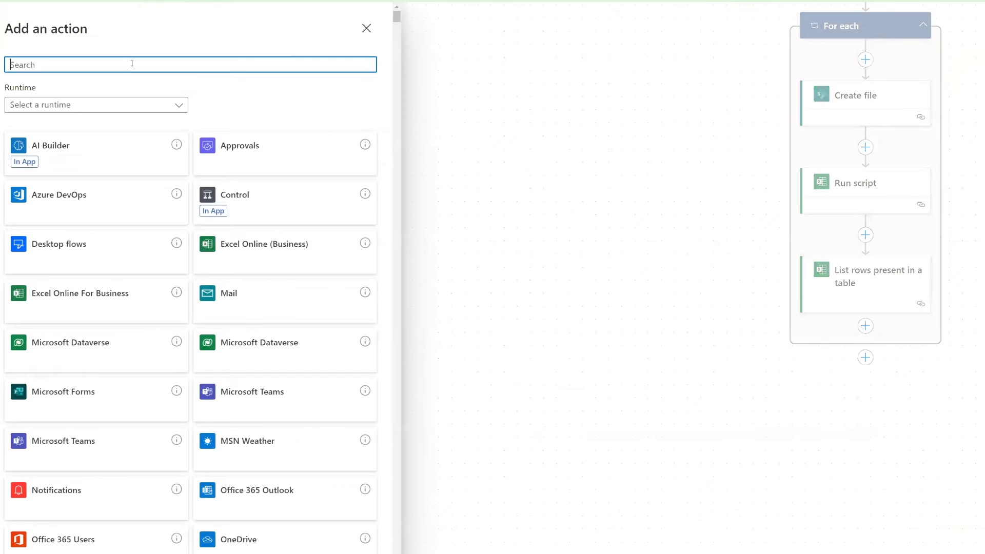
type("parse")
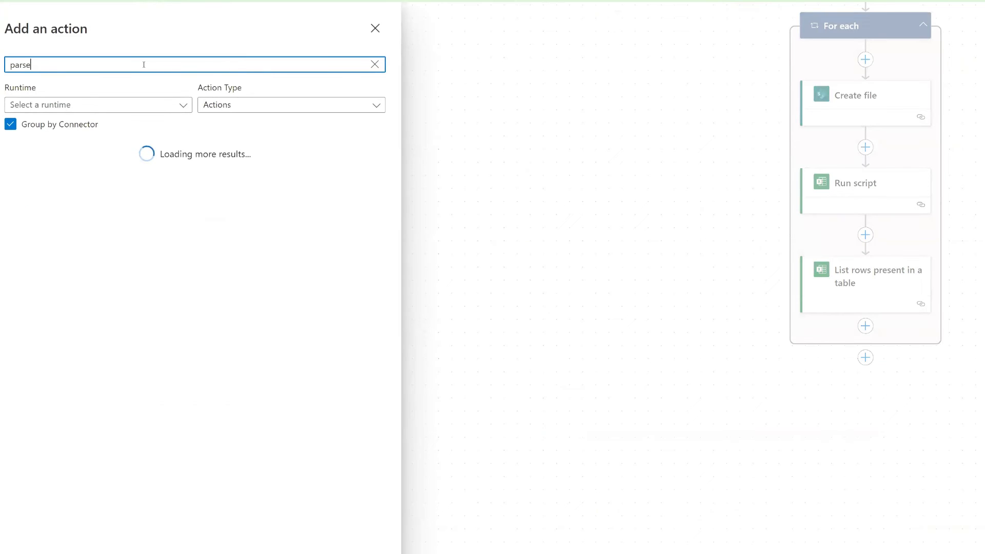
type("json")
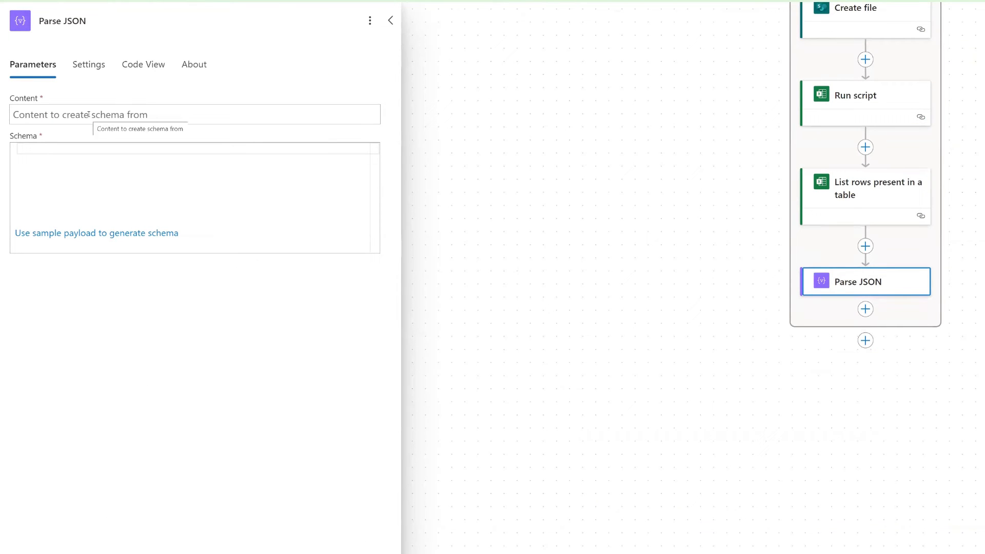
left_click(188, 114)
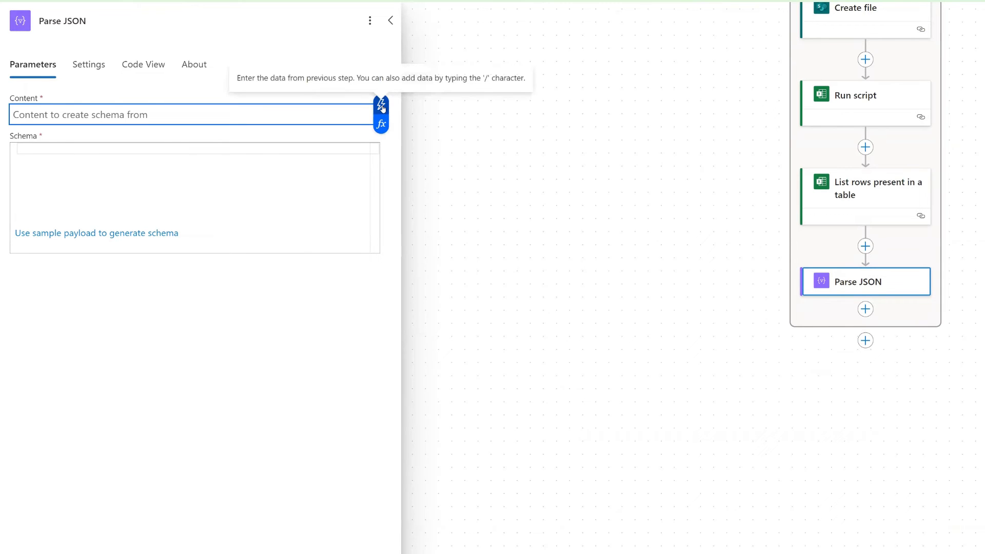
left_click(380, 104)
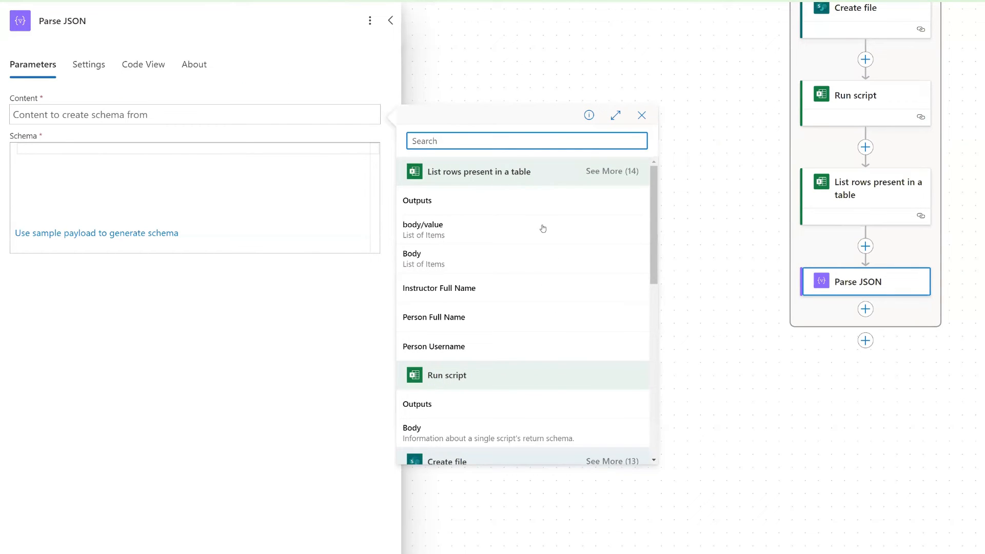
mouse_move(538, 198)
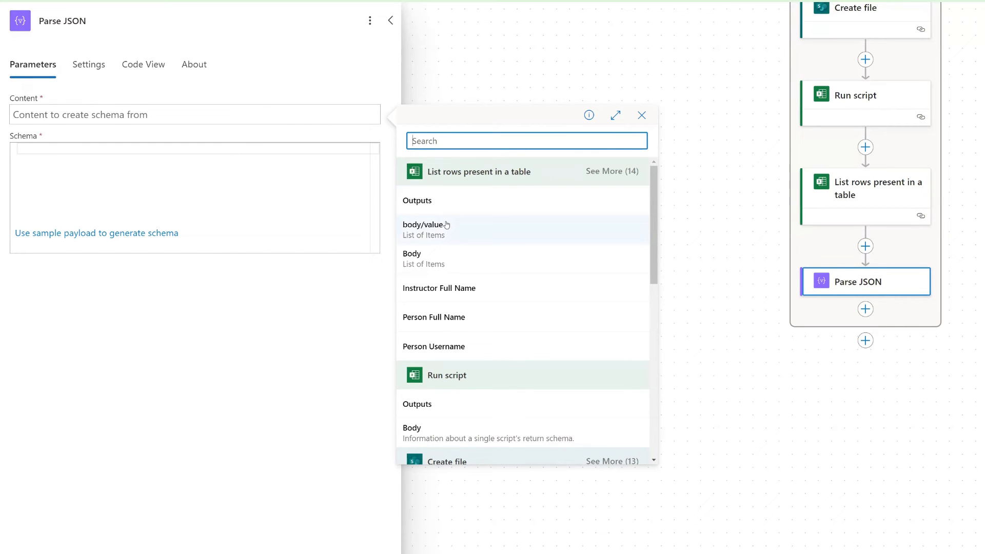
mouse_move(448, 229)
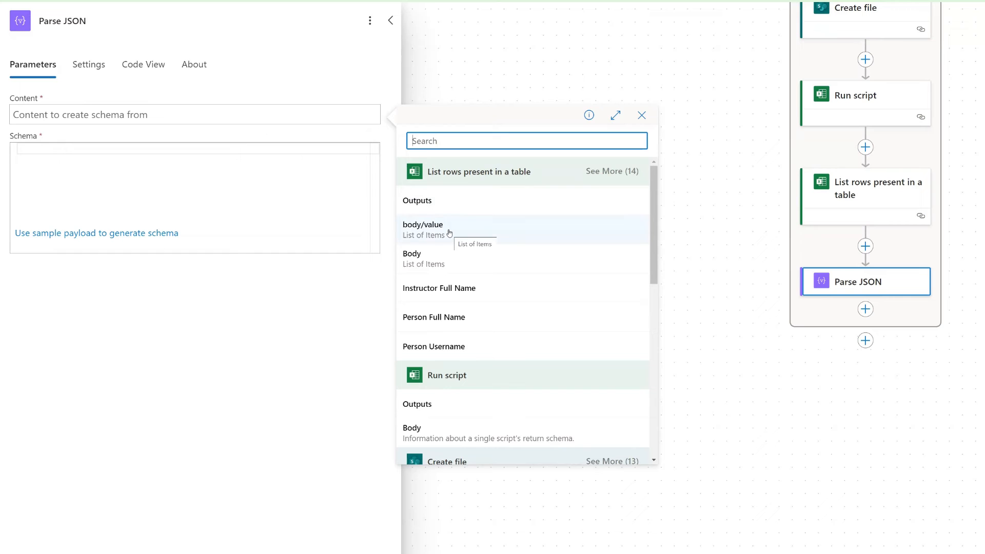
Step: Feed body/value into Parse JSON Content and generate the schema from a sample payload
left_click(411, 253)
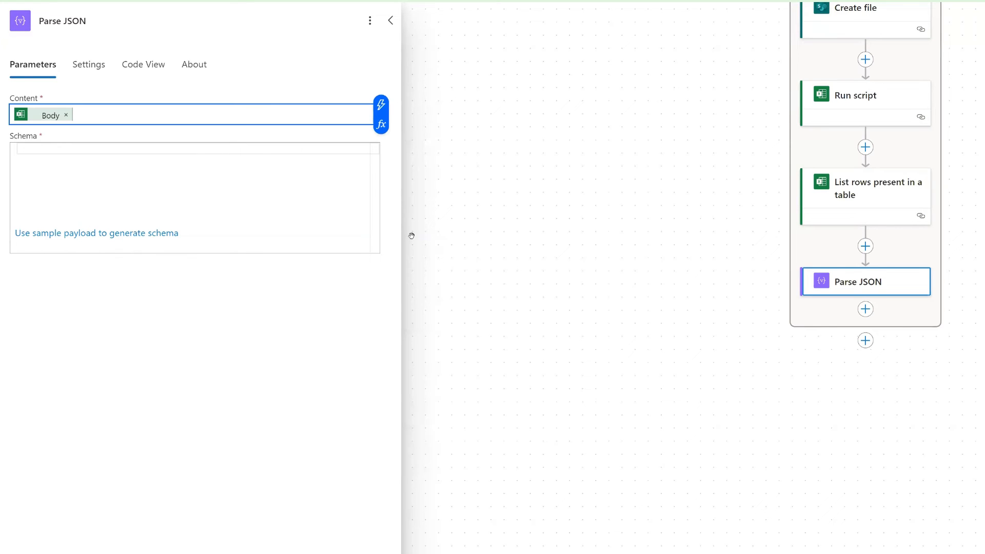
mouse_move(69, 236)
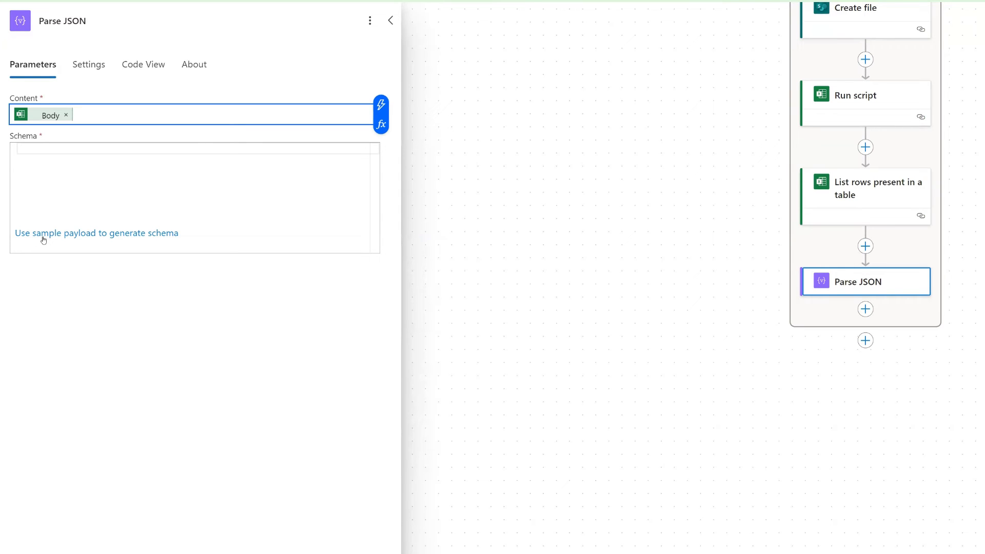
left_click(96, 233)
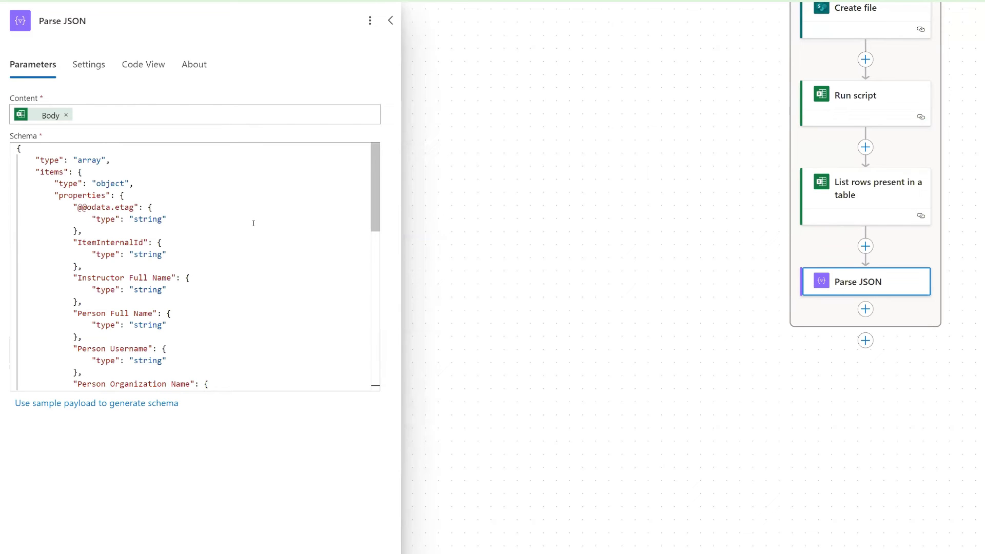
scroll("down", 3)
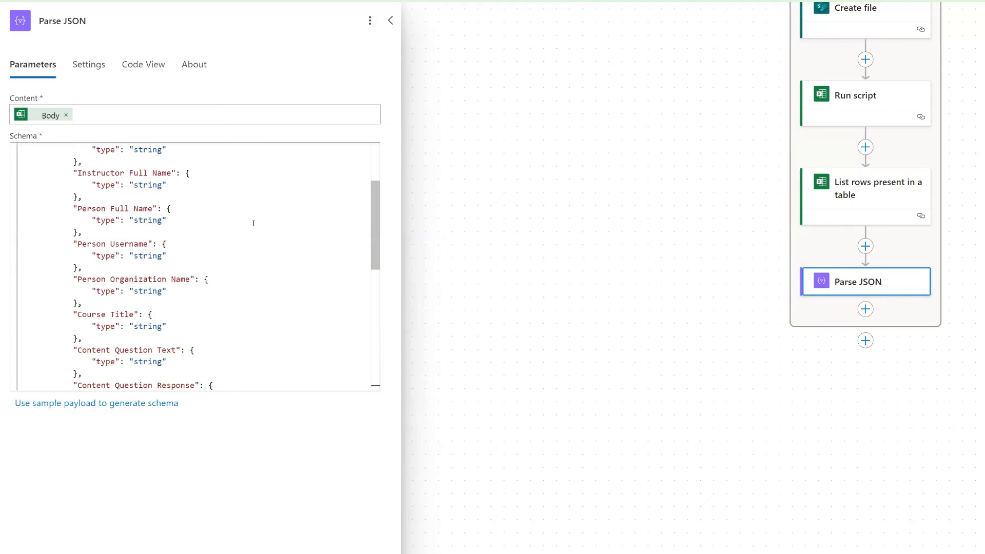
scroll("down", 3)
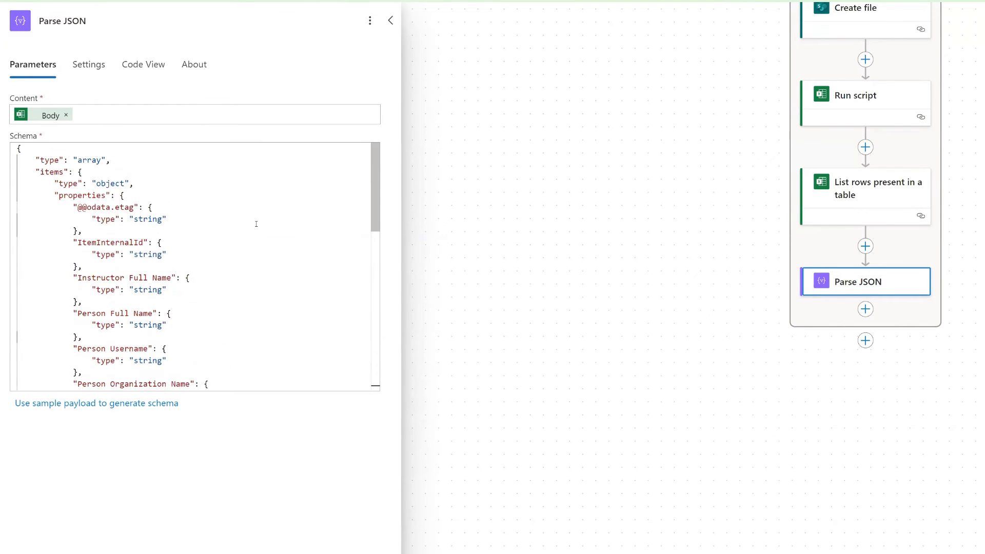
mouse_move(442, 227)
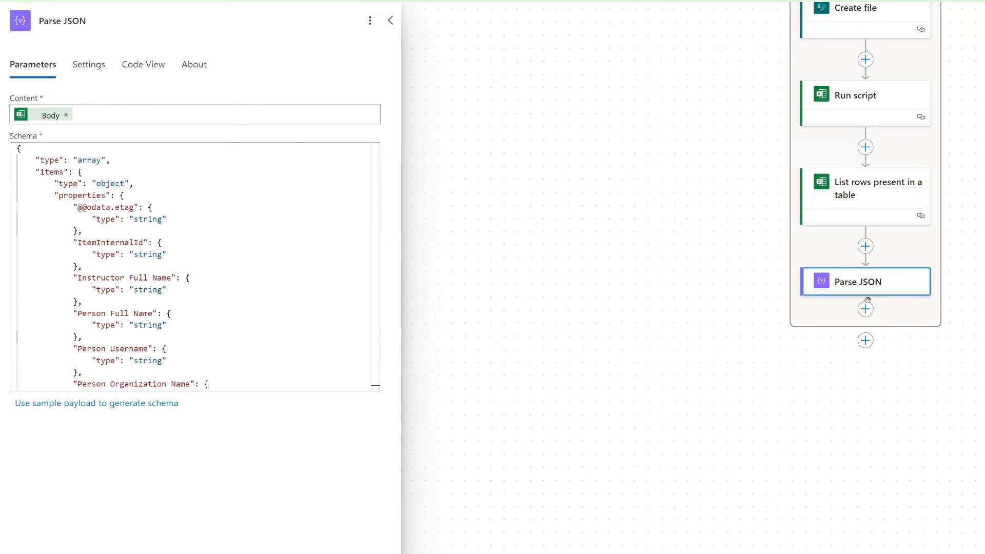
mouse_move(865, 308)
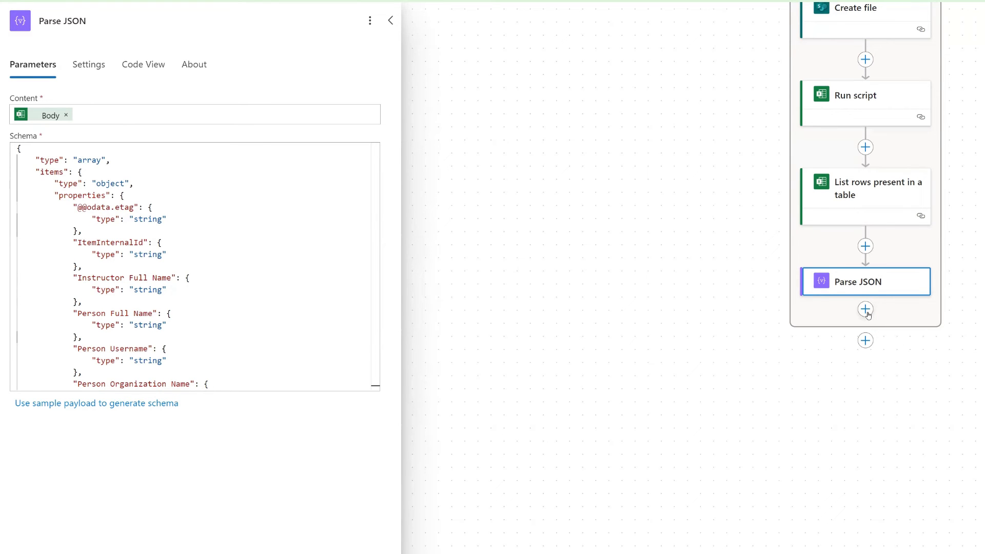
Step: Add Office 365 Outlook Send an email (V2) after Parse JSON and start typing recipient 'jei'
left_click(865, 309)
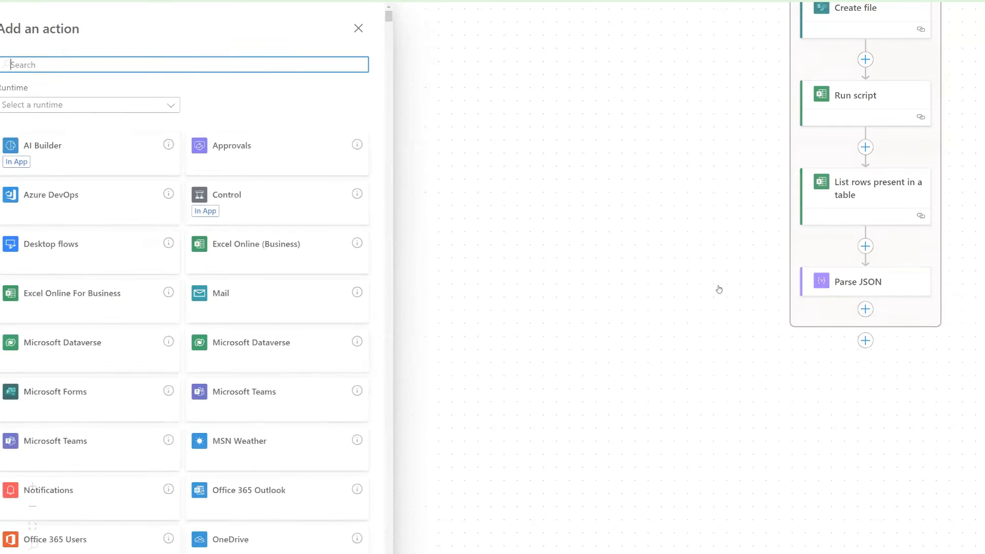
type("send an email")
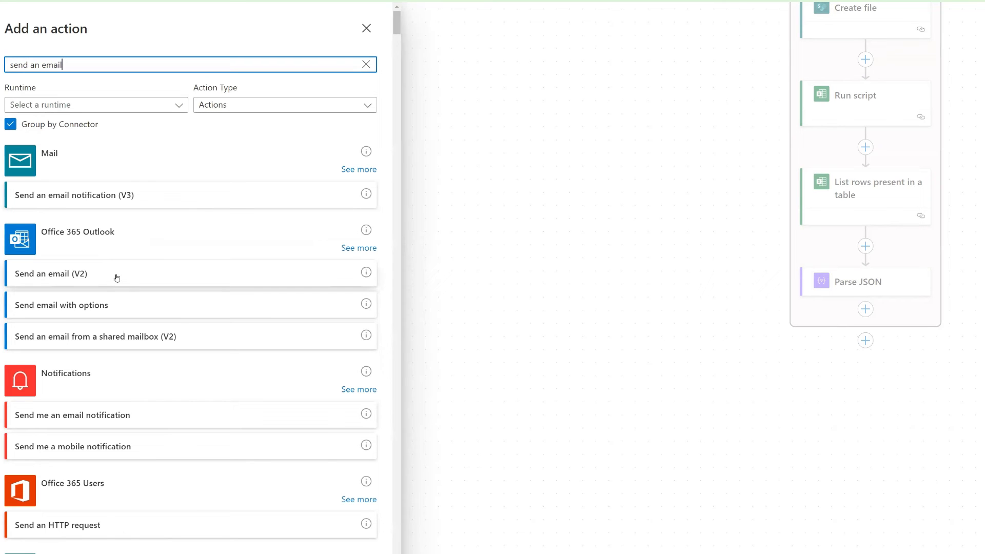
left_click(51, 273)
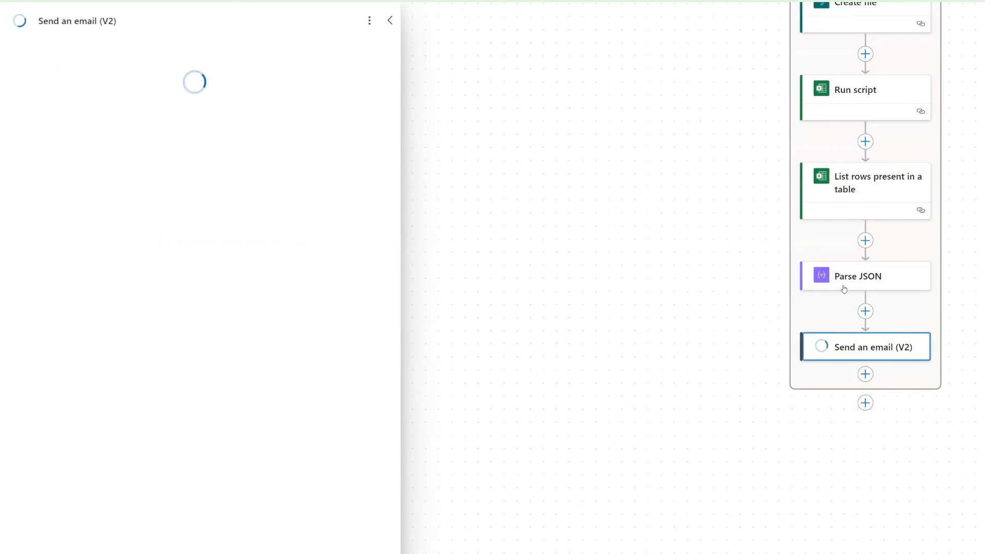
left_click(865, 346)
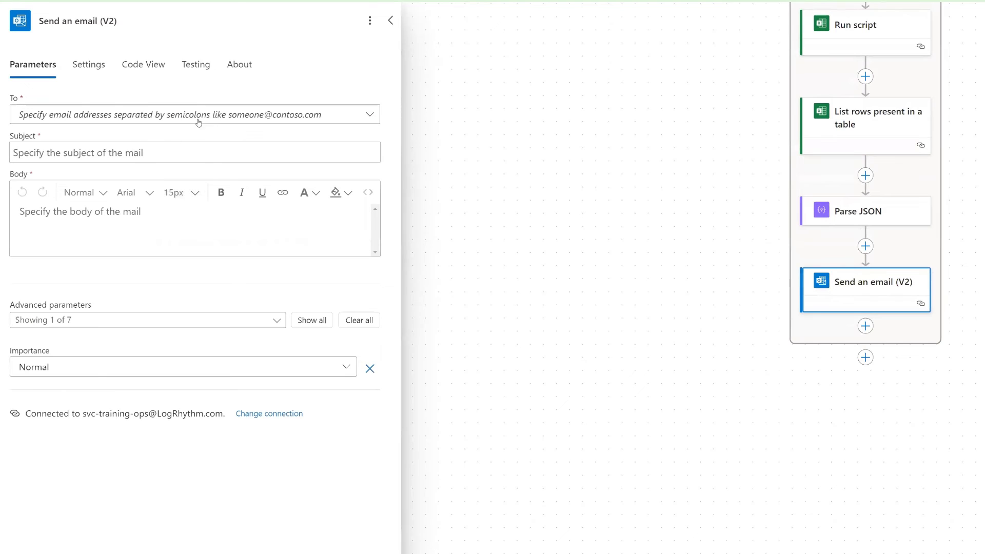
left_click(188, 114)
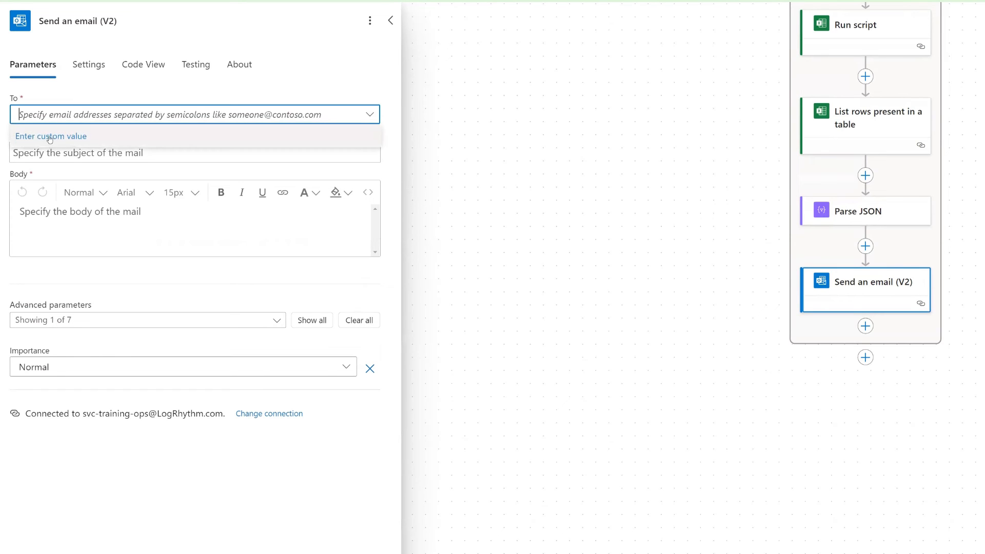
type("jei")
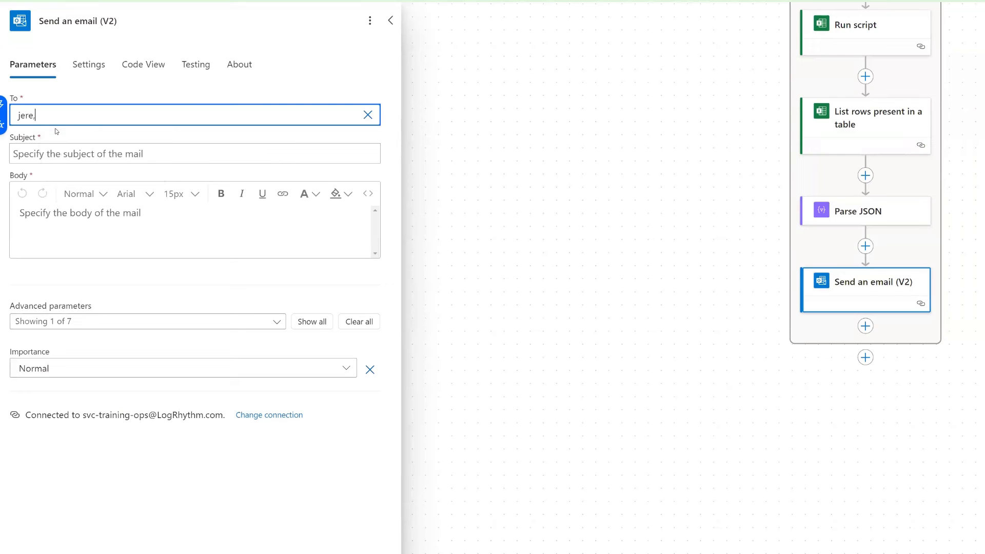
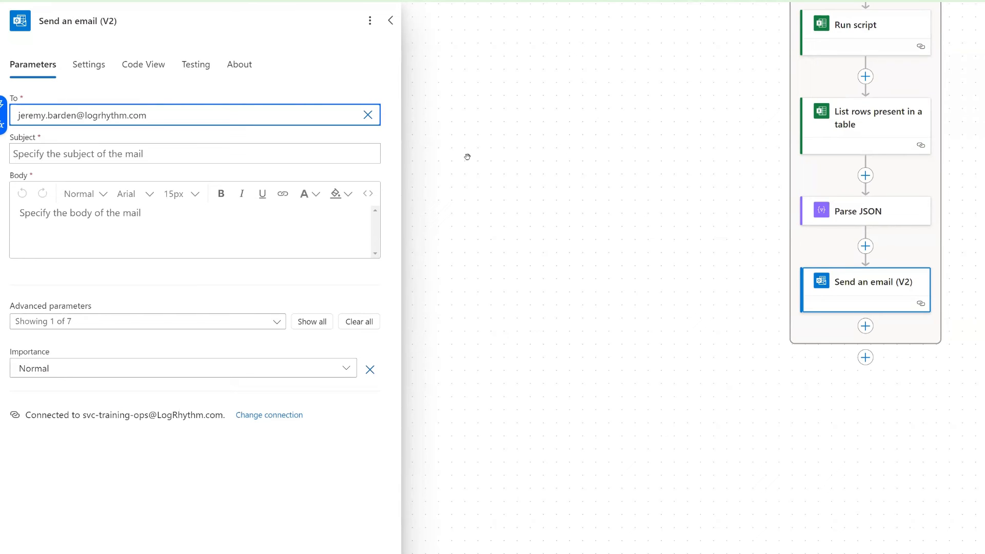
left_click(145, 115)
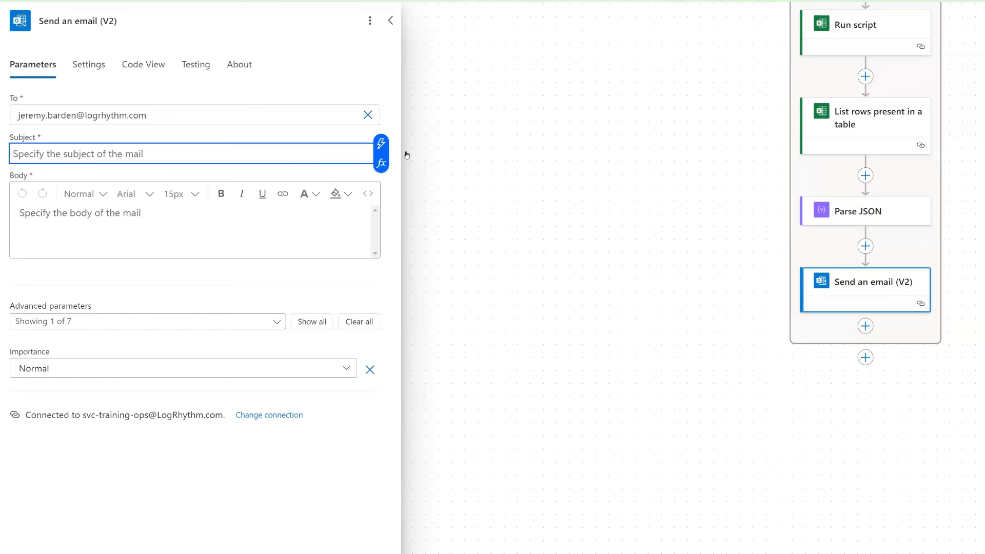
Step: Insert Parse JSON's Course Title into the Subject, wrapping the email in For each 1
left_click(380, 145)
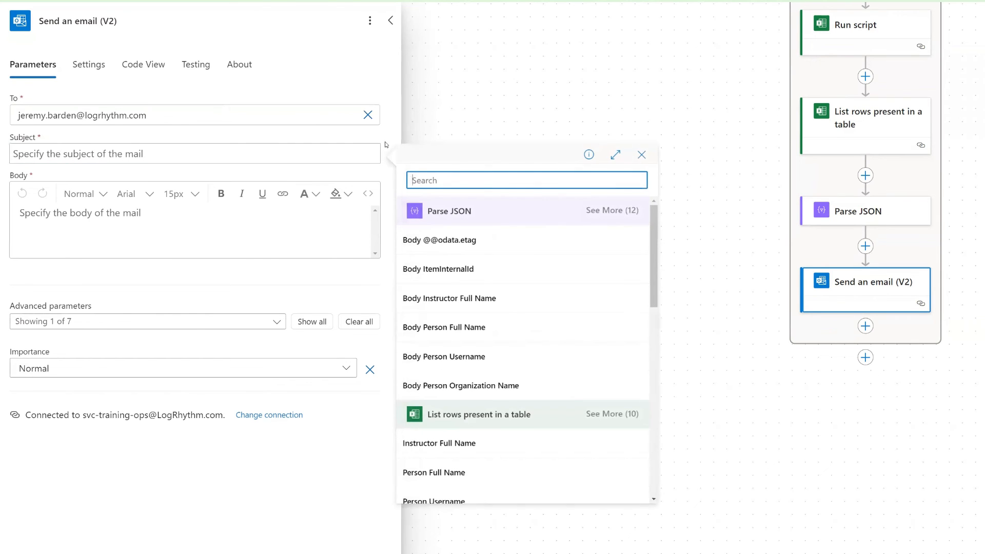
mouse_move(390, 160)
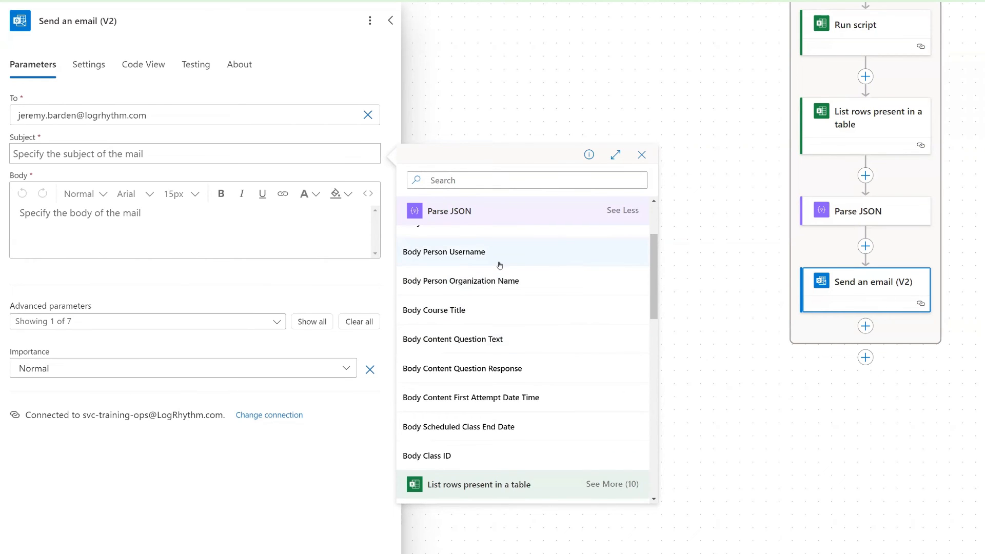
mouse_move(524, 310)
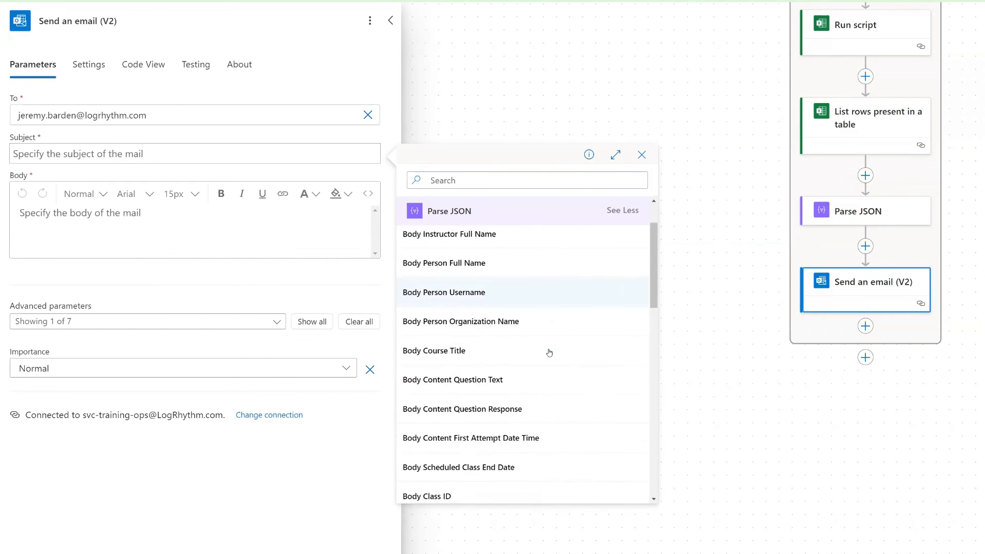
scroll("down", 3)
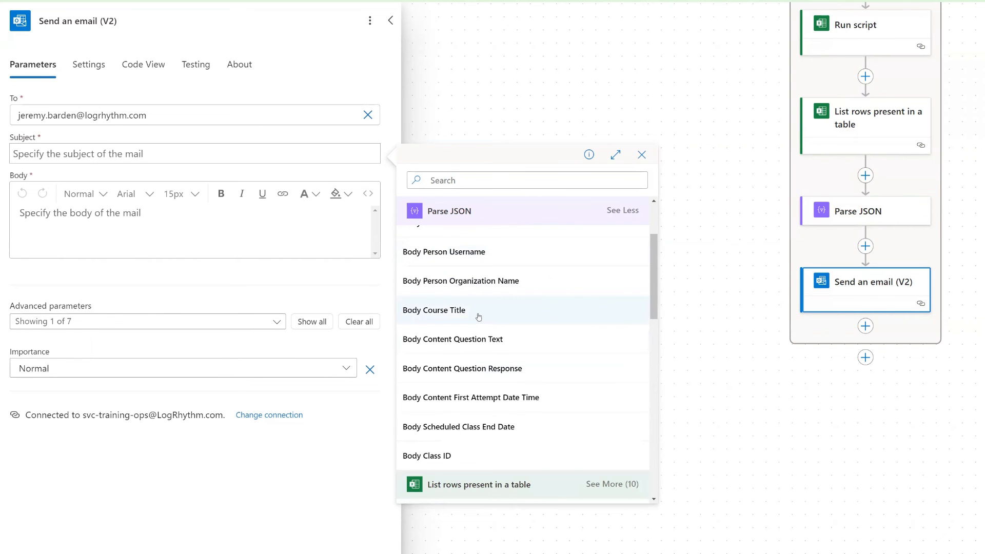
left_click(434, 309)
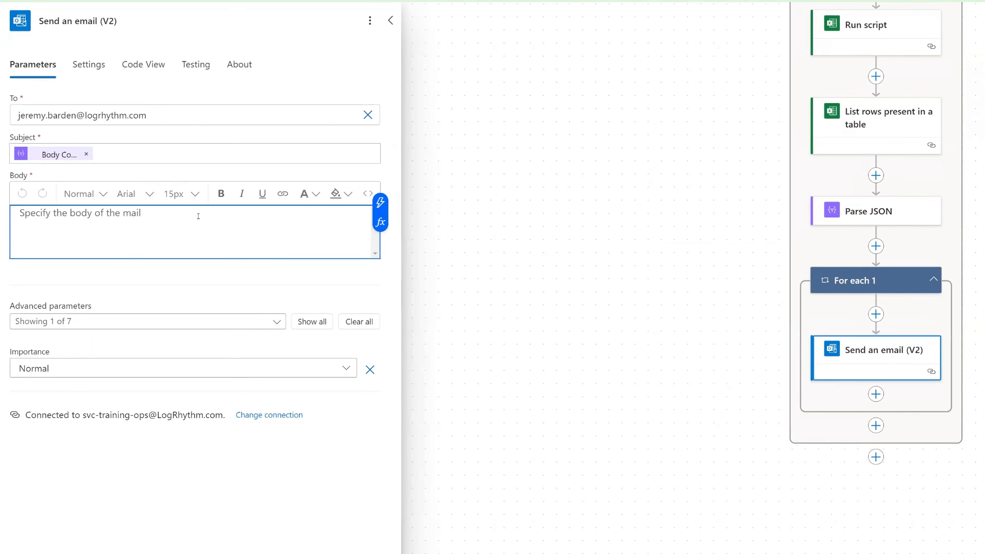
Step: Start the email body with 'Dear' followed by the Person Full Name value and a comma
type("Dear")
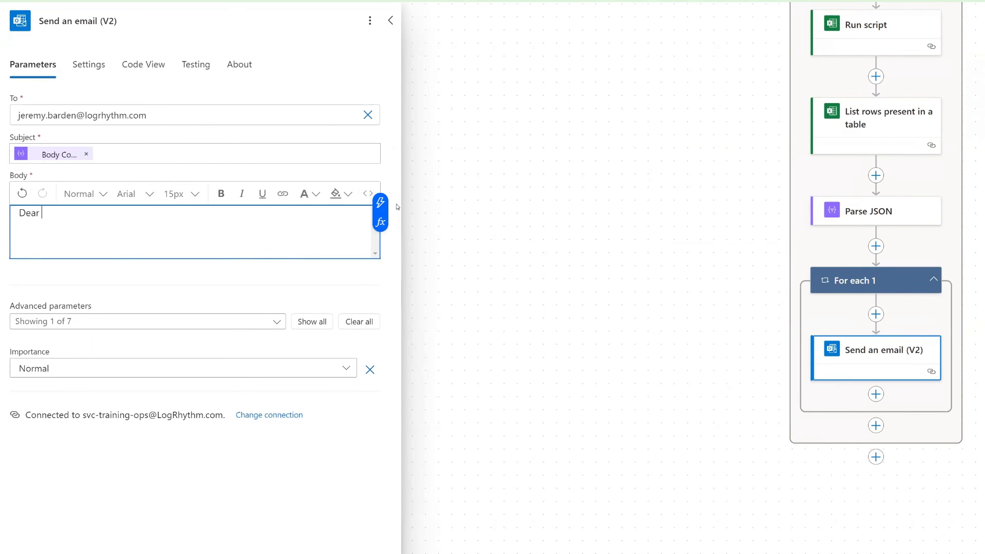
left_click(380, 205)
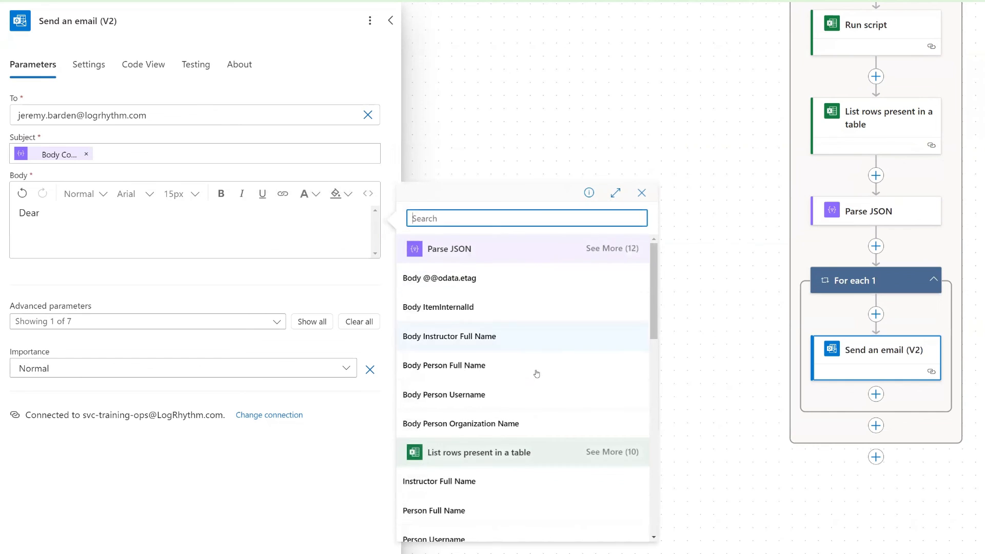
left_click(444, 365)
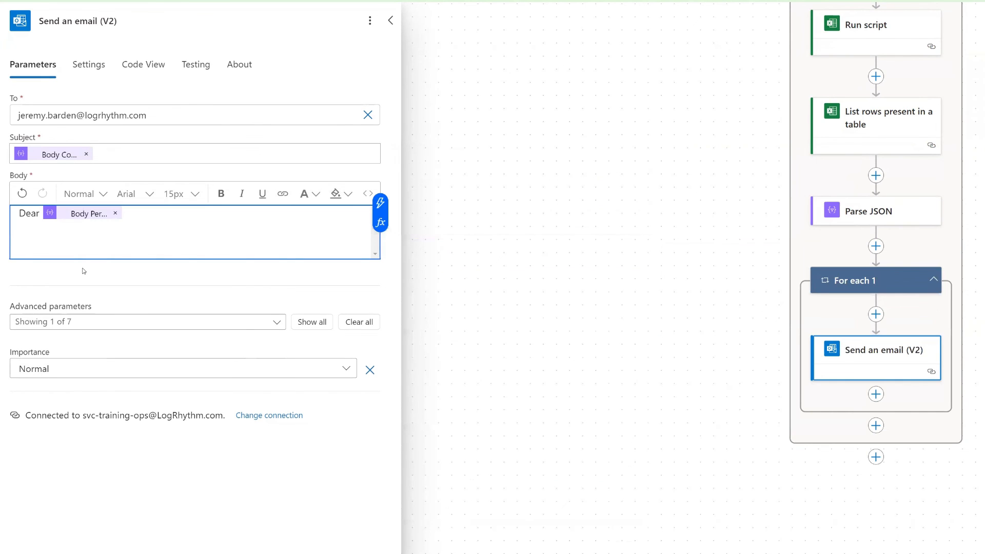
type(",")
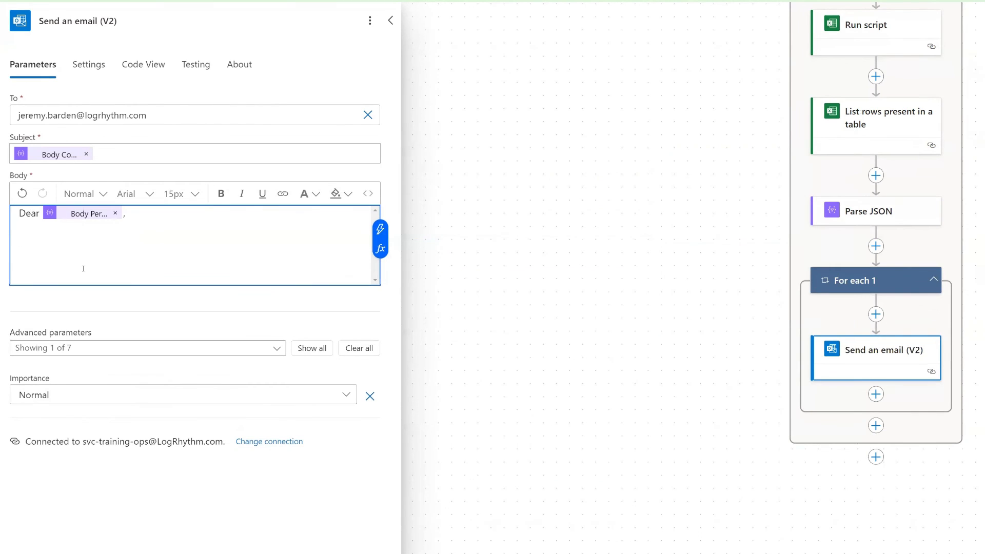
Step: Add 'This is your reminder for' with the Class ID value, then 'Thank you,'
type("This is your remind")
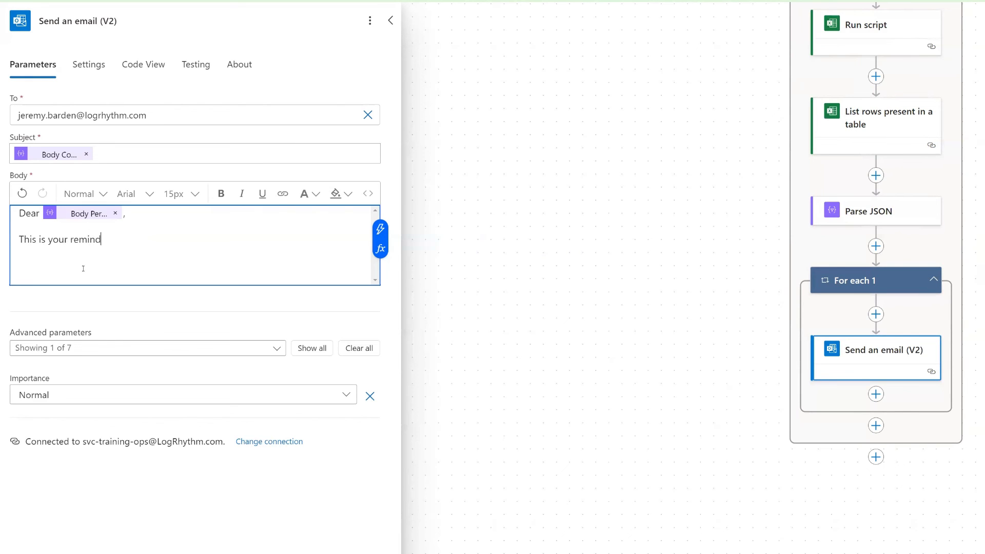
type("er for")
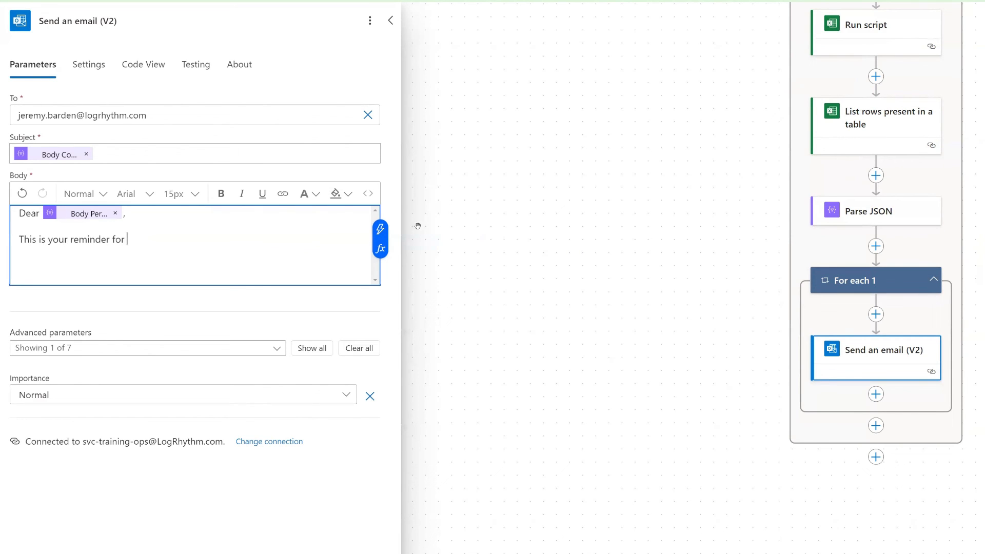
left_click(380, 246)
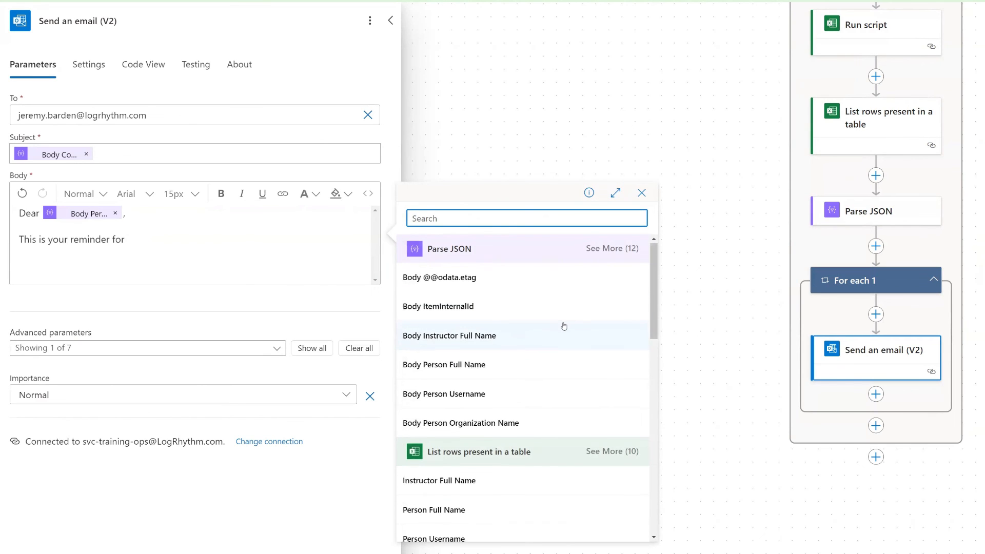
left_click(611, 248)
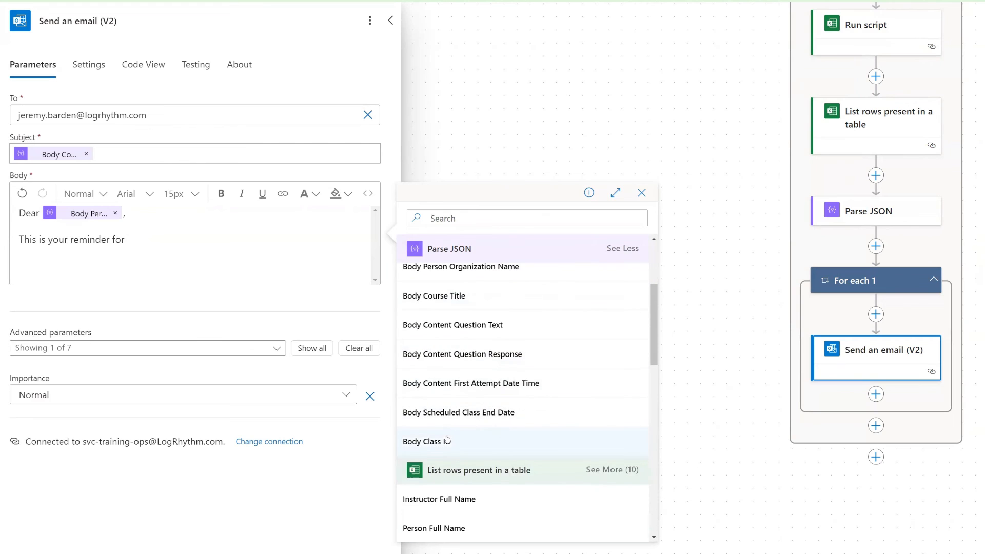
left_click(423, 441)
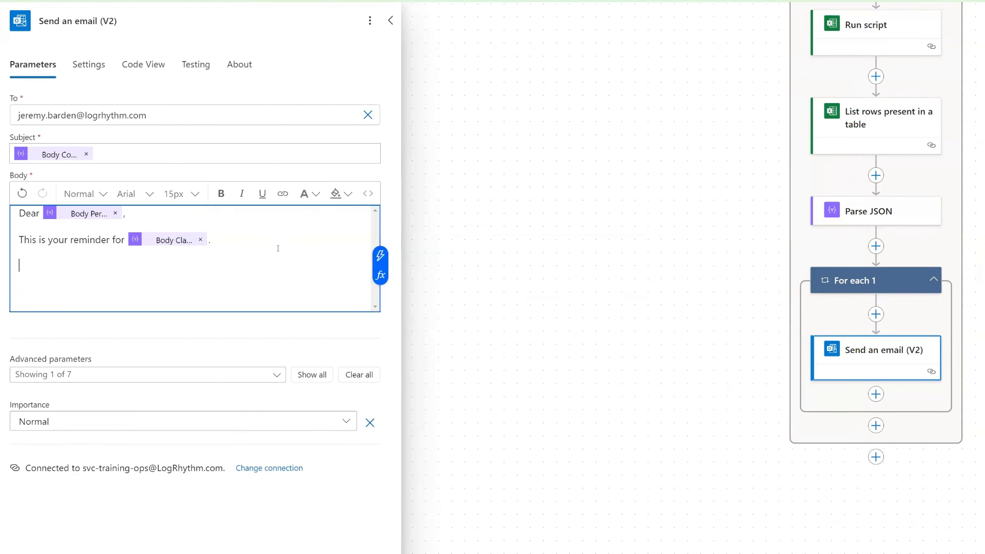
type("Tha")
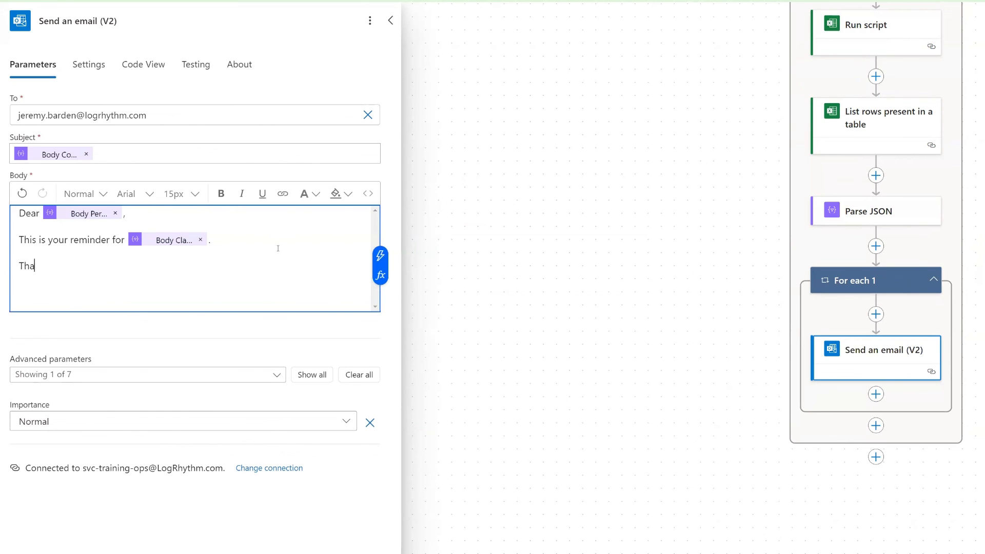
type("nk you,")
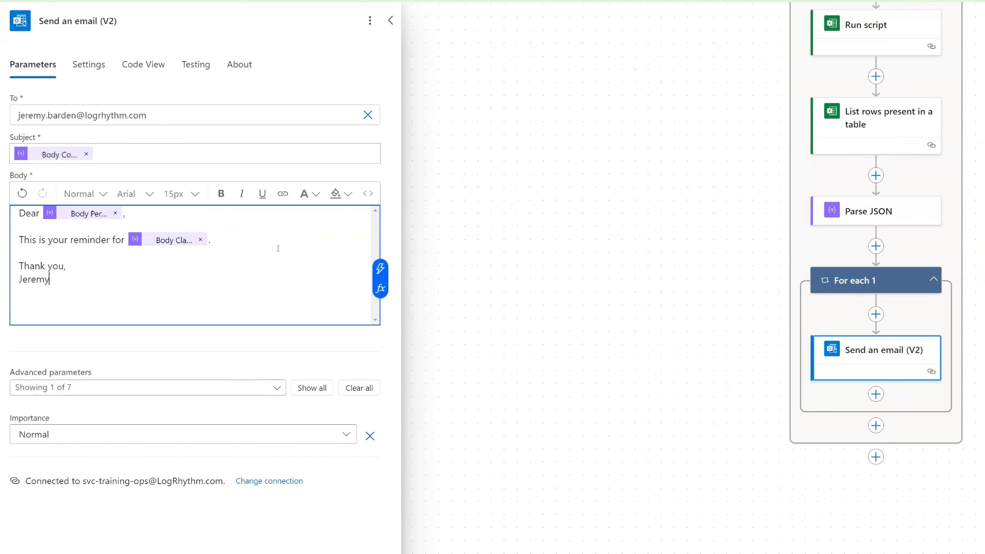
mouse_move(359, 388)
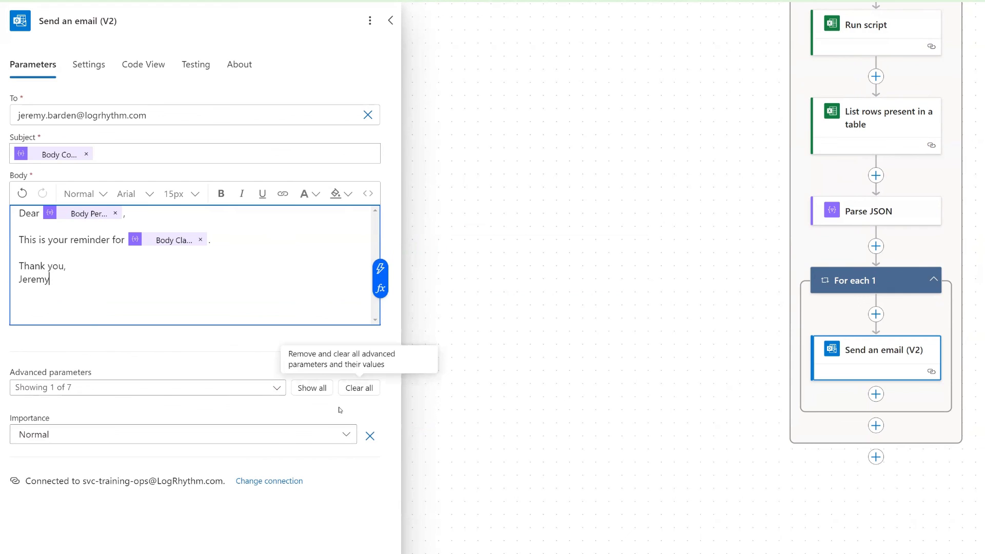
Step: Reveal all seven advanced email parameters and scroll through From, CC, BCC and Attachments
left_click(312, 387)
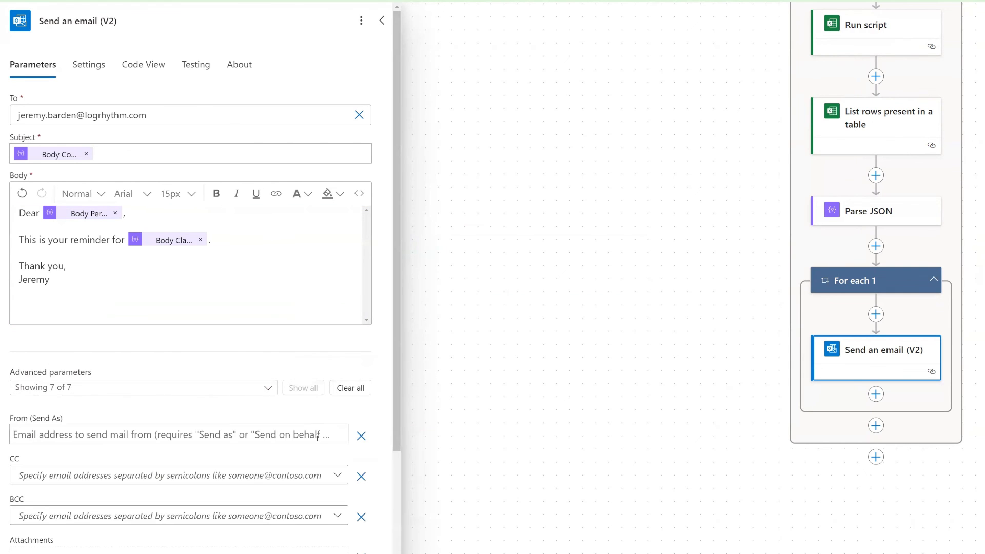
scroll("down", 3)
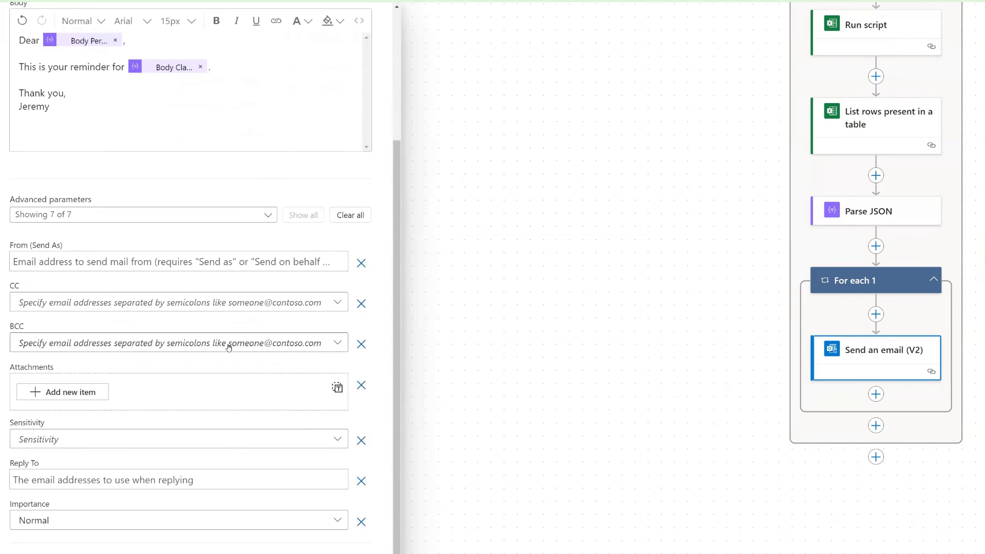
mouse_move(224, 470)
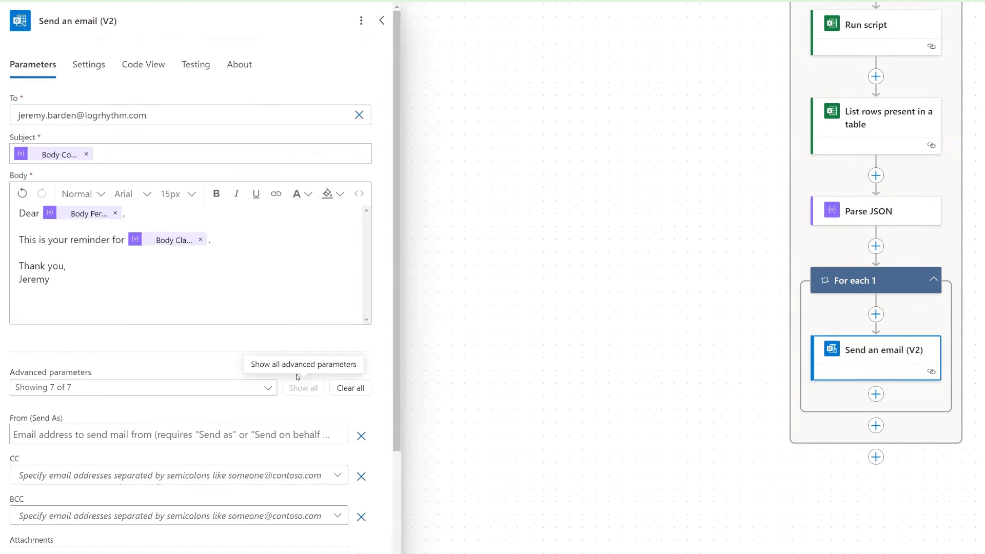
mouse_move(564, 281)
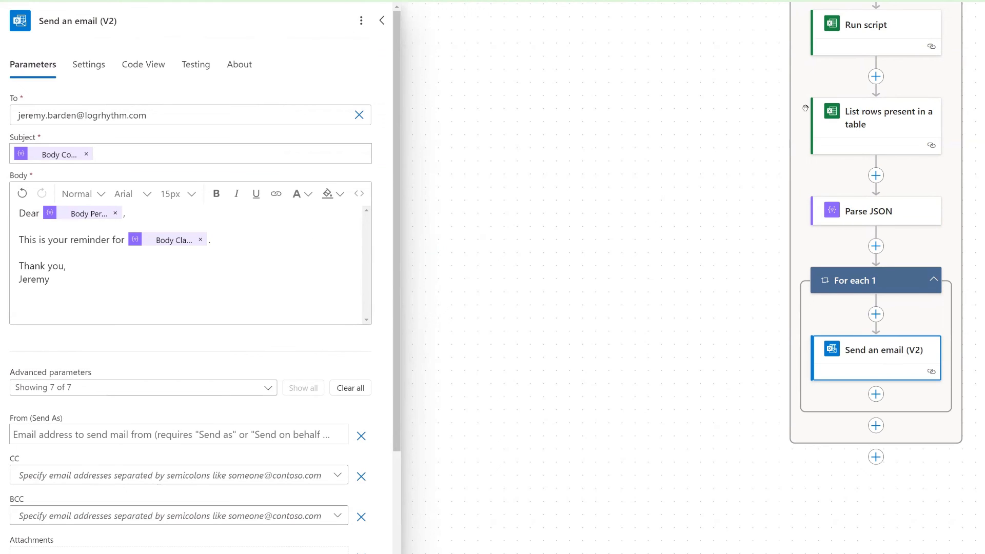
mouse_move(442, 200)
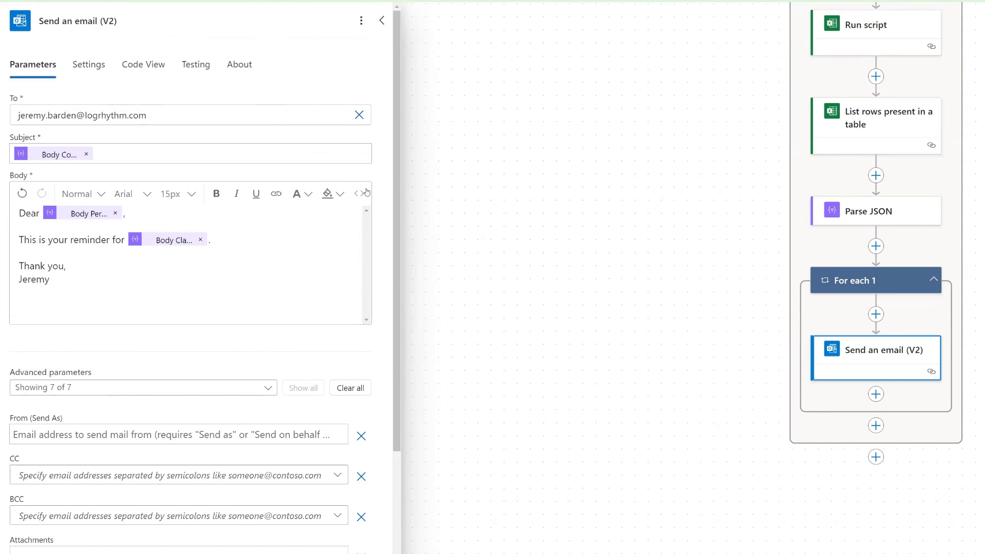
mouse_move(367, 191)
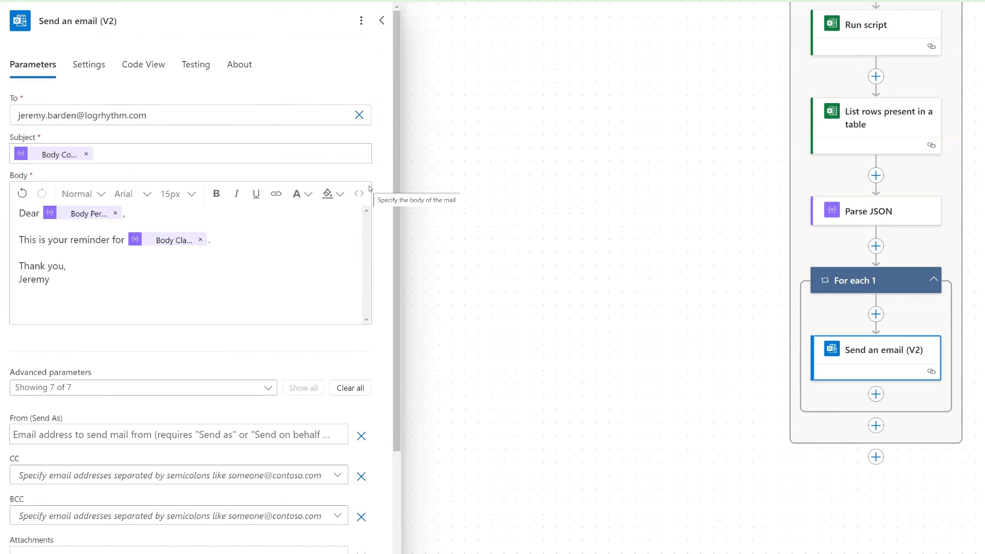
mouse_move(963, 193)
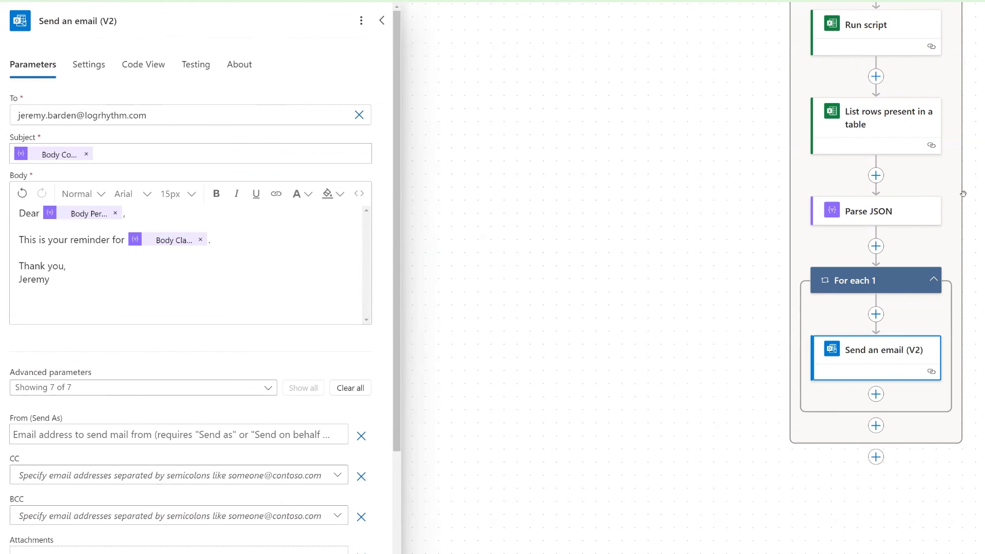
Step: Scroll the canvas to bring the new-email trigger and outer For each loop into view
scroll("down", 3)
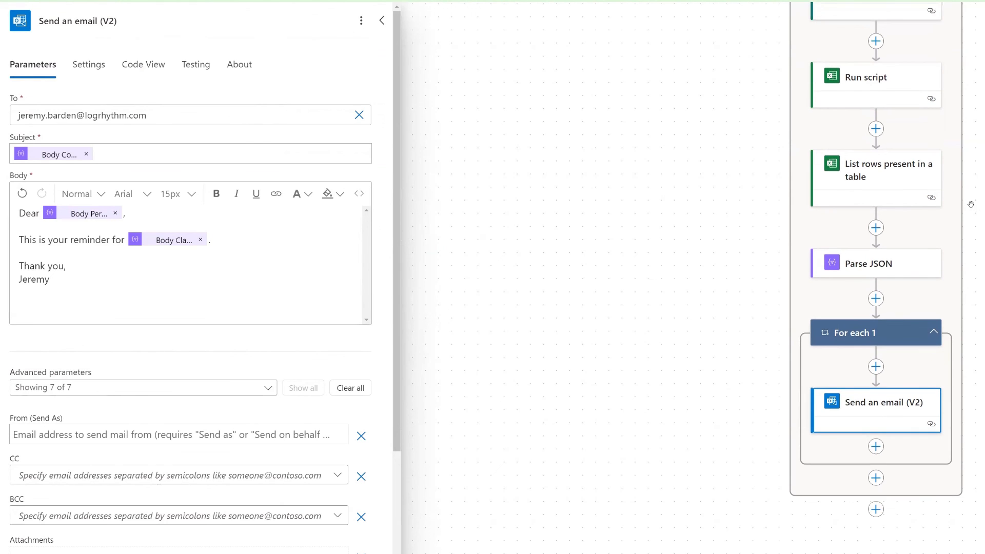
scroll("down", 3)
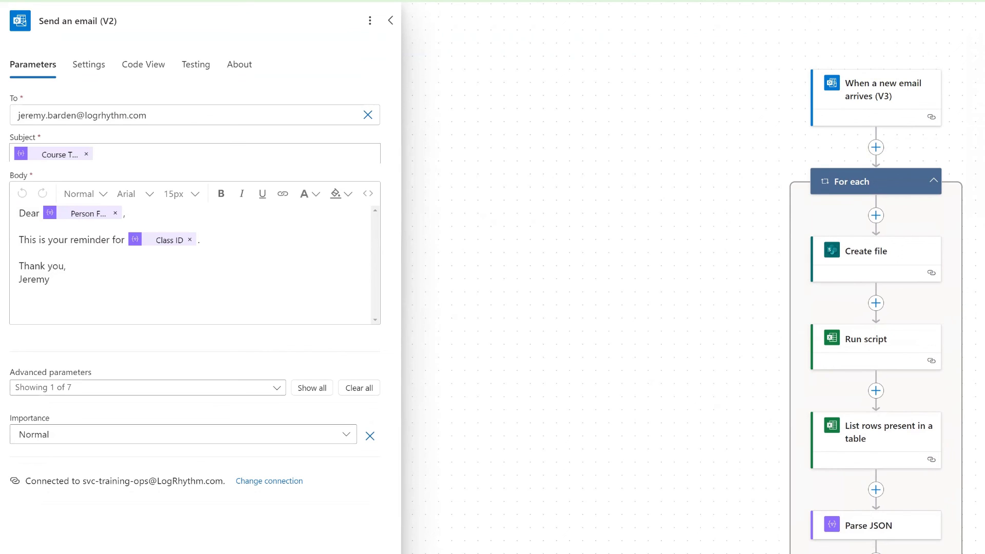
scroll("down", 3)
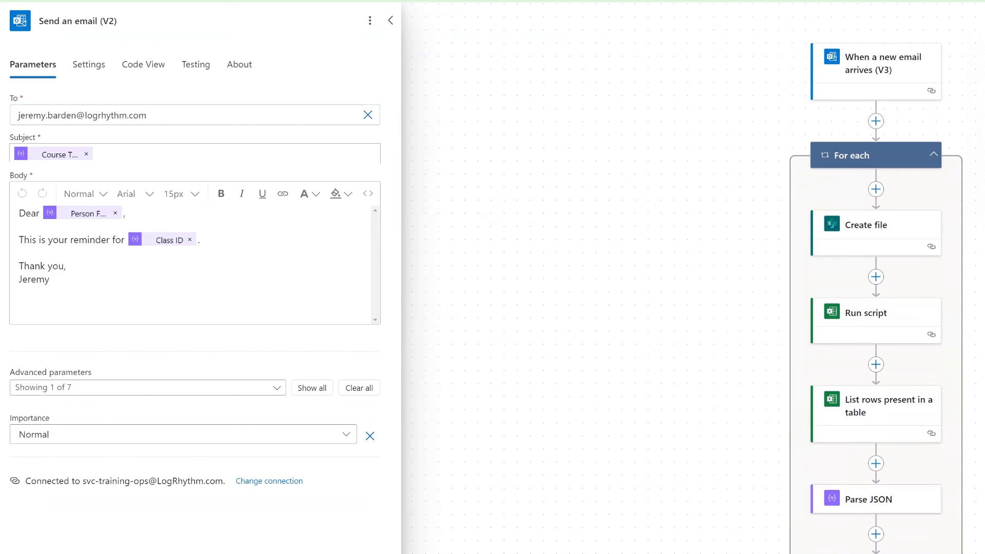
scroll("down", 3)
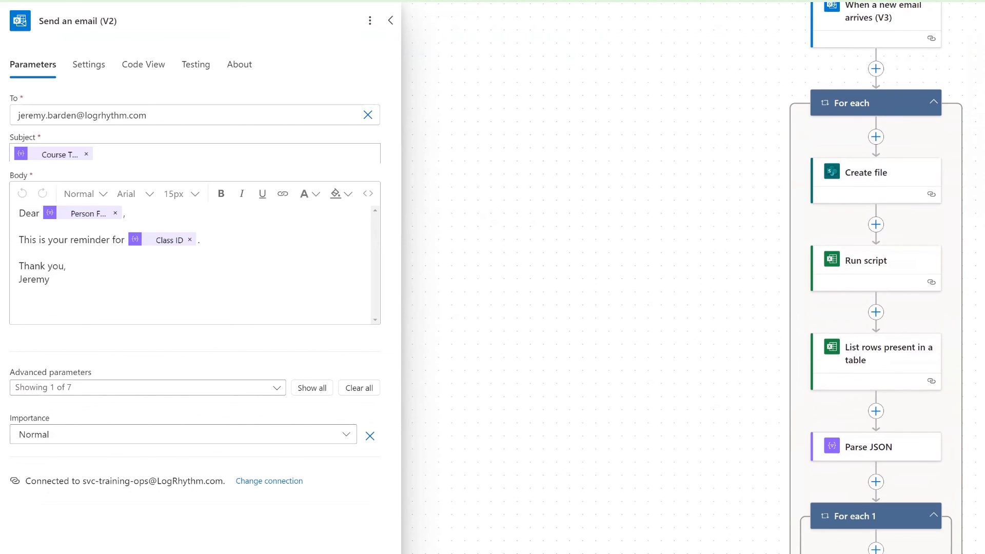